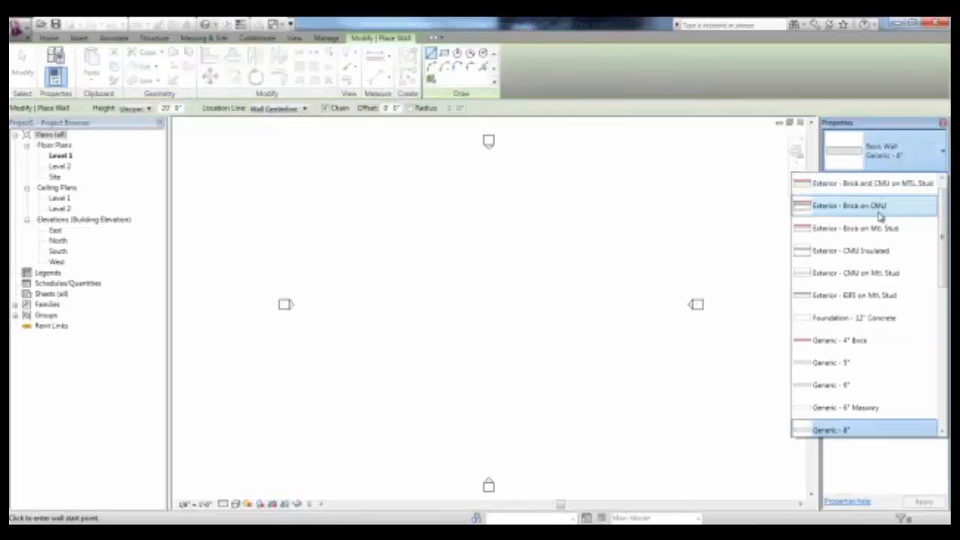
Step: Draw Exterior - Brick on CMU walls on Level 1 and raise the plan's detail level
click(848, 205)
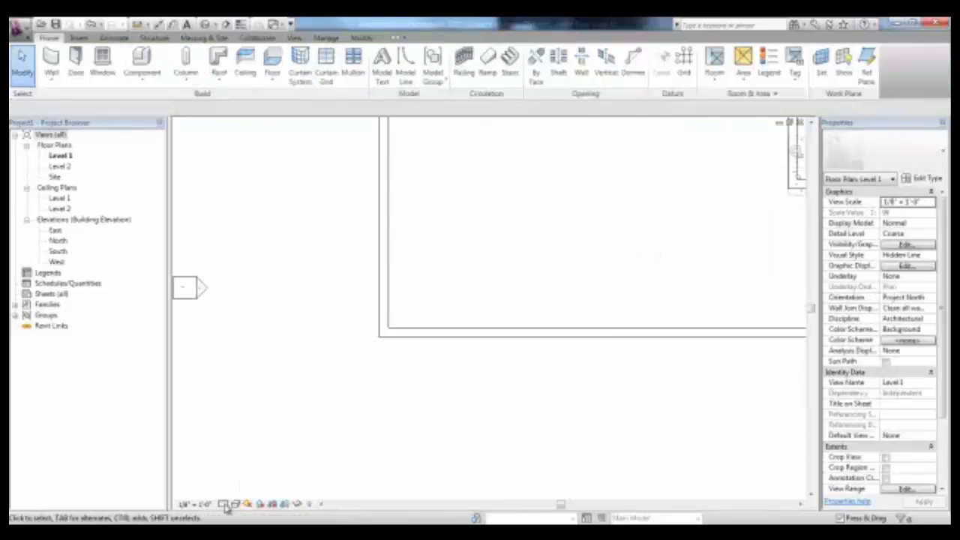
mouse_move(227, 504)
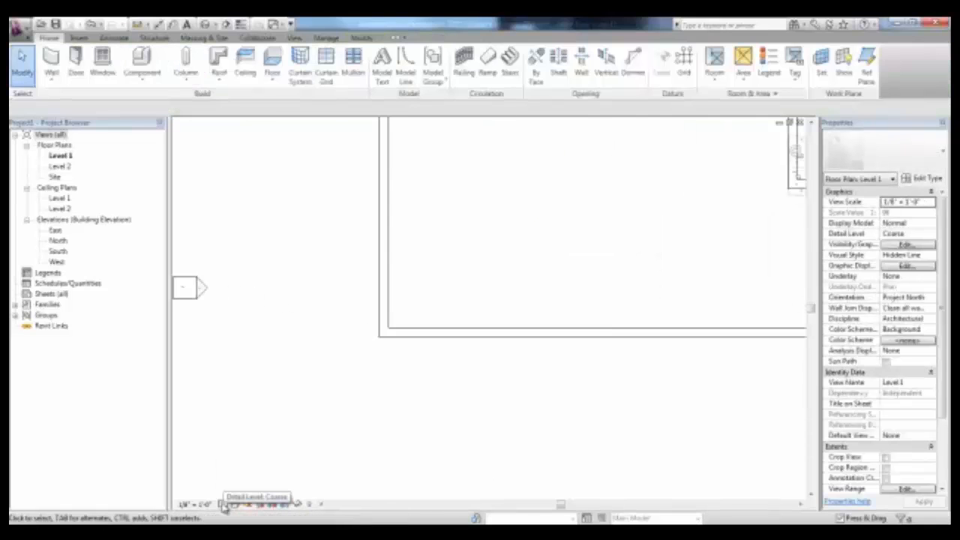
click(236, 504)
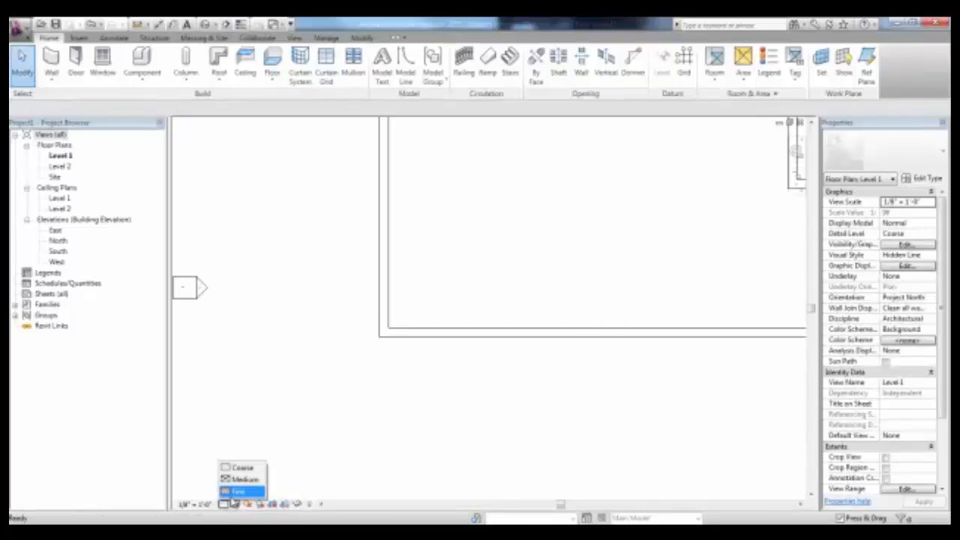
click(238, 491)
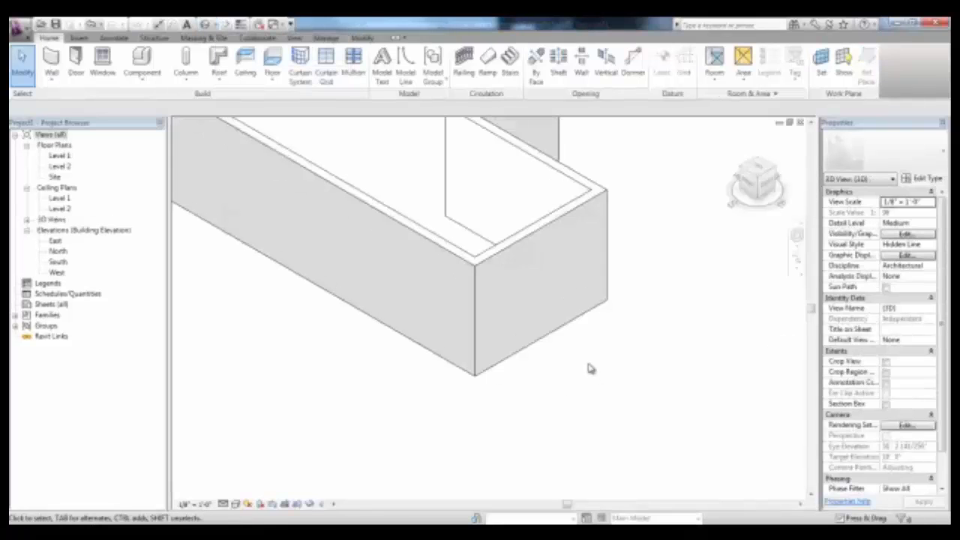
Step: Pick Wall Sweep from the Home tab's Wall dropdown in the 3D view
click(51, 60)
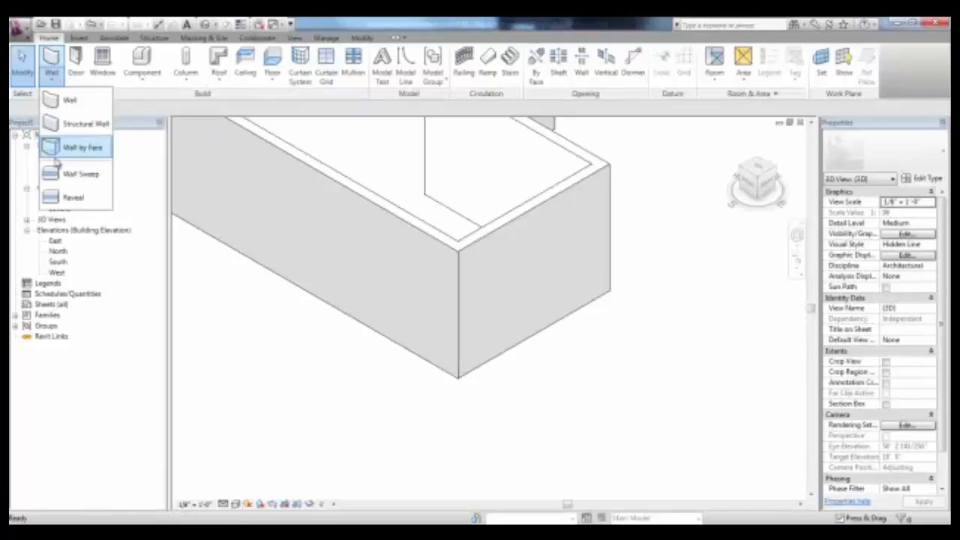
mouse_move(75, 174)
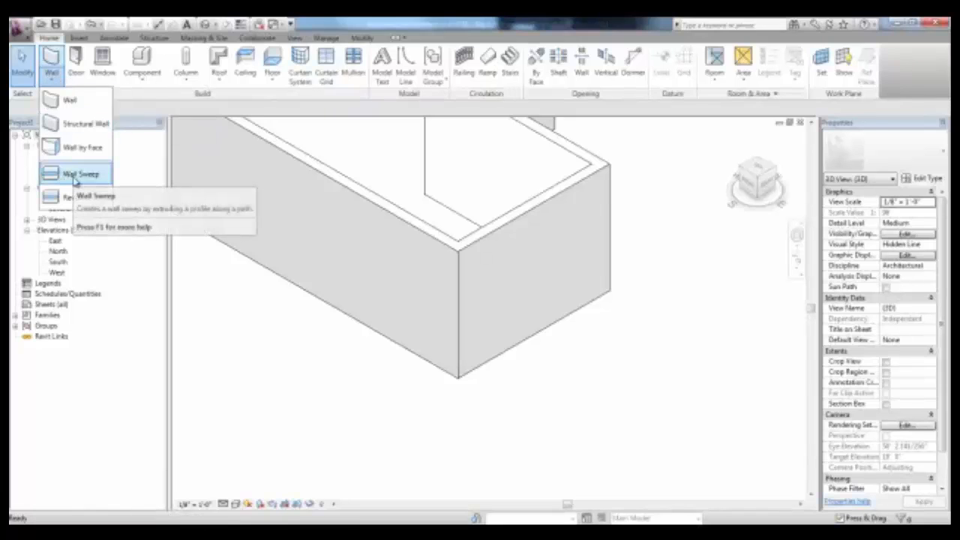
mouse_move(71, 197)
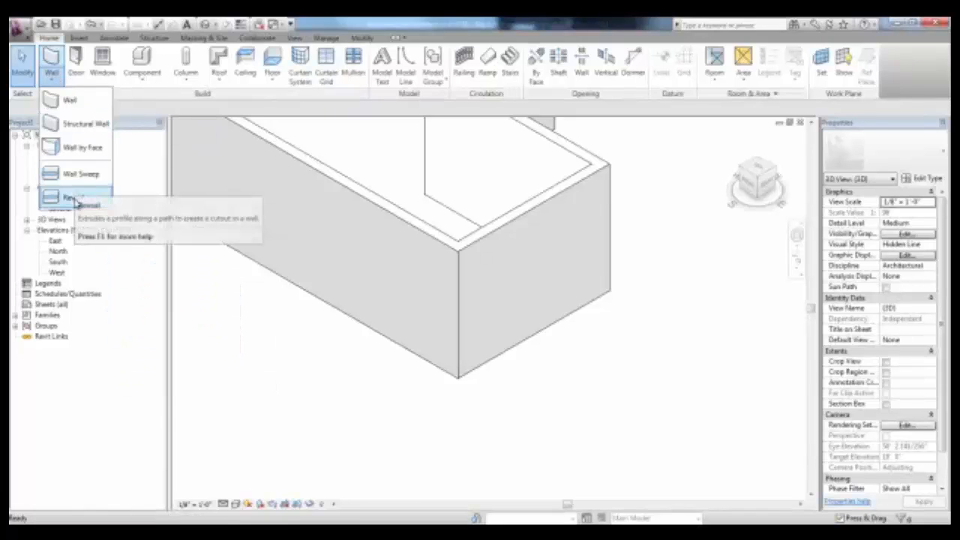
mouse_move(78, 173)
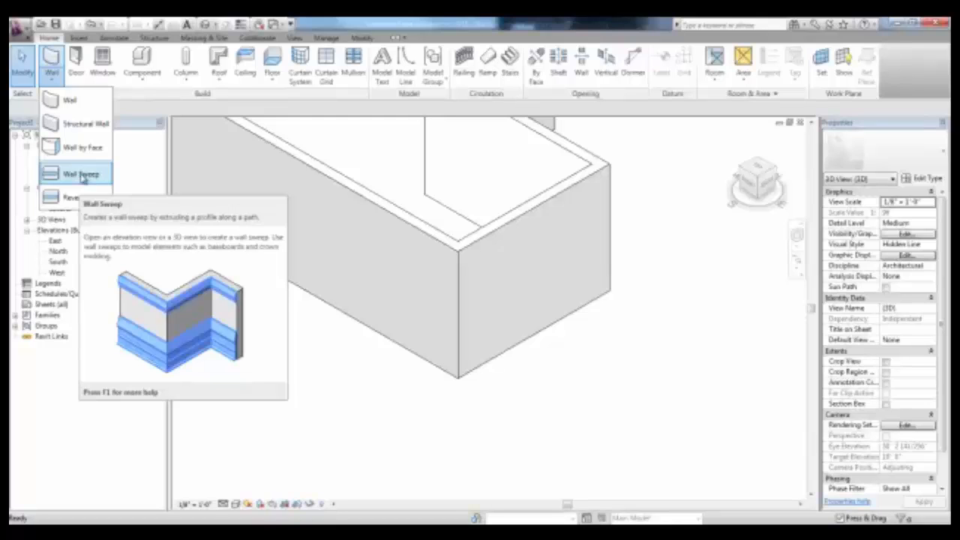
click(81, 173)
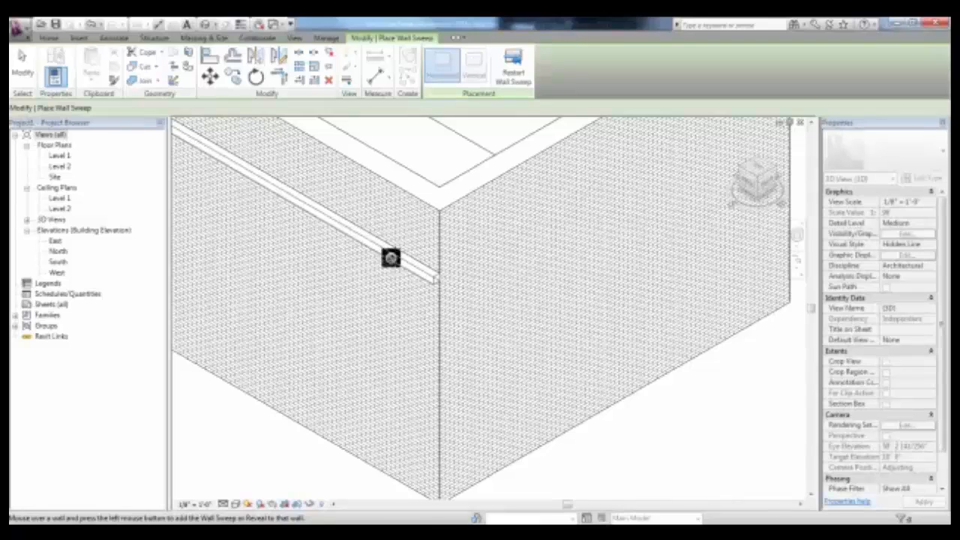
Step: Add a horizontal reveal, then vertical wall sweeps and a vertical reveal on the brick wall
click(51, 64)
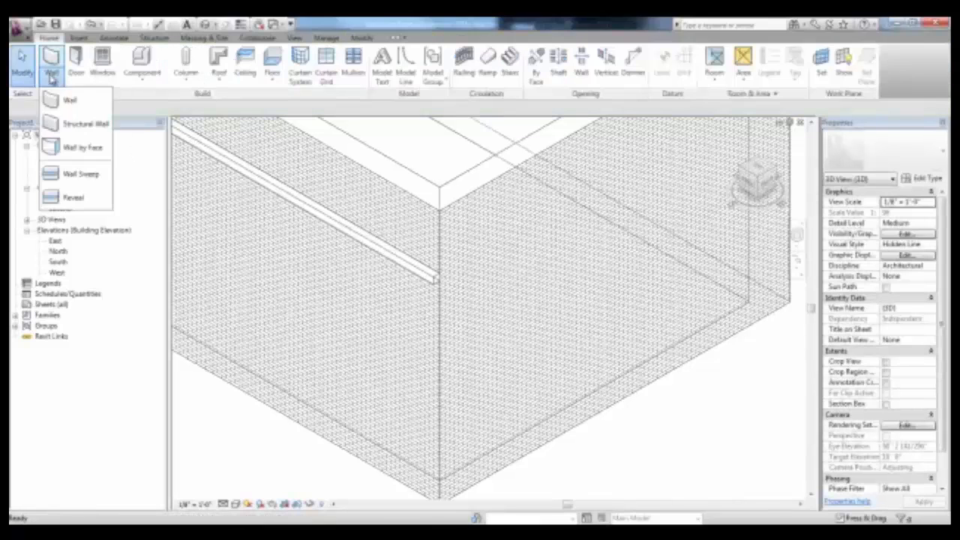
click(73, 197)
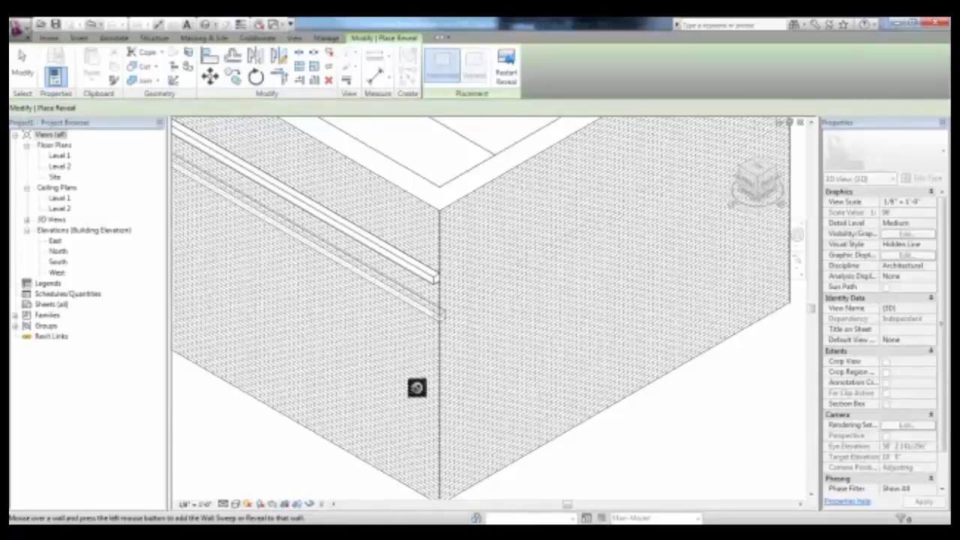
click(51, 63)
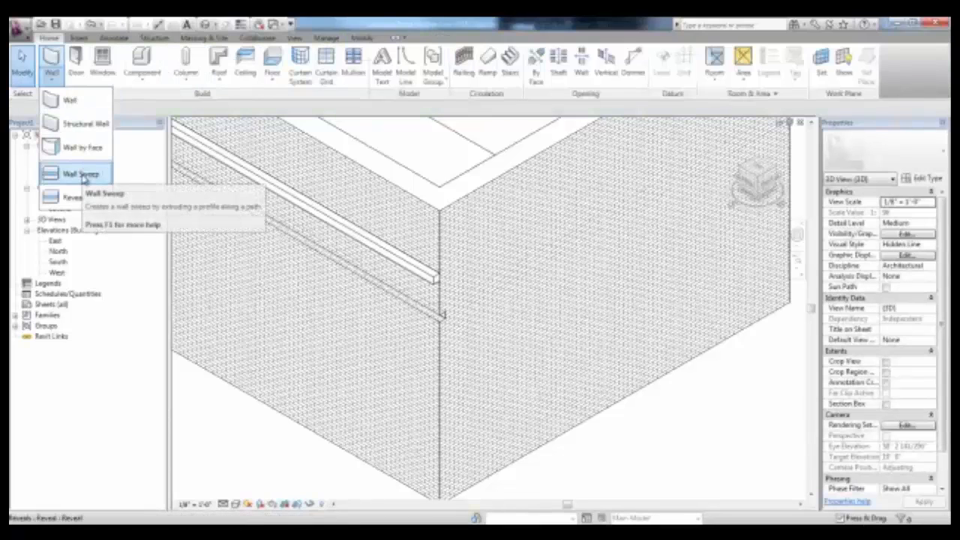
click(78, 174)
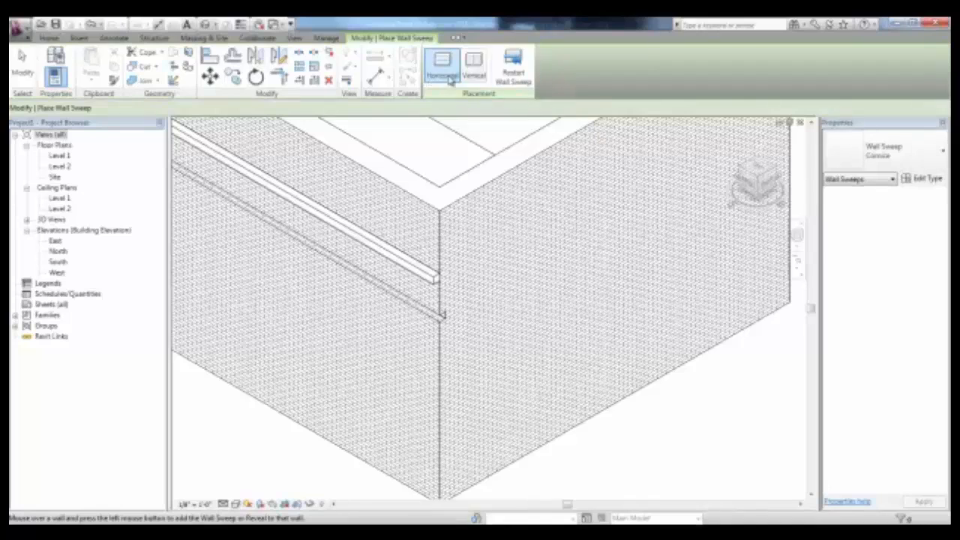
mouse_move(443, 66)
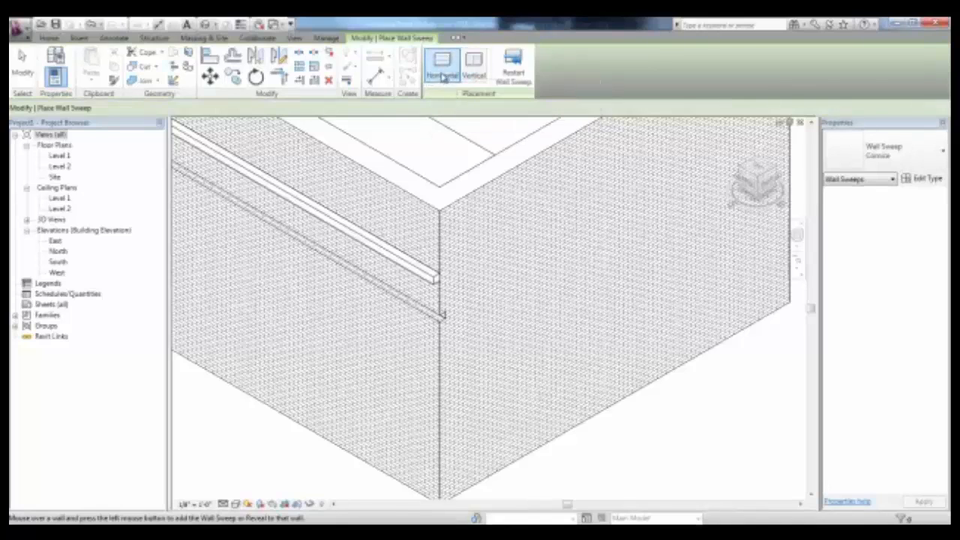
mouse_move(474, 64)
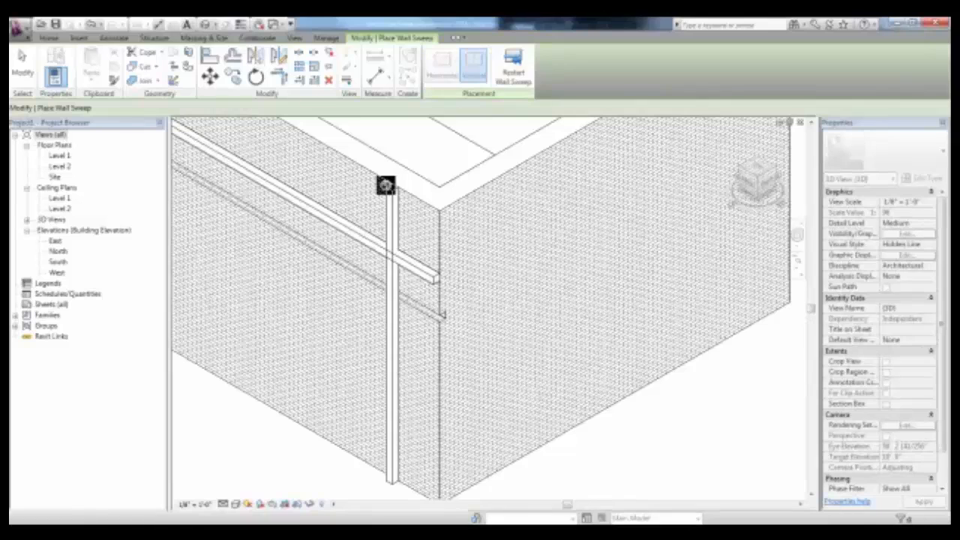
mouse_move(491, 123)
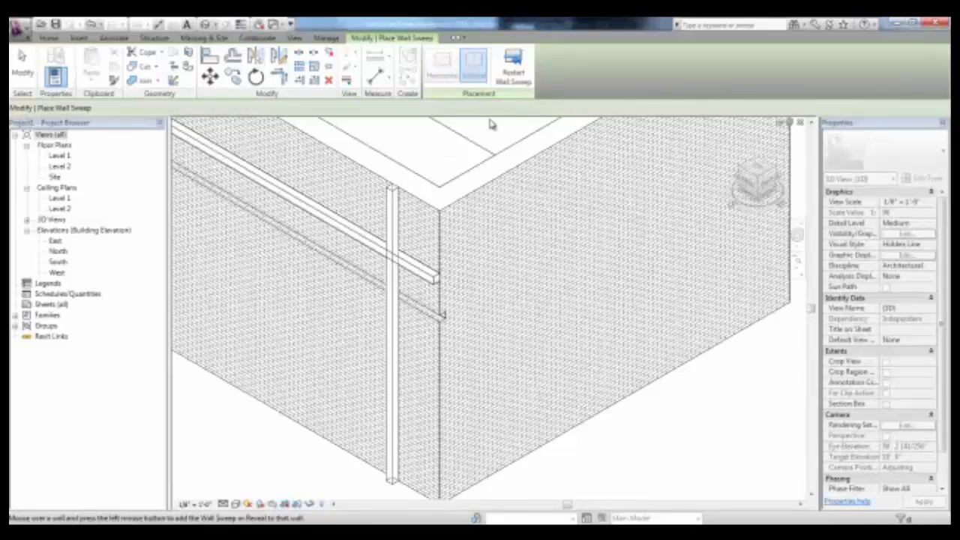
click(326, 300)
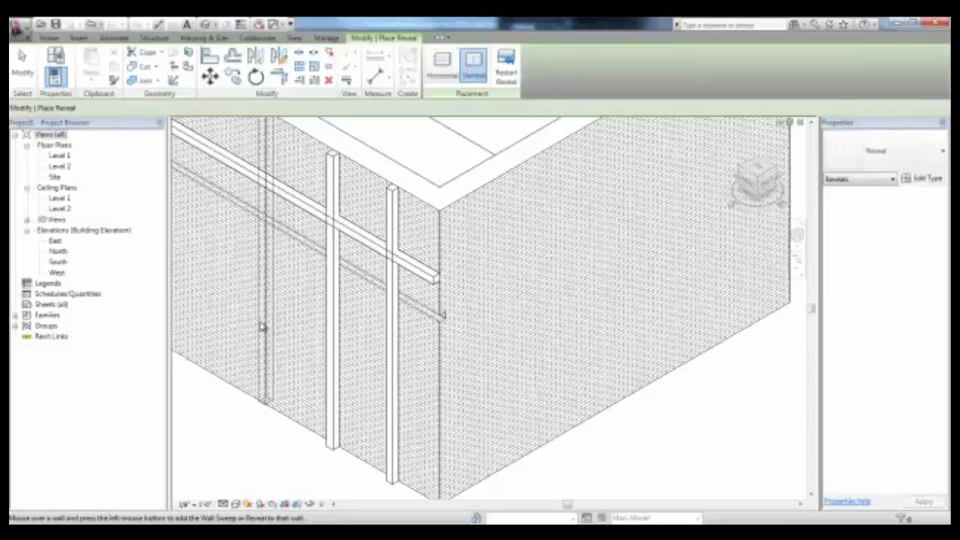
click(506, 67)
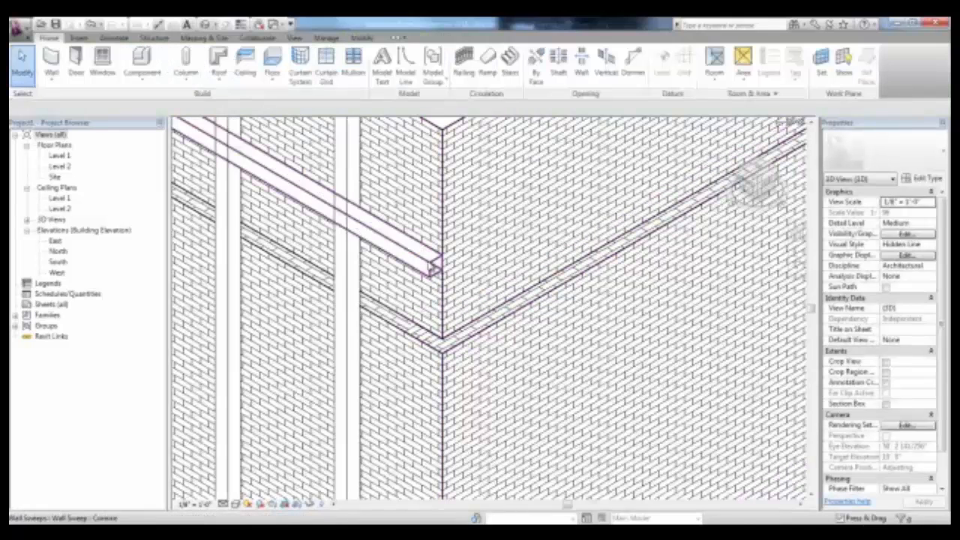
Step: Select the cornice sweep and set its type Profile to a brick soldier course
click(434, 268)
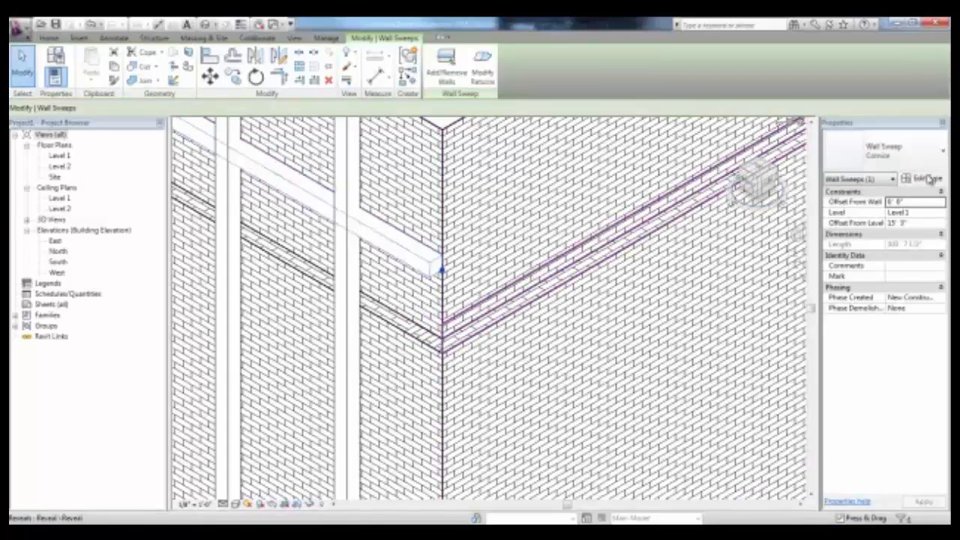
click(925, 178)
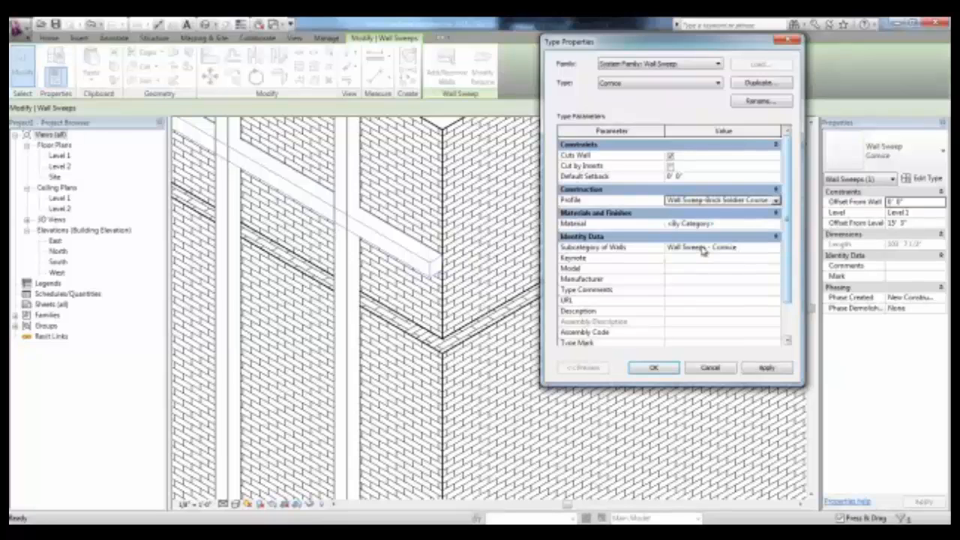
click(766, 368)
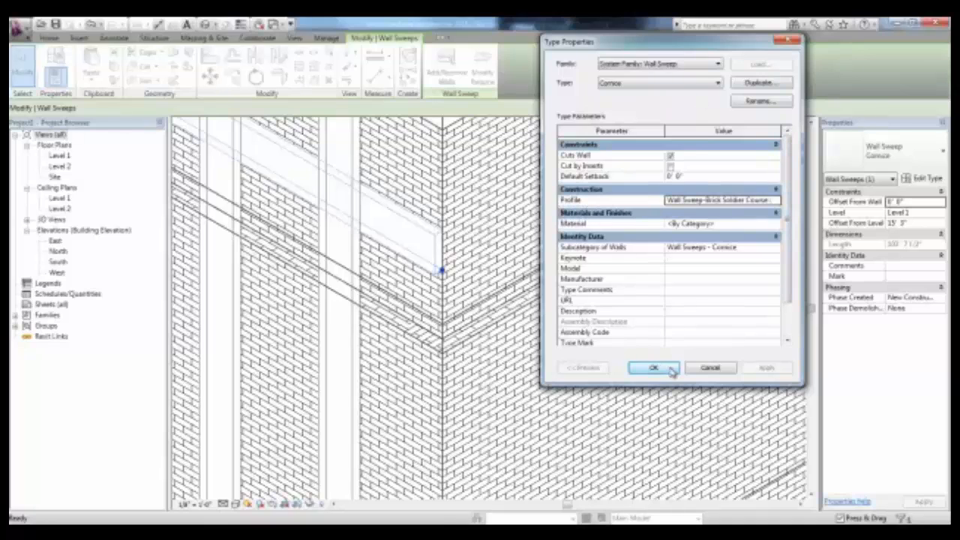
click(776, 200)
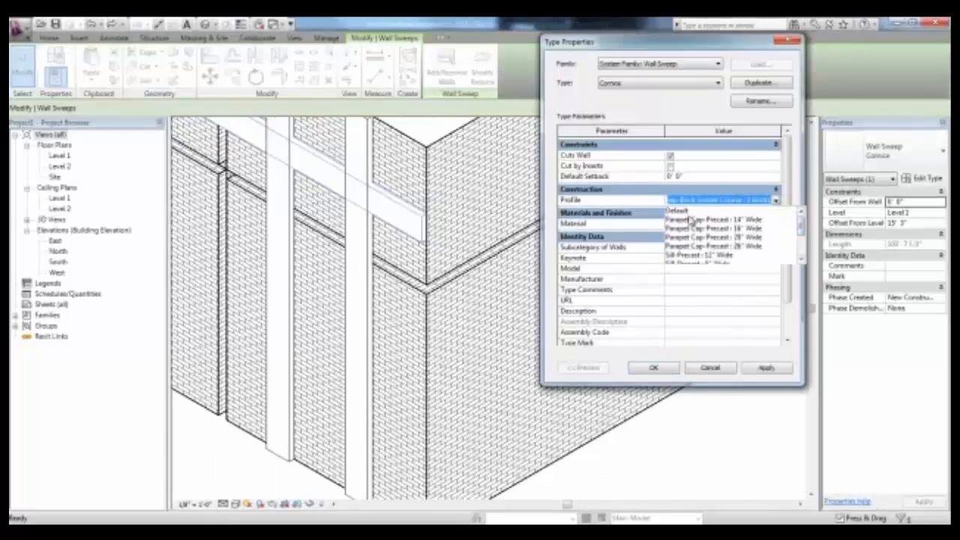
click(677, 210)
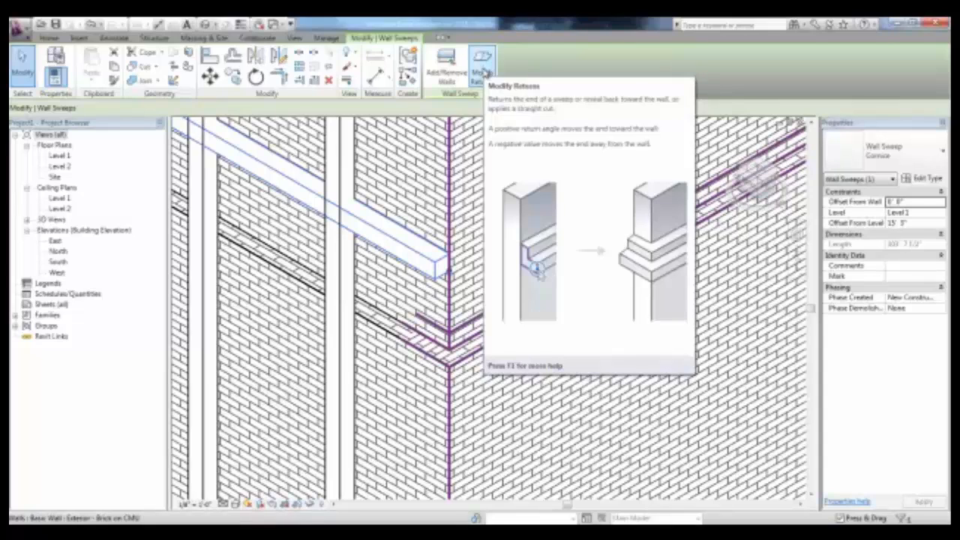
Step: Confirm the type change and adjust the cornice sweep's returns with Modify Returns
click(480, 60)
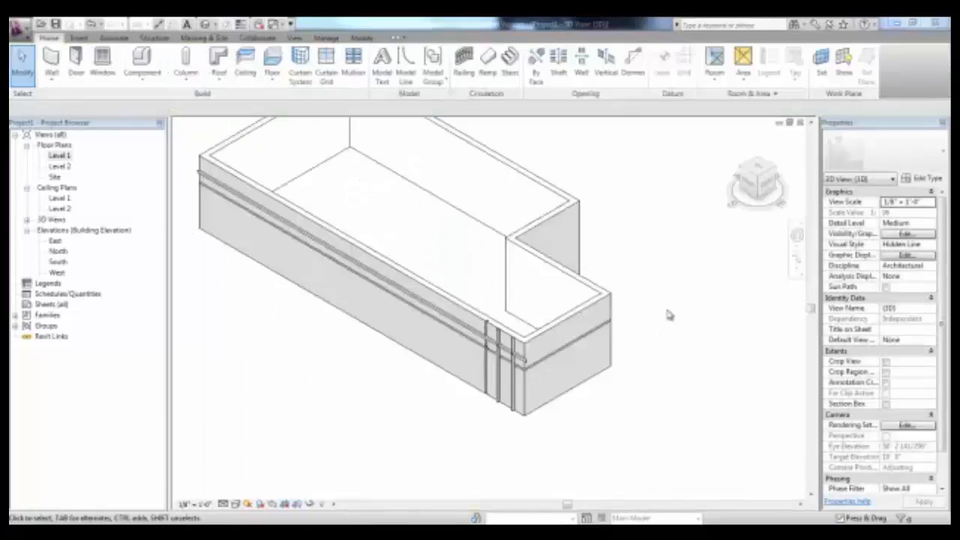
mouse_move(62, 261)
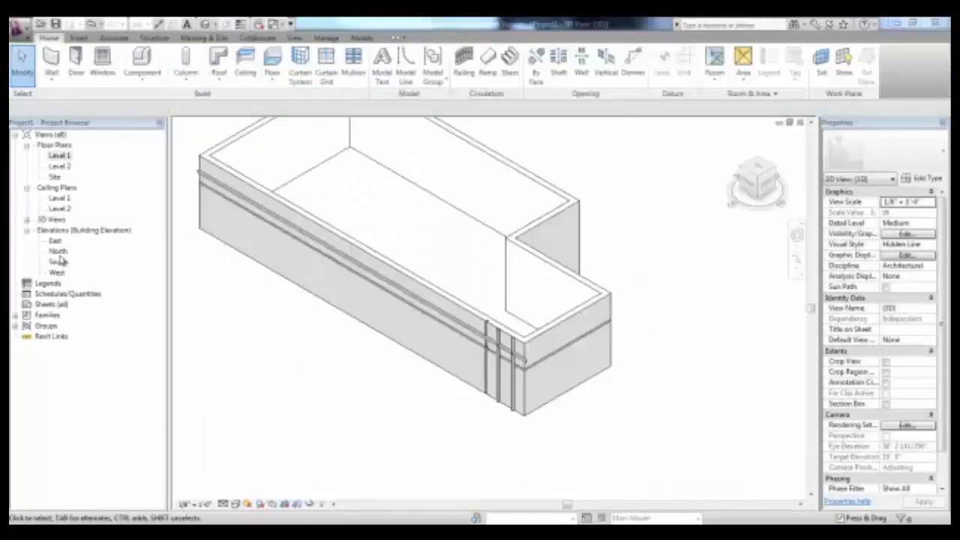
Step: In the East elevation, extend the cornice sweep onto the adjoining wall with Add/Remove Walls
double_click(55, 240)
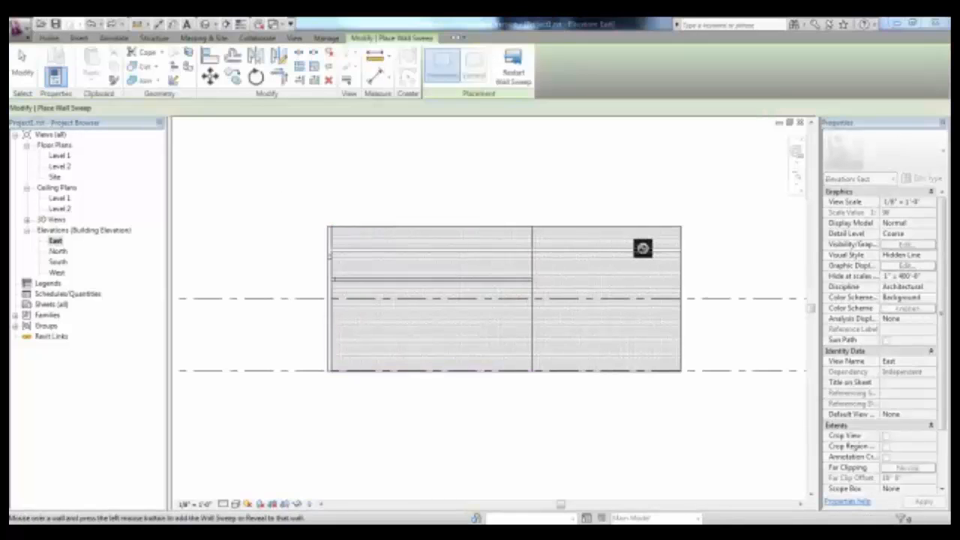
mouse_move(592, 246)
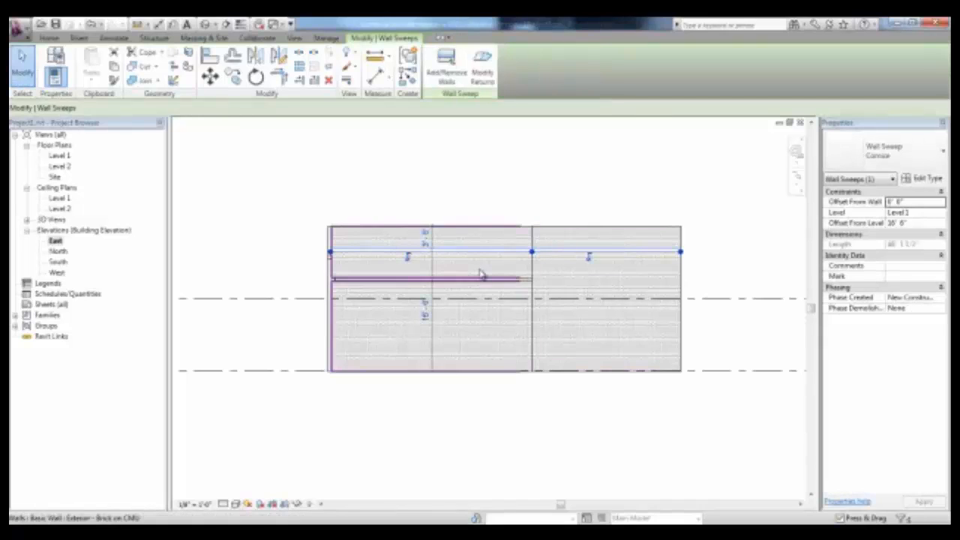
mouse_move(446, 66)
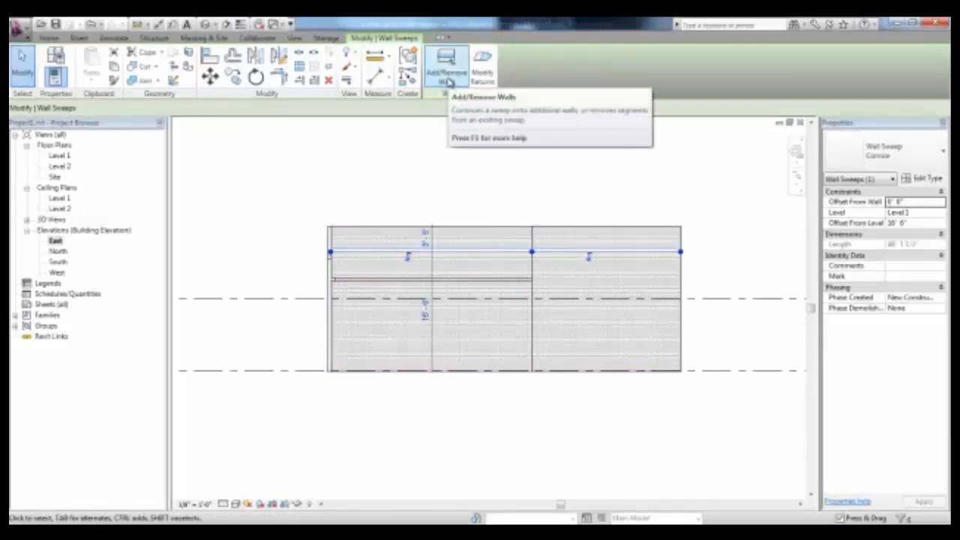
click(445, 61)
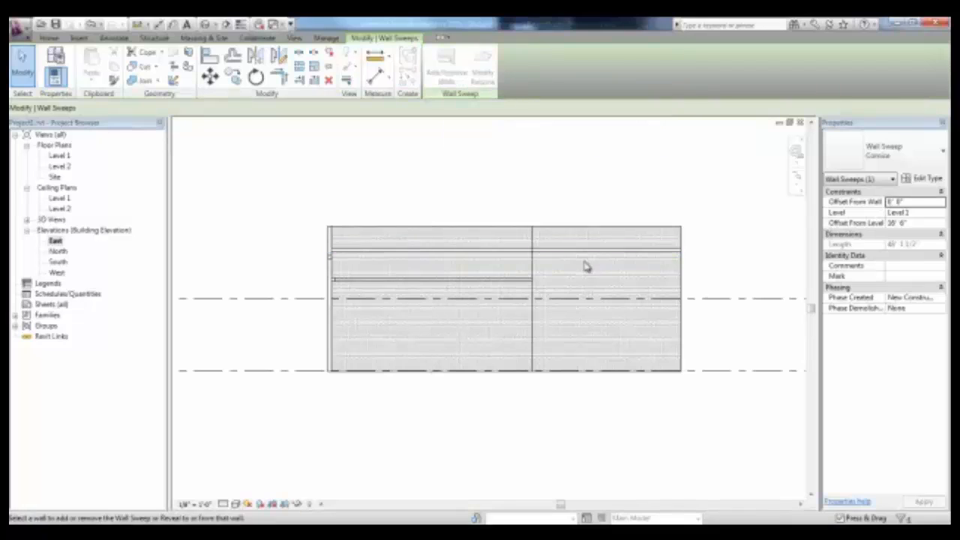
click(555, 249)
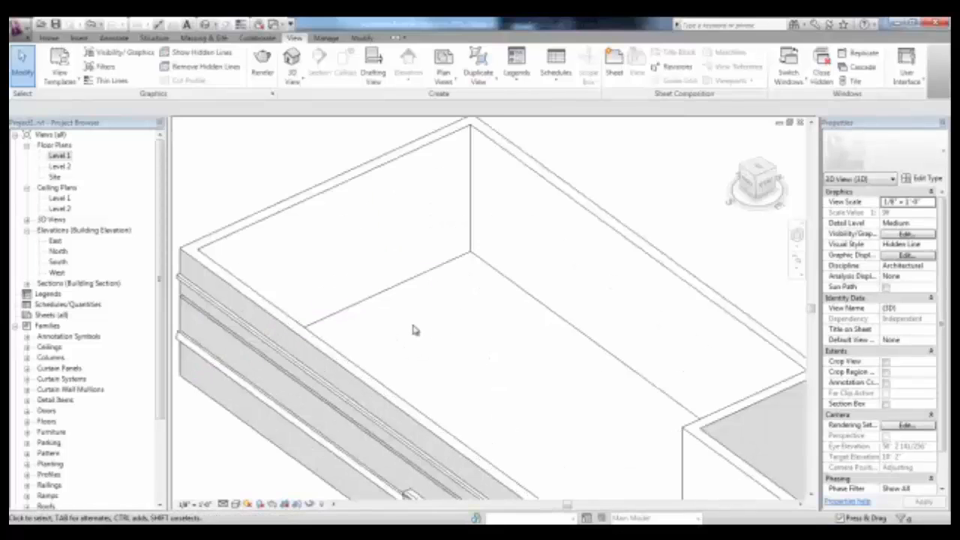
Step: Orbit the model and sketch a jagged split boundary across the wall's top face
drag(415, 331, 490, 373)
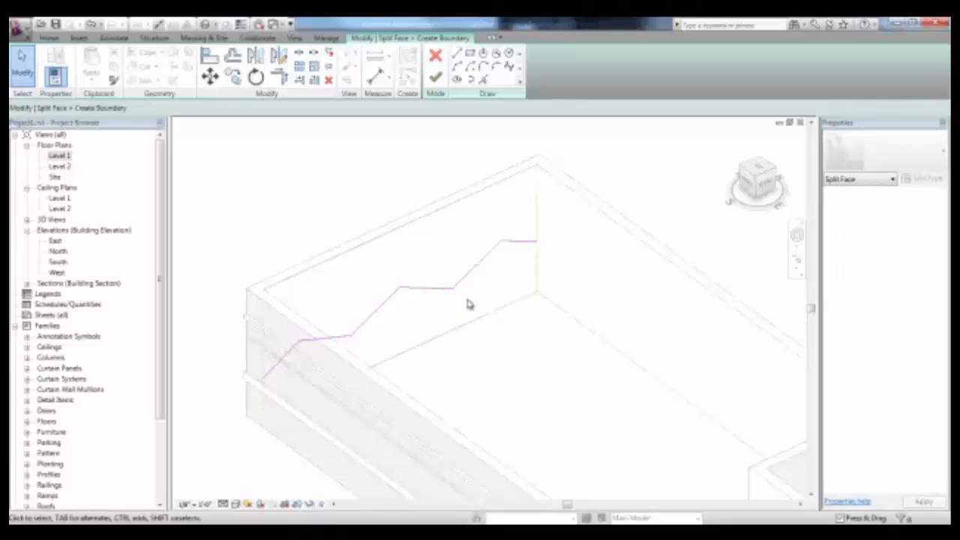
click(437, 78)
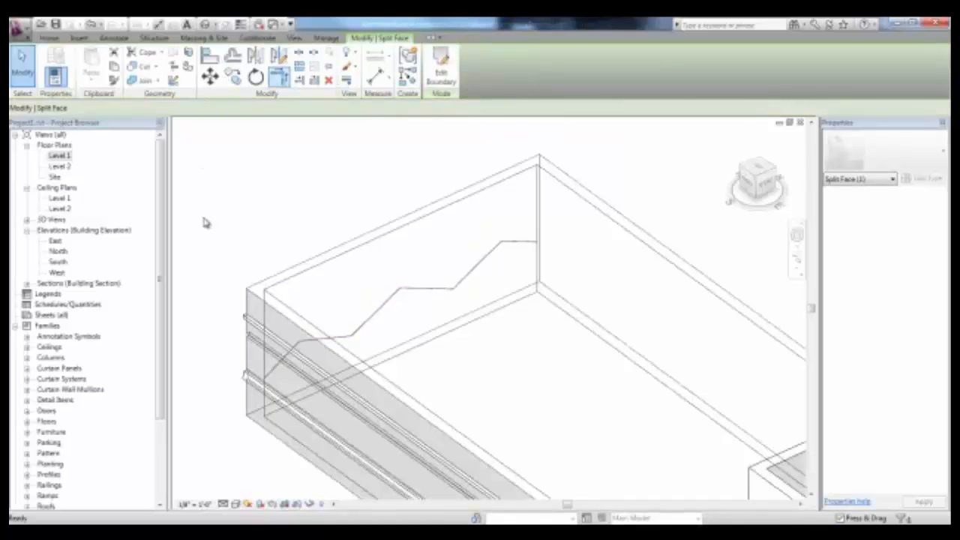
mouse_move(189, 53)
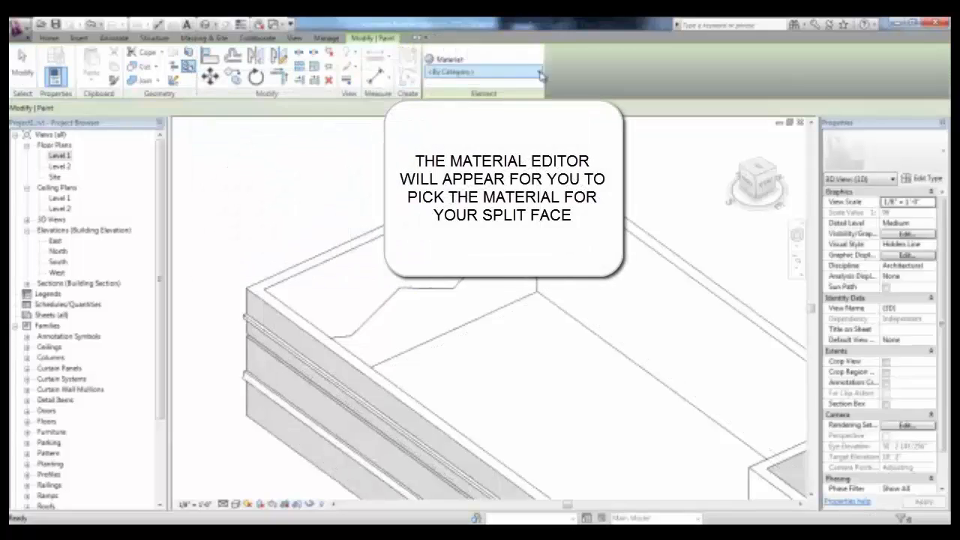
Step: Paint the split-off face region with the Carpet material
click(540, 70)
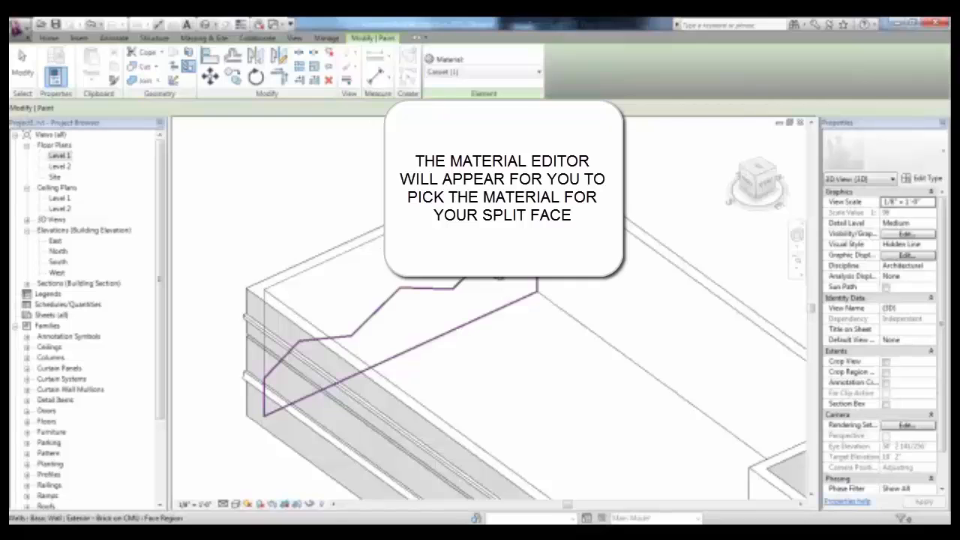
click(428, 315)
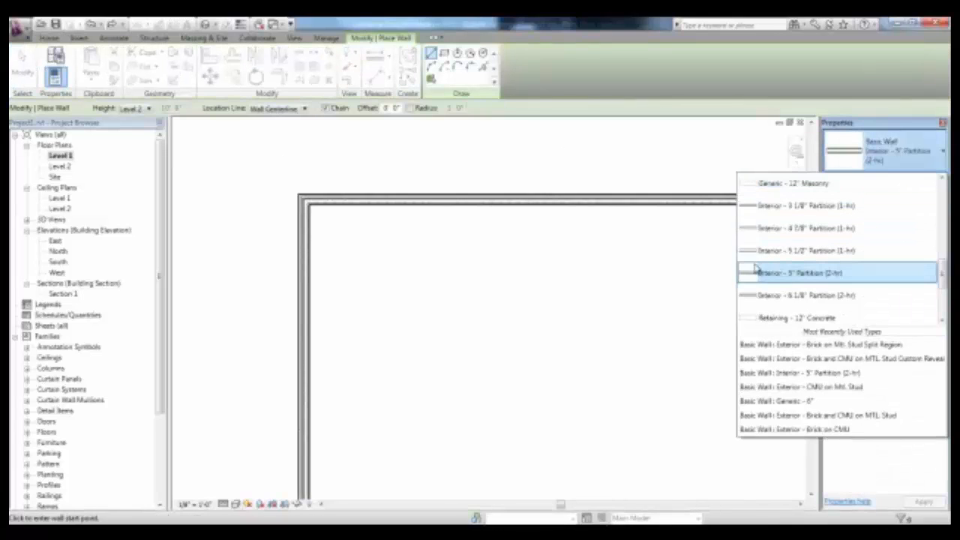
Step: Draw an Interior - 5" Partition (2-hr) wall inside the Level 1 building outline
click(799, 273)
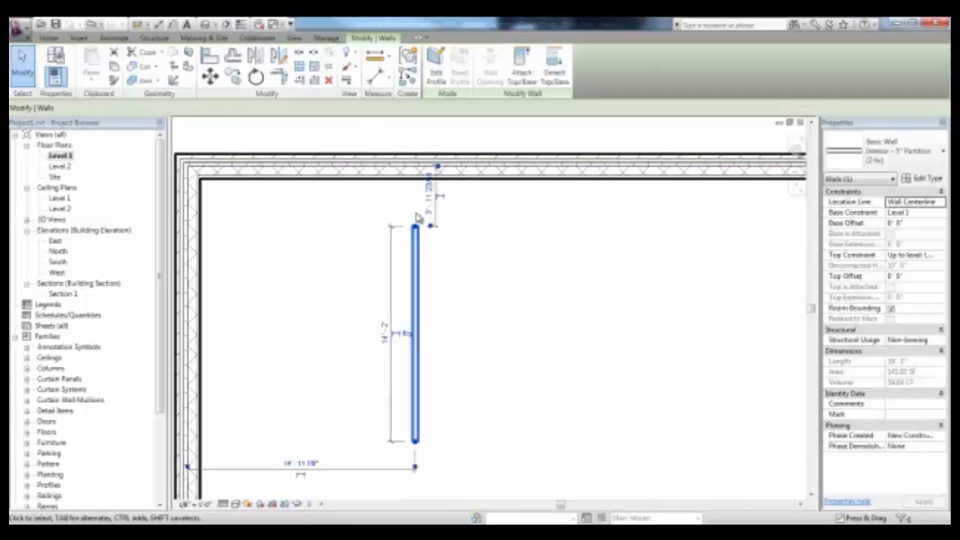
mouse_move(408, 211)
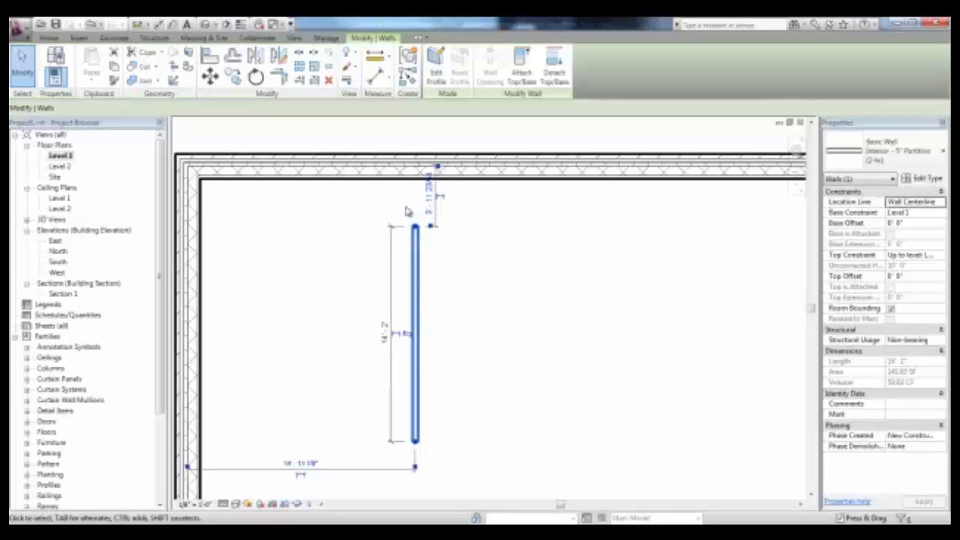
mouse_move(494, 206)
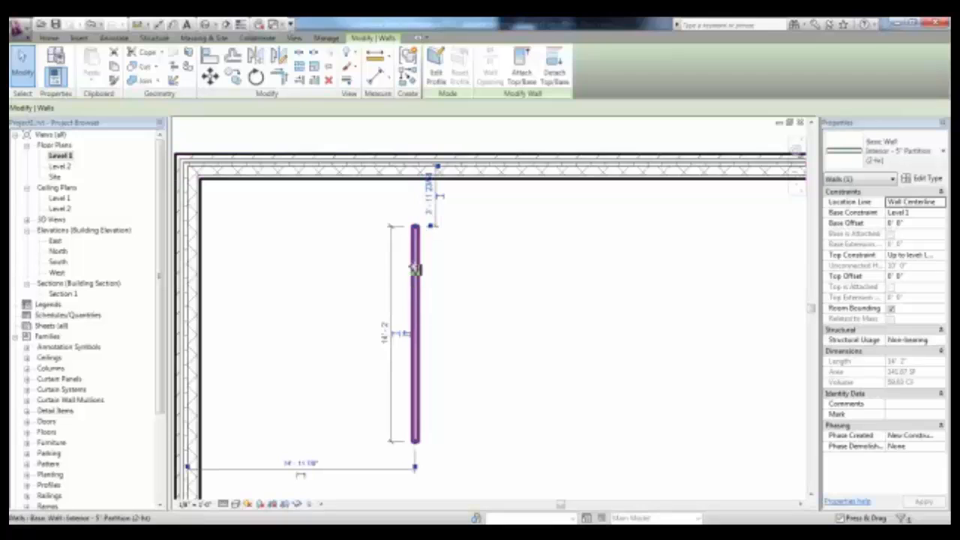
Step: Disallow the join at the partition's top end, then drag it to the exterior wall
right_click(417, 268)
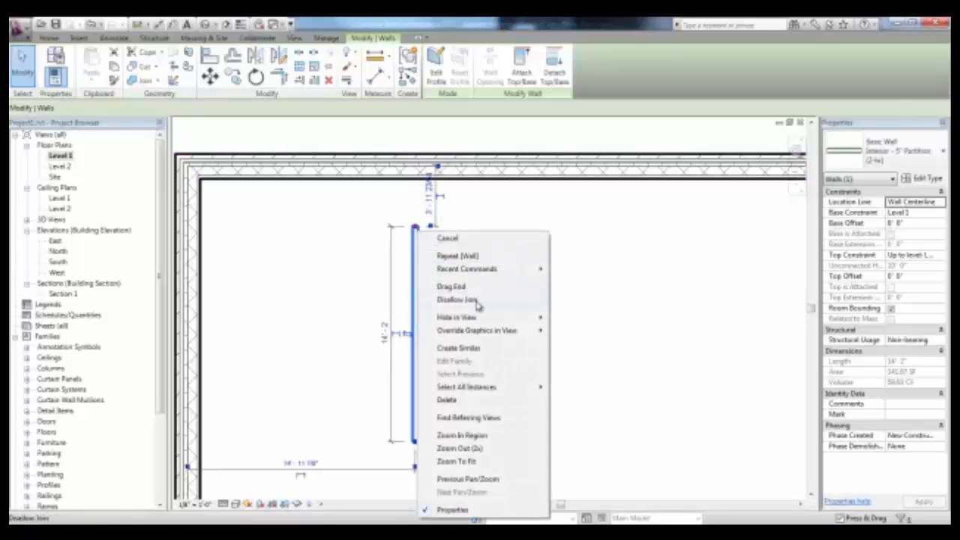
click(451, 286)
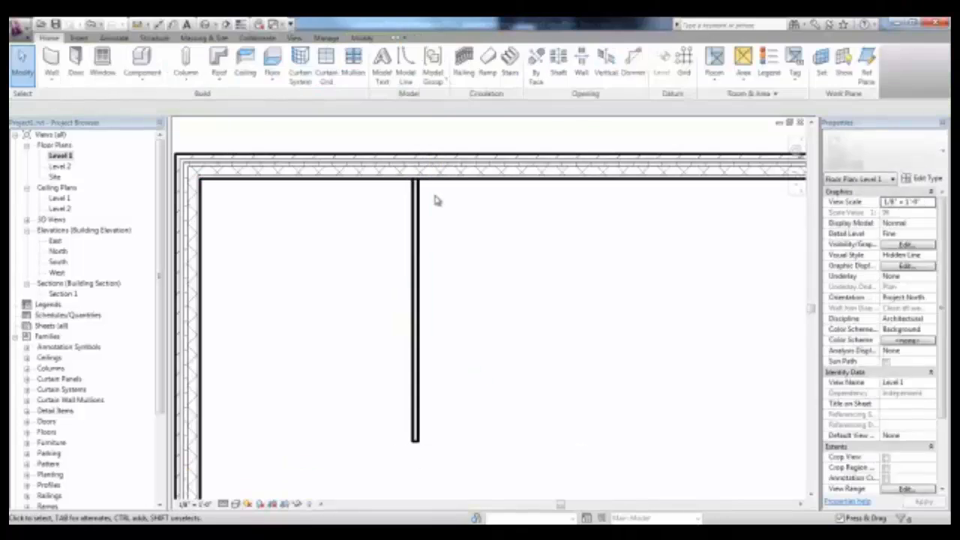
click(416, 300)
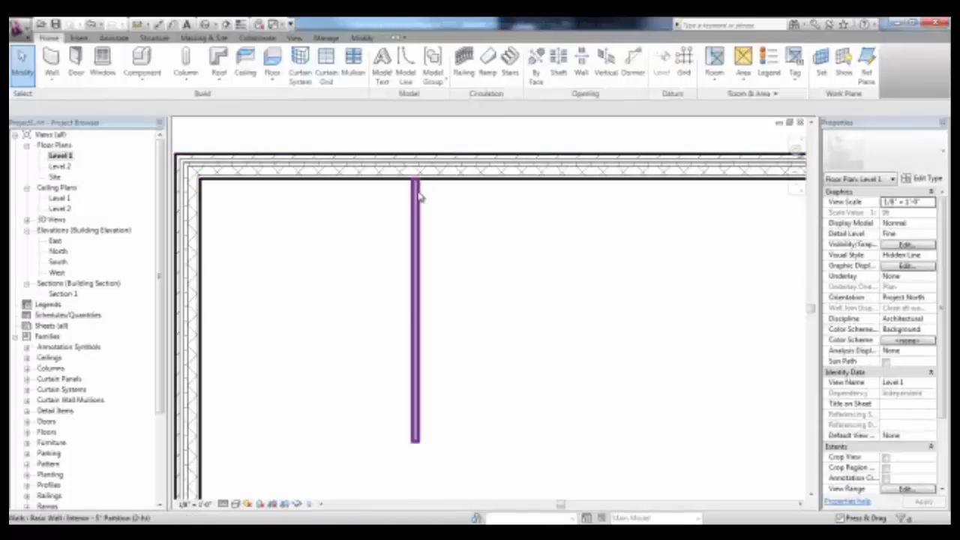
click(416, 300)
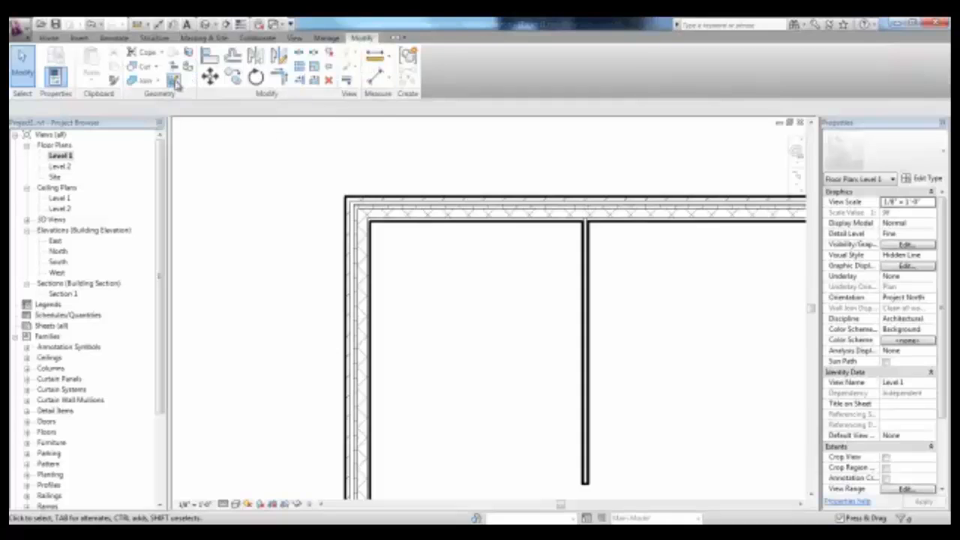
mouse_move(173, 80)
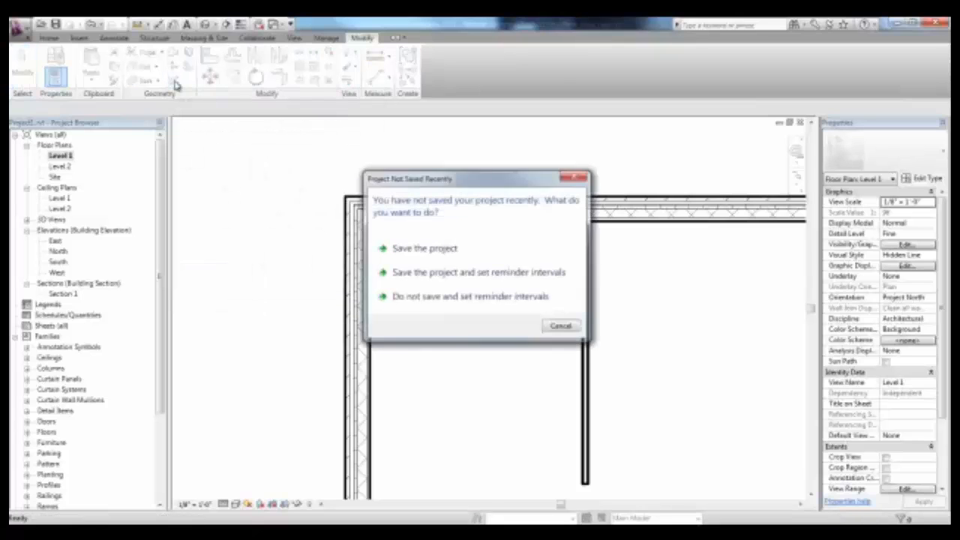
Step: Dismiss the Project Not Saved Recently reminder and pick the exterior brick wall corner join
click(426, 248)
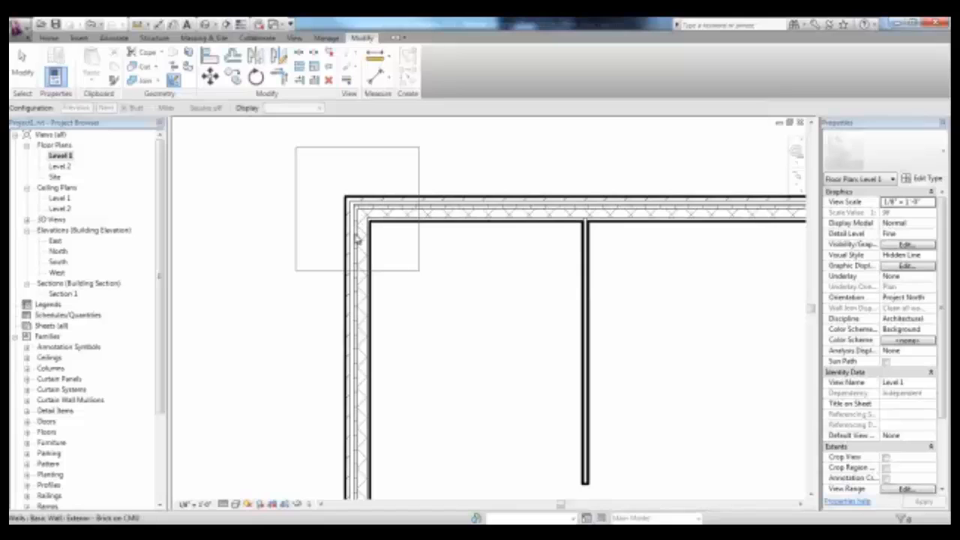
mouse_move(359, 239)
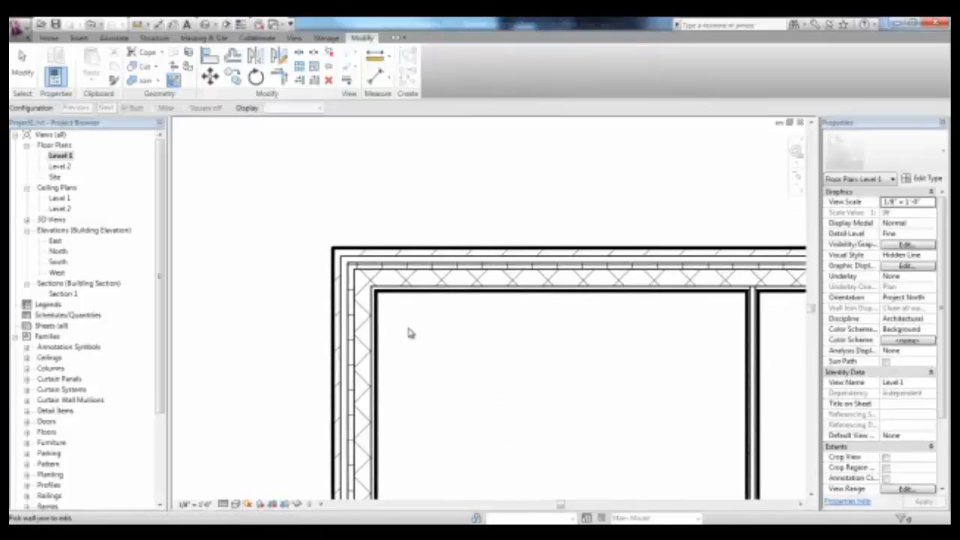
drag(411, 333, 379, 223)
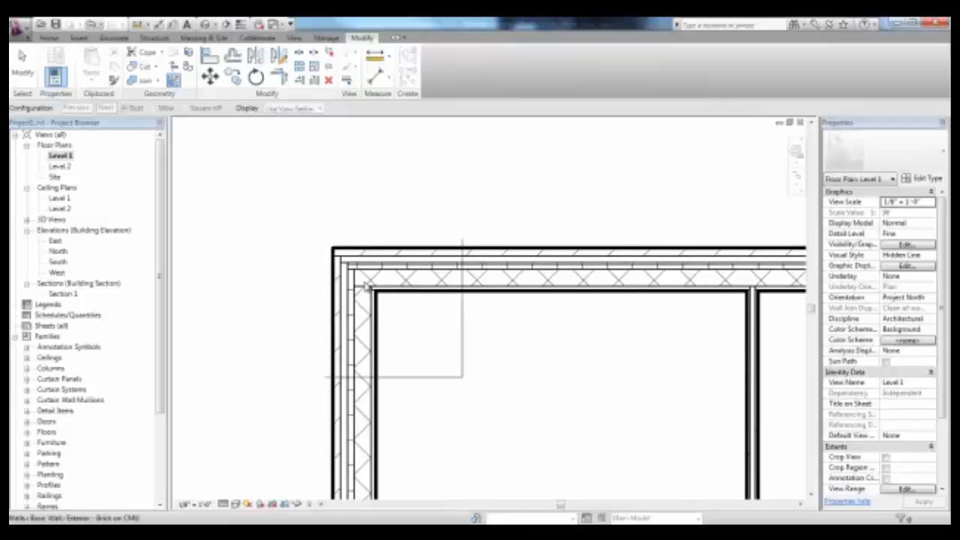
click(135, 108)
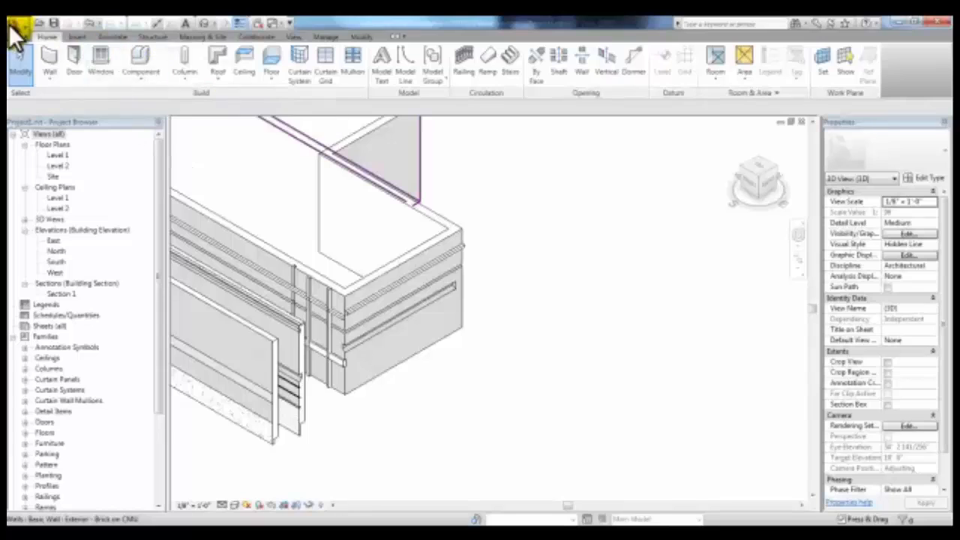
Step: Start a Model In-Place family in the Walls category, keeping the default name In-Place Wall
click(141, 60)
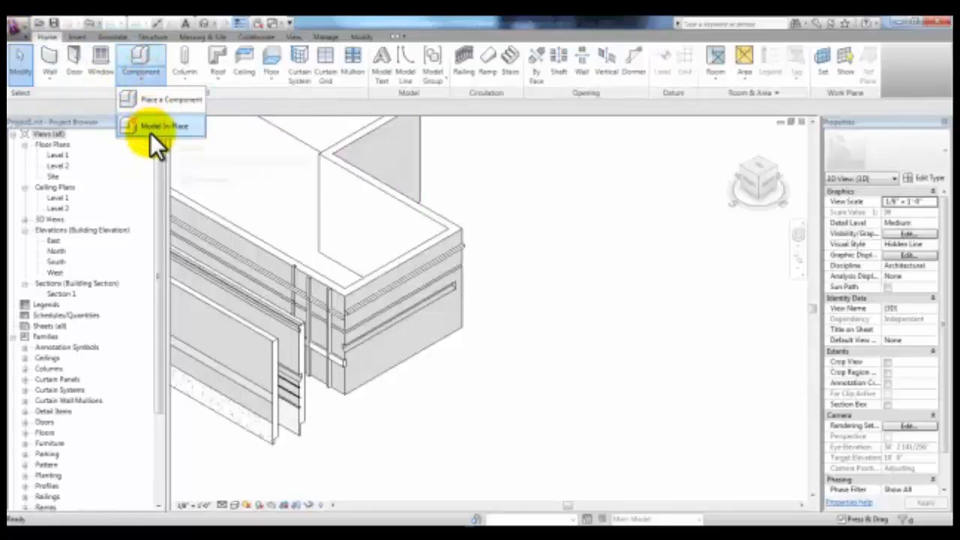
click(162, 125)
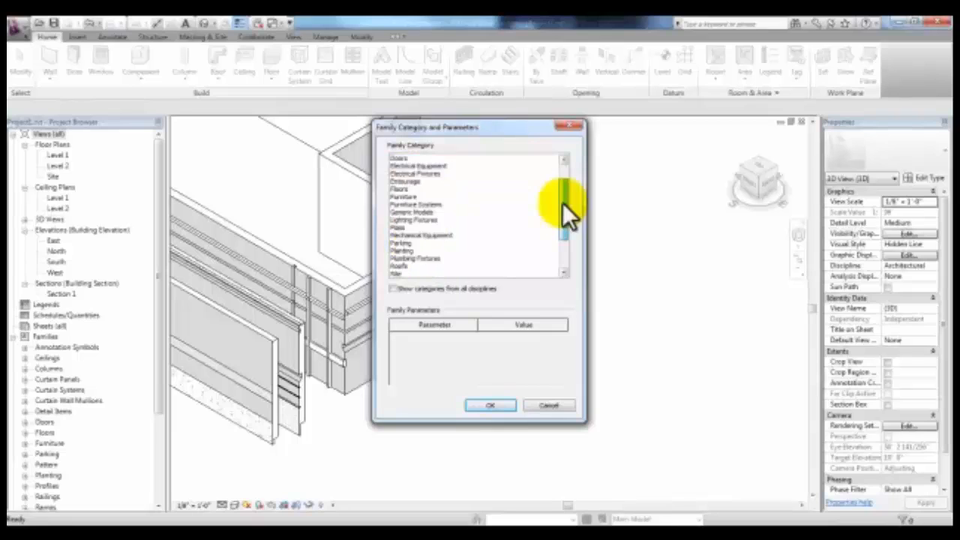
scroll(down, 3)
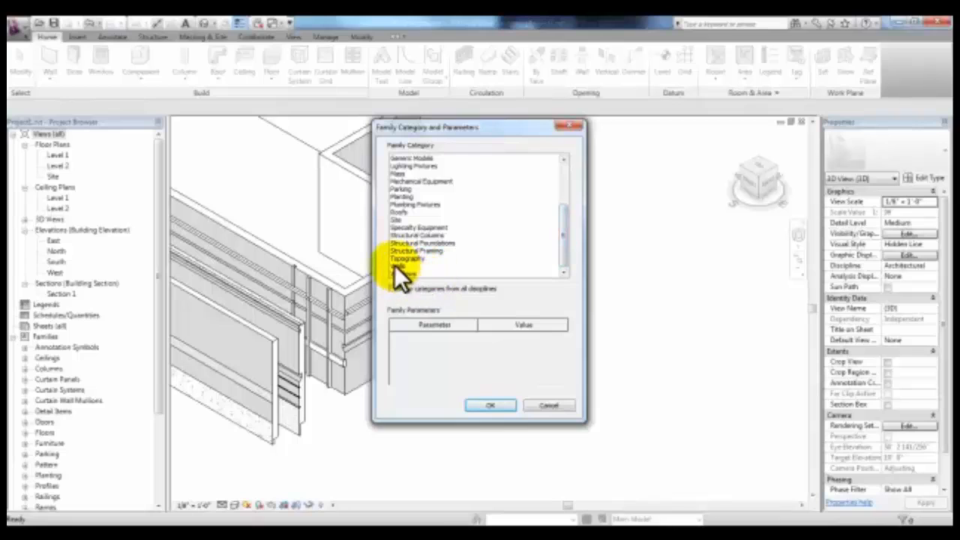
click(405, 265)
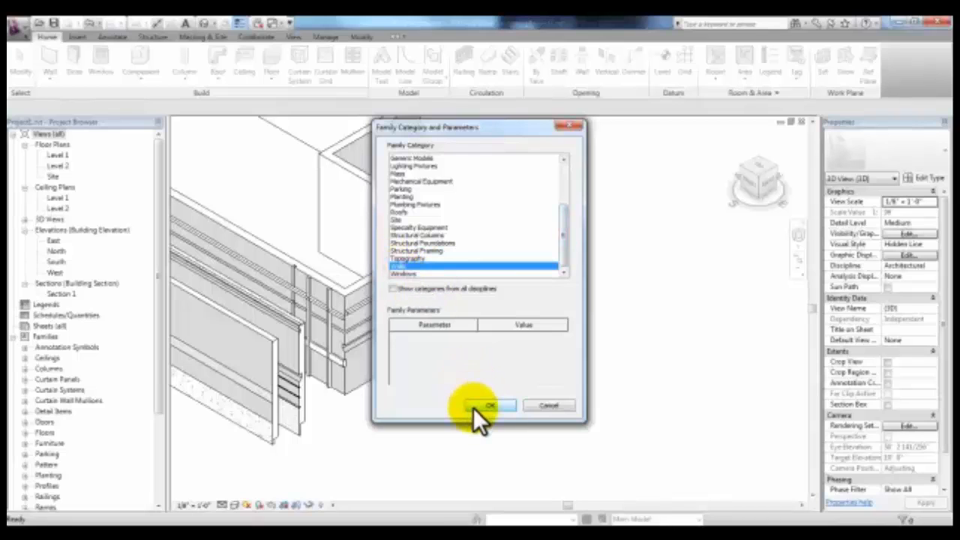
click(490, 406)
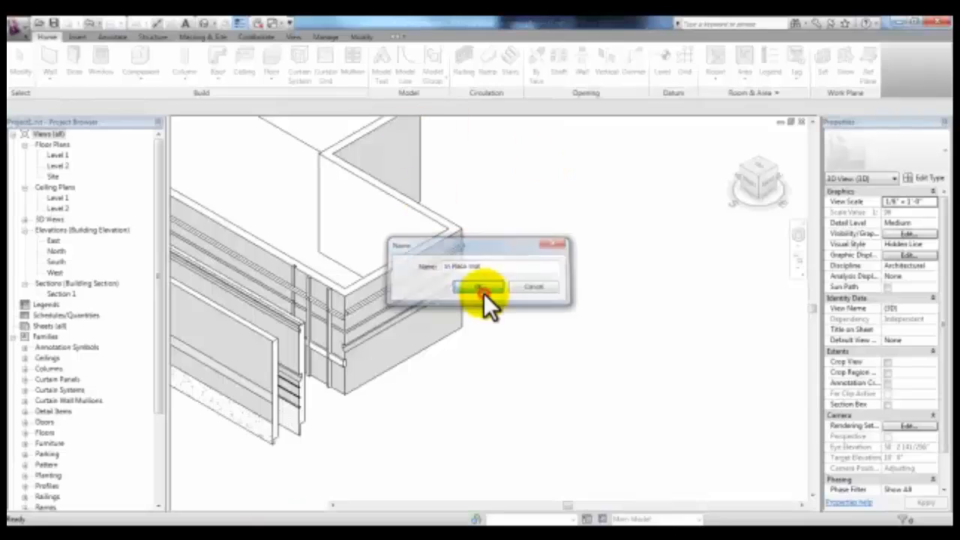
click(478, 286)
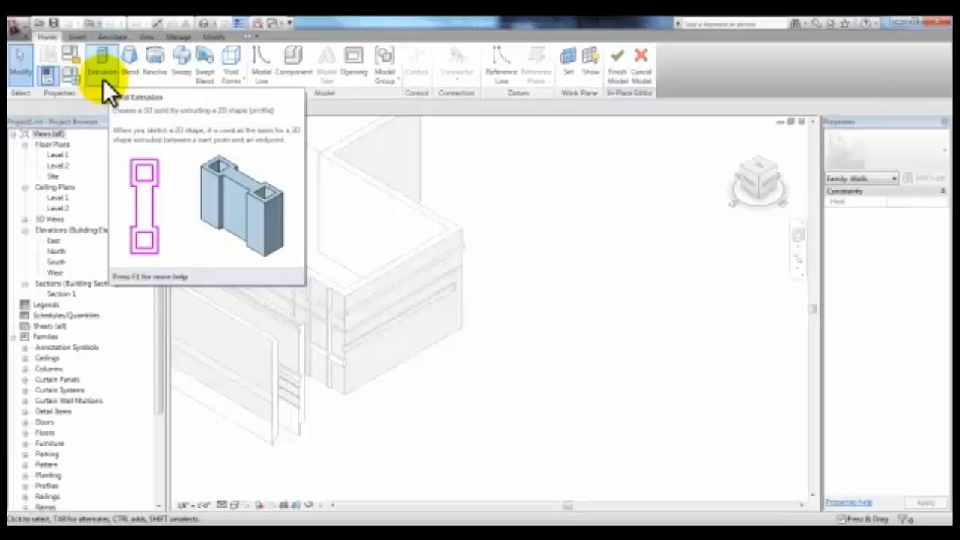
mouse_move(161, 60)
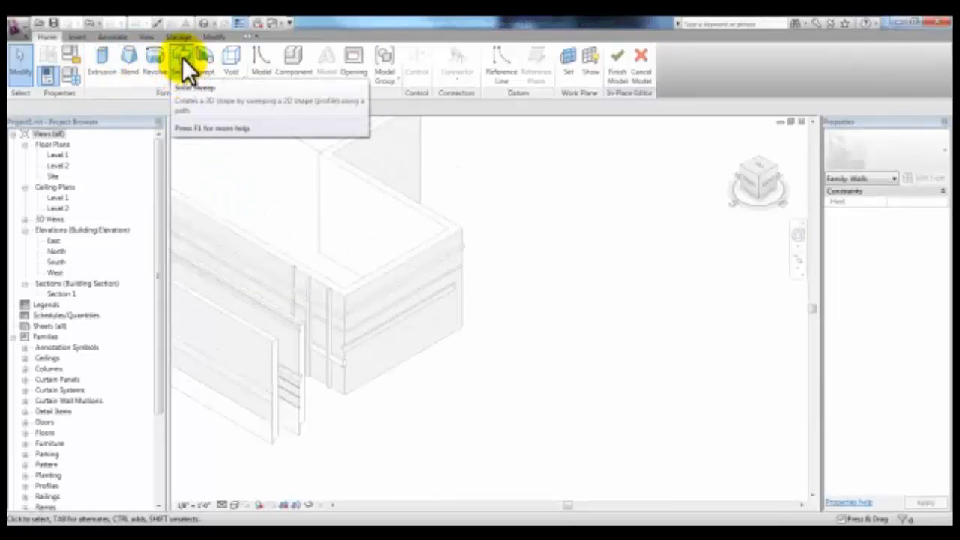
Step: Create a sweep with a straight diagonal path, then pick its profile plane
click(184, 59)
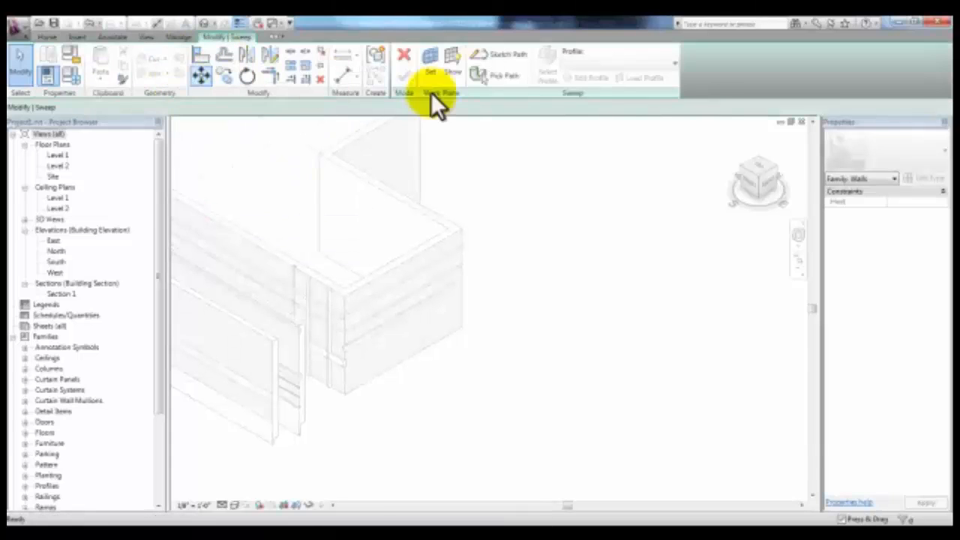
mouse_move(439, 293)
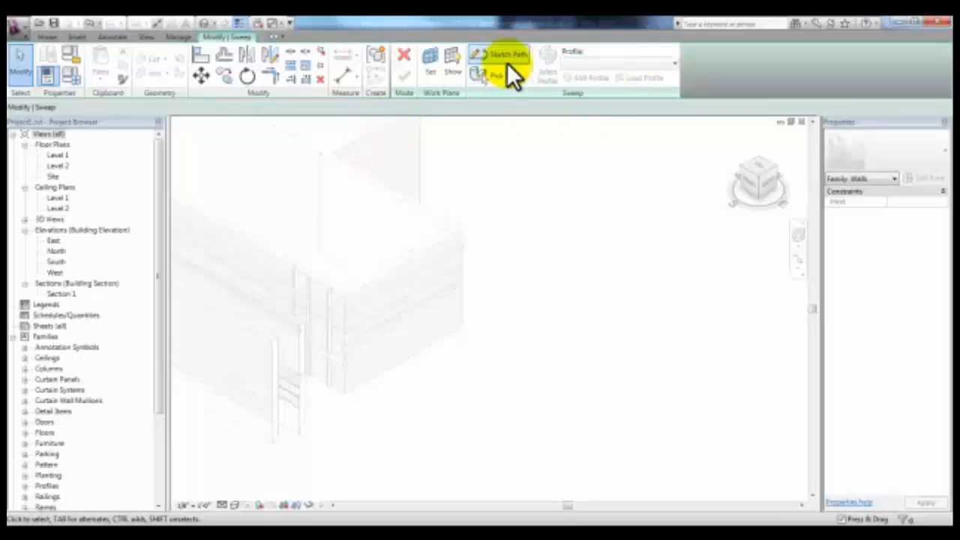
click(506, 54)
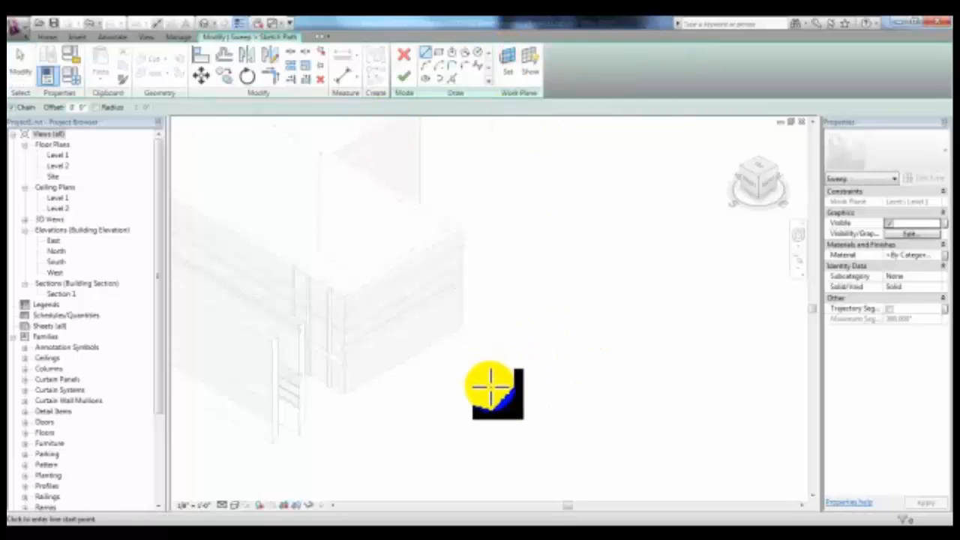
drag(495, 390, 683, 267)
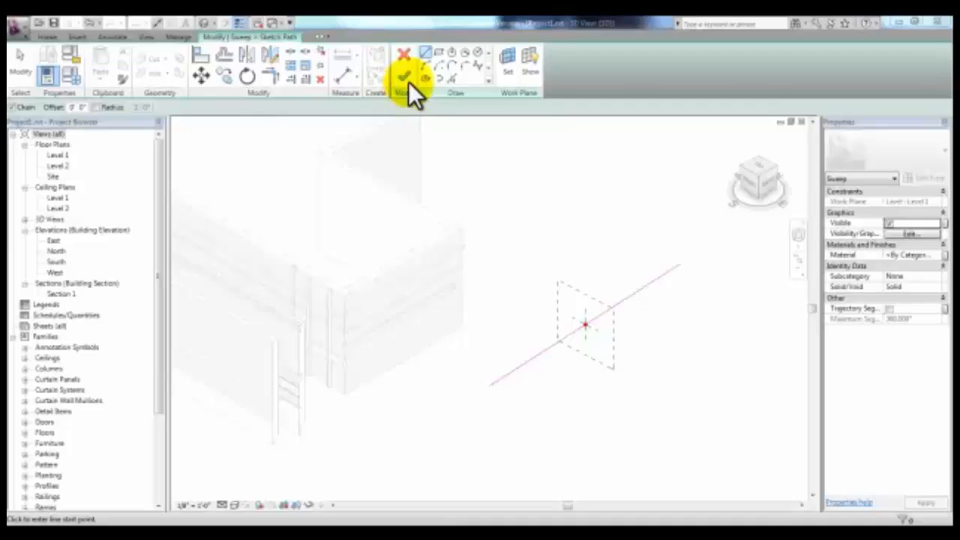
click(403, 75)
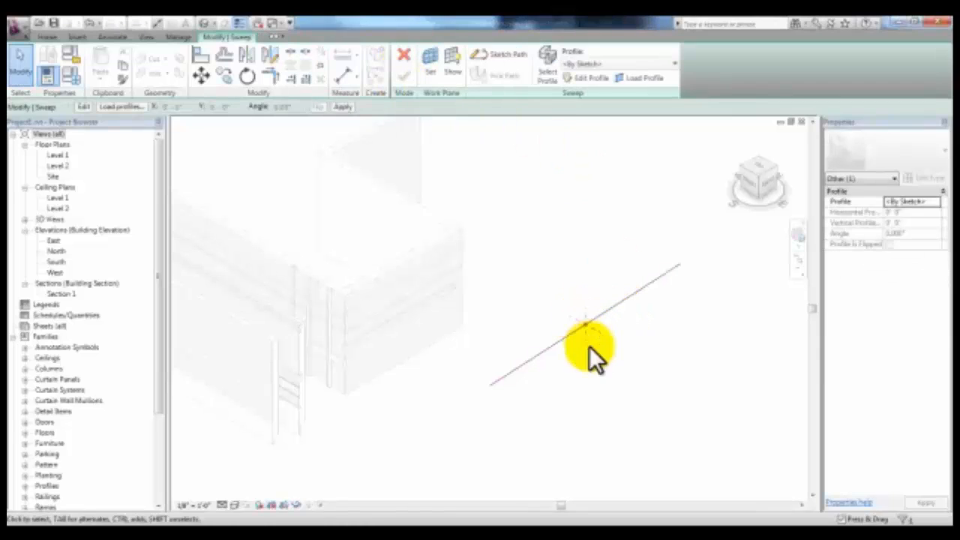
click(585, 345)
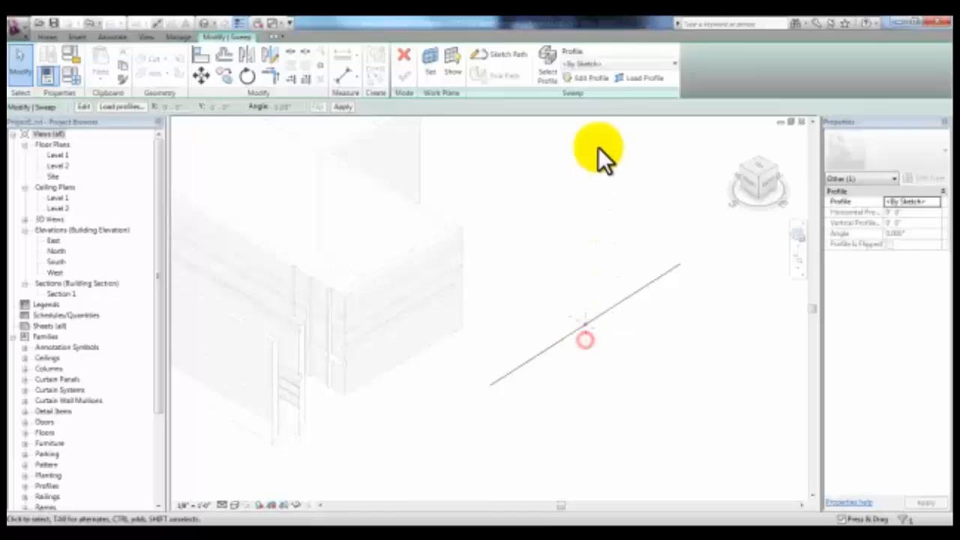
Step: Sketch the sweep profile outline and finish, forming the long tapered wall
click(592, 77)
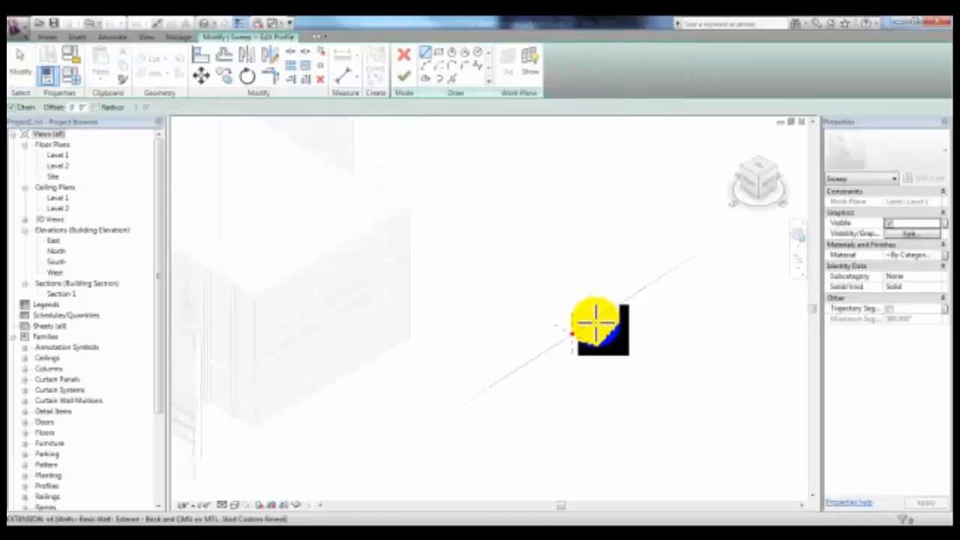
drag(599, 326, 548, 345)
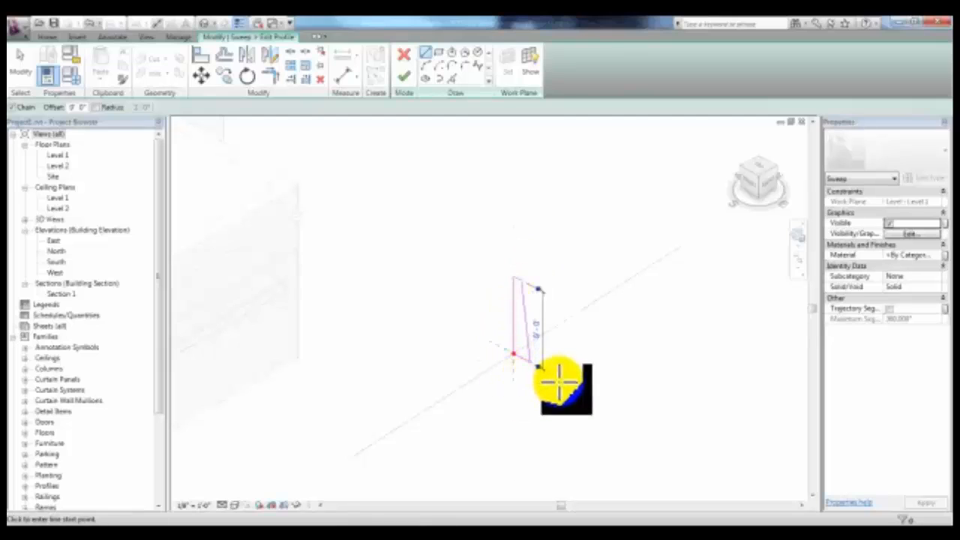
click(403, 71)
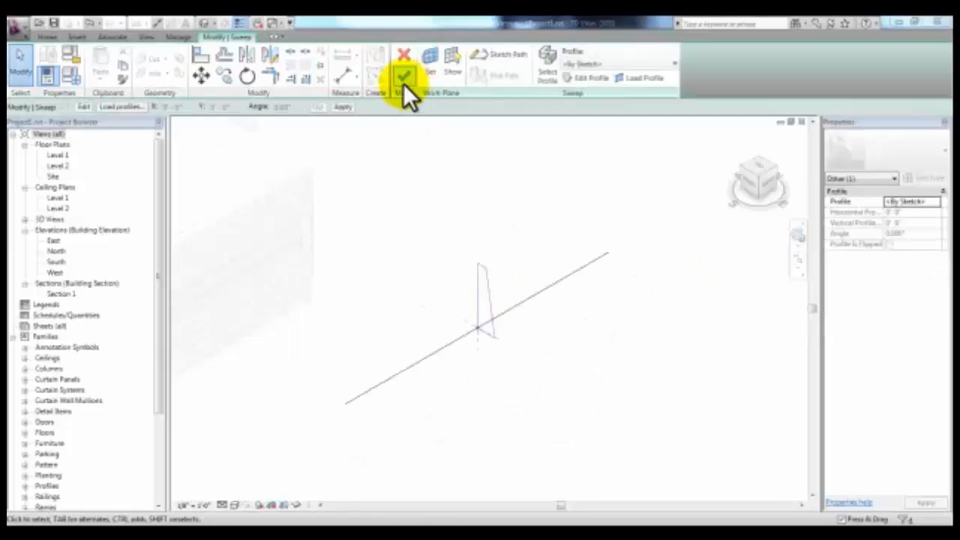
click(404, 75)
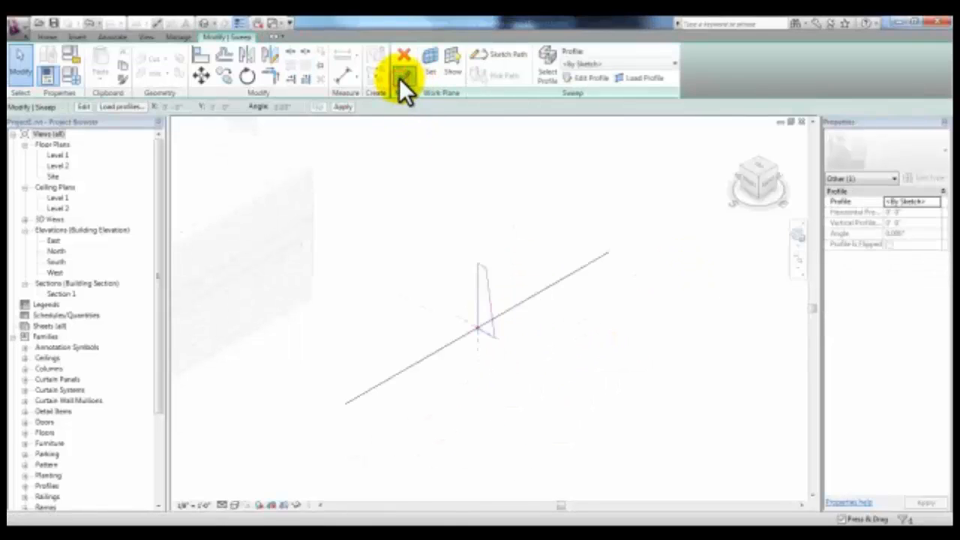
click(404, 63)
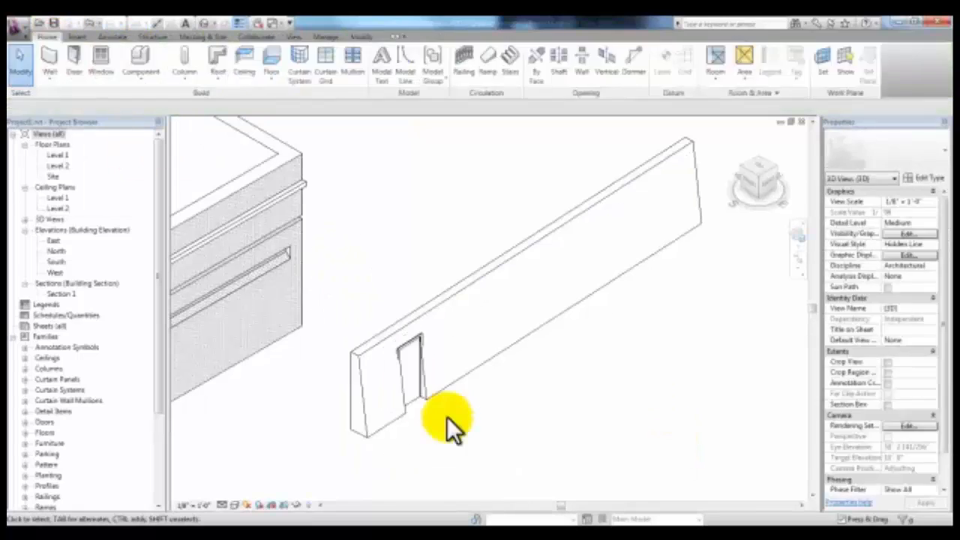
Step: Add a small window to the tapered wall and give its sweep Concrete material
click(101, 60)
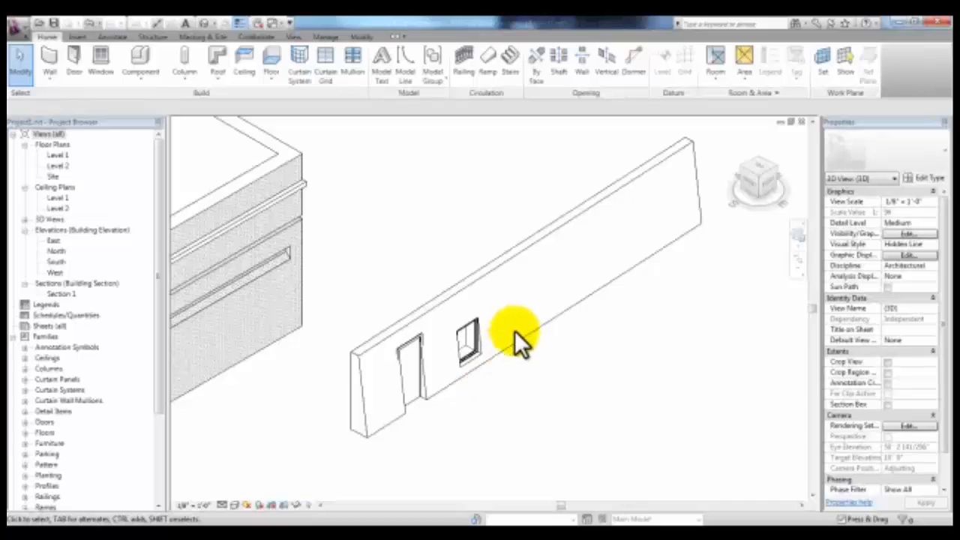
click(518, 338)
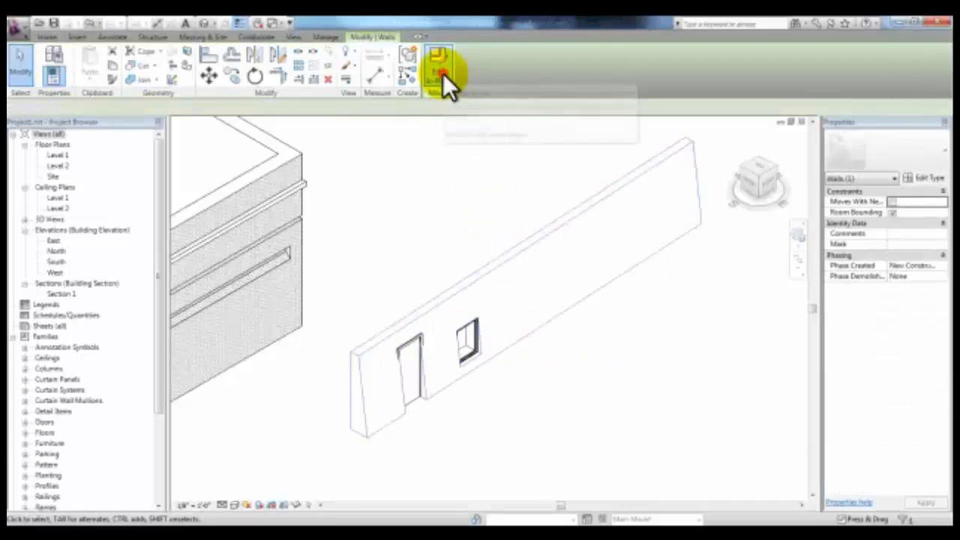
click(439, 64)
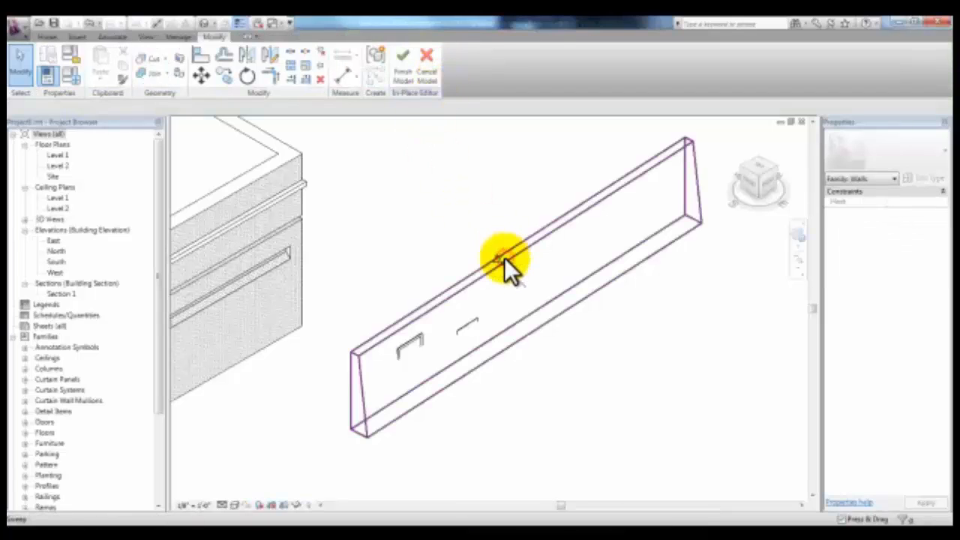
click(503, 259)
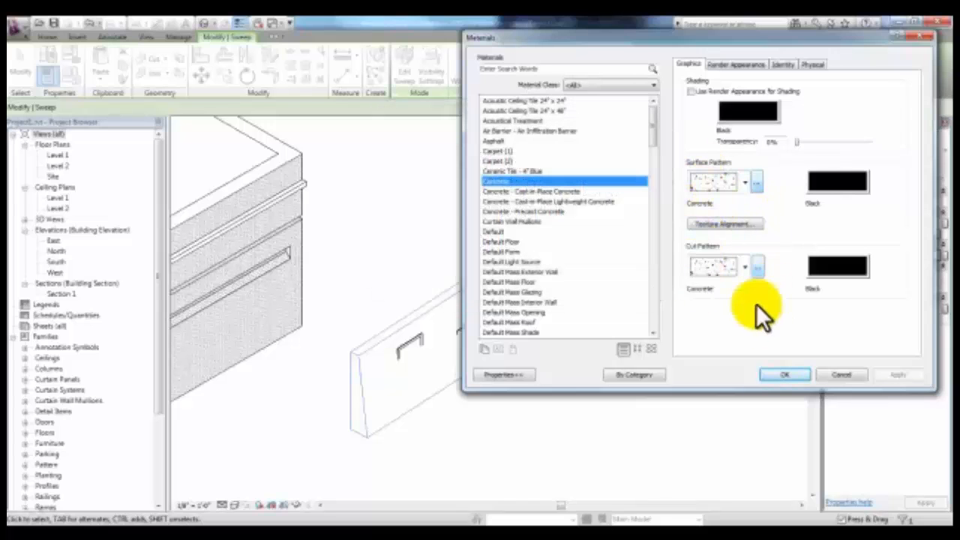
click(785, 374)
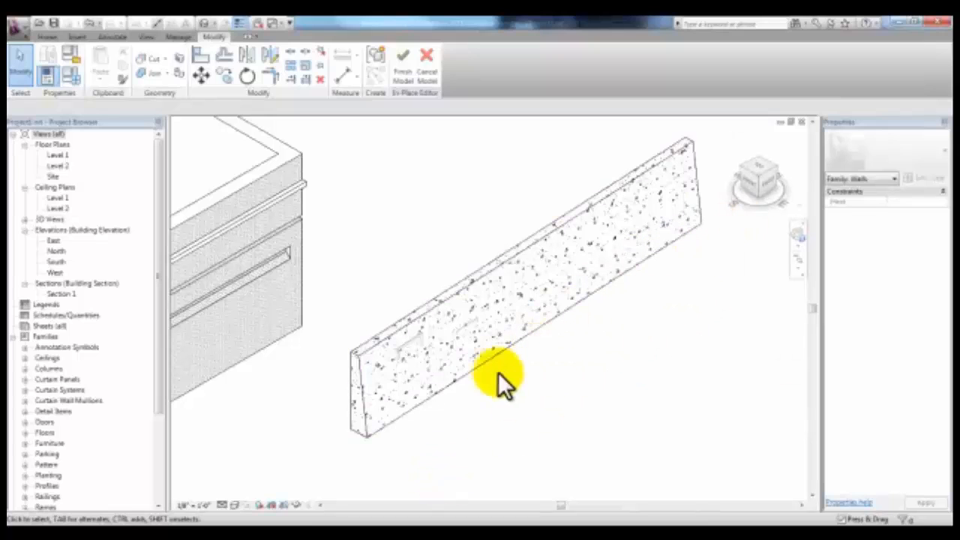
mouse_move(491, 405)
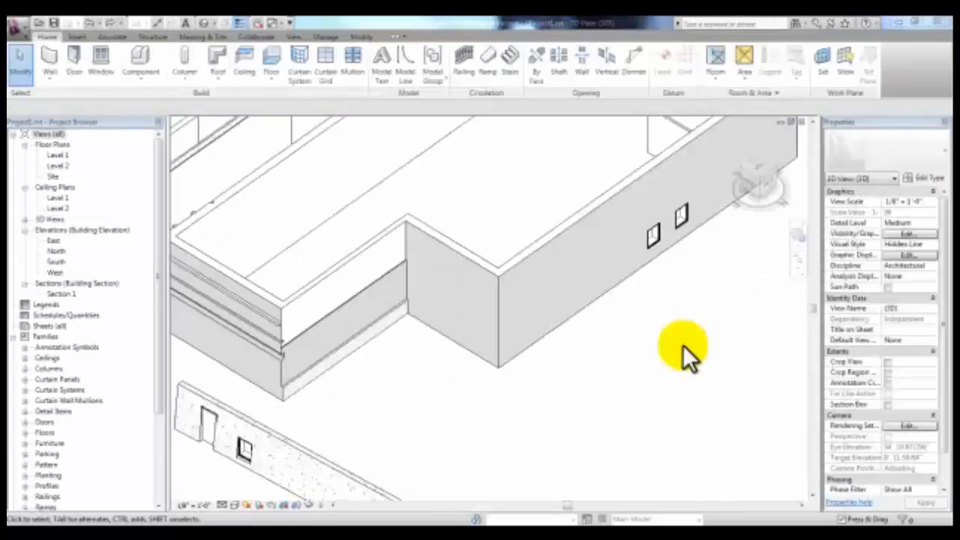
mouse_move(739, 398)
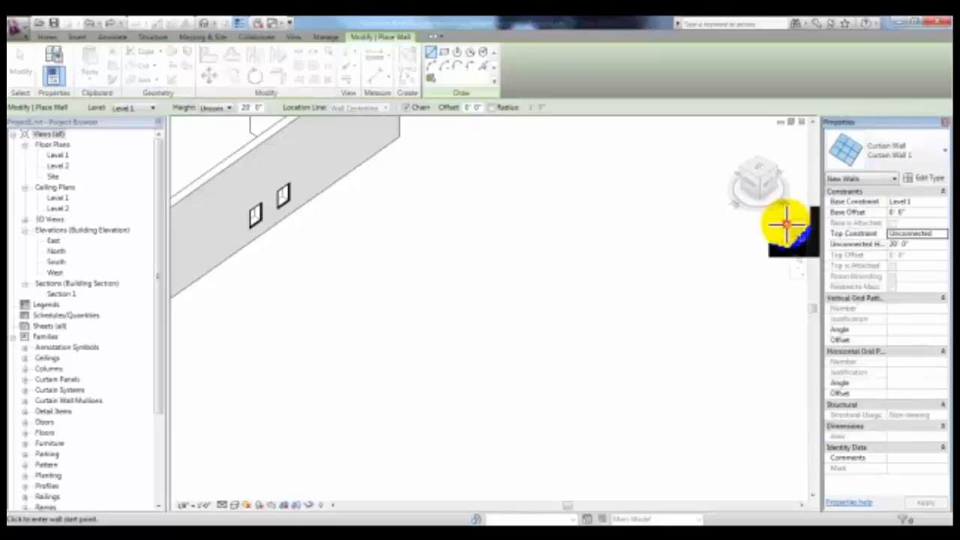
Step: Draw a Curtain Wall 1 panel in front of the building
click(278, 450)
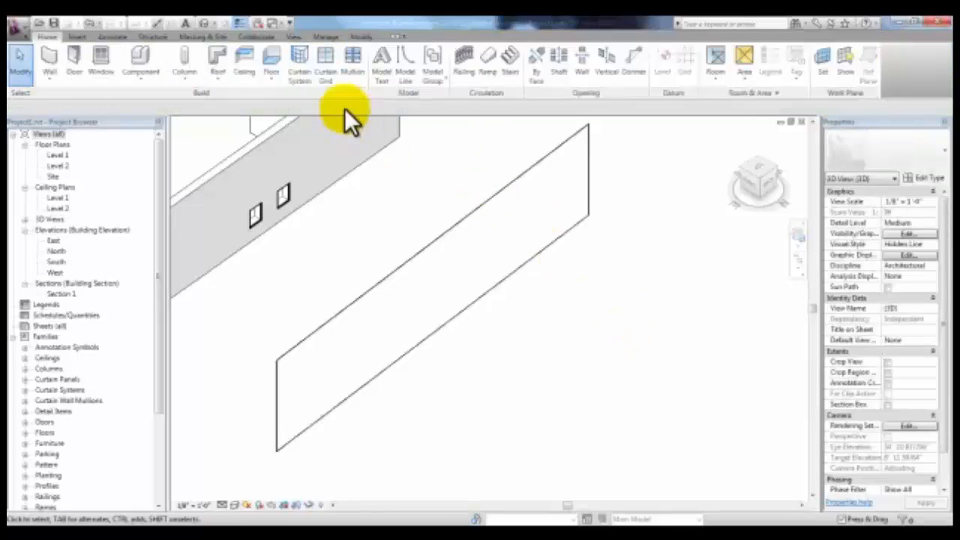
mouse_move(325, 58)
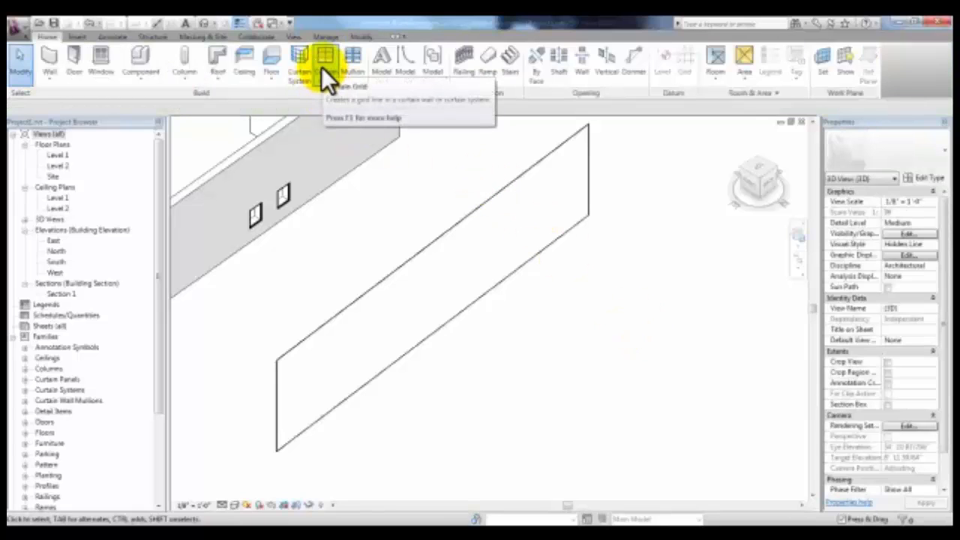
Step: Place vertical and horizontal curtain grid lines across the curtain wall
click(323, 56)
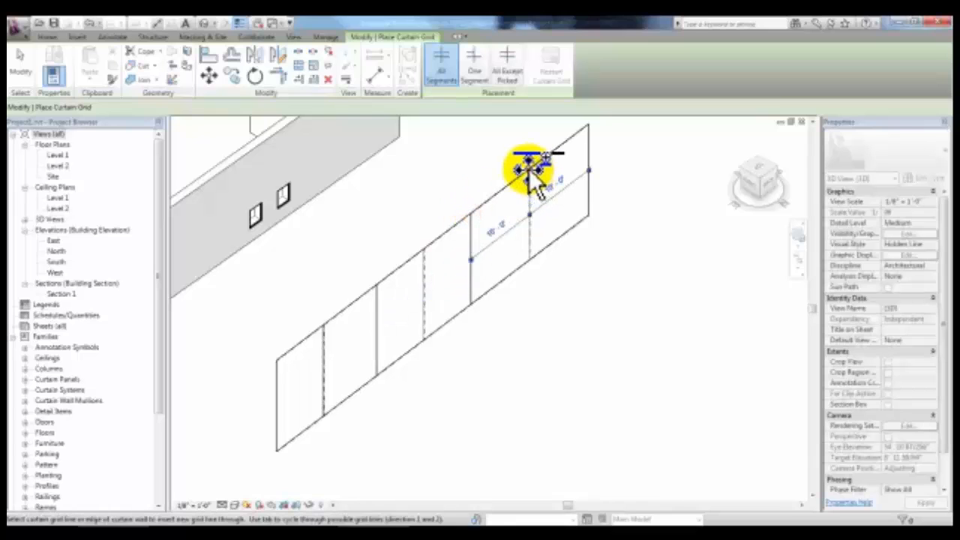
click(532, 158)
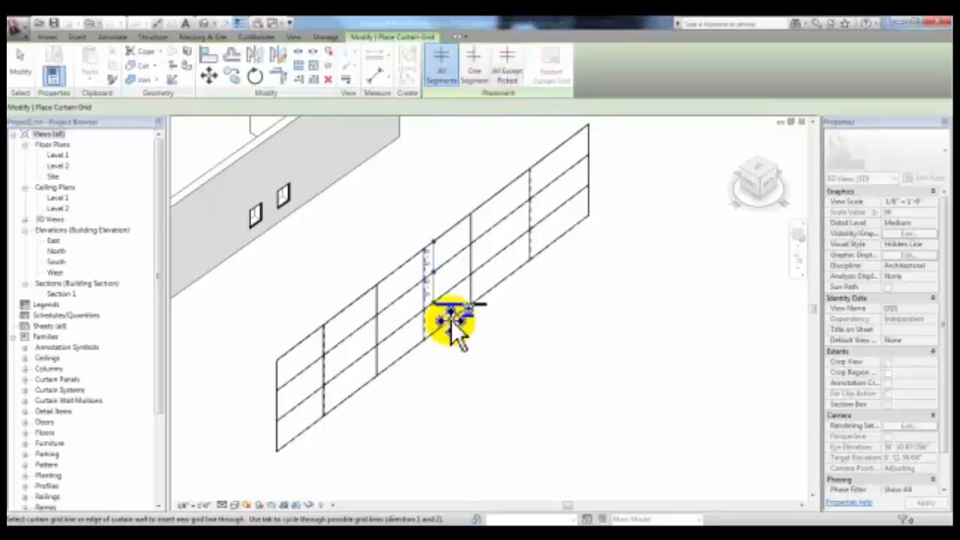
click(450, 319)
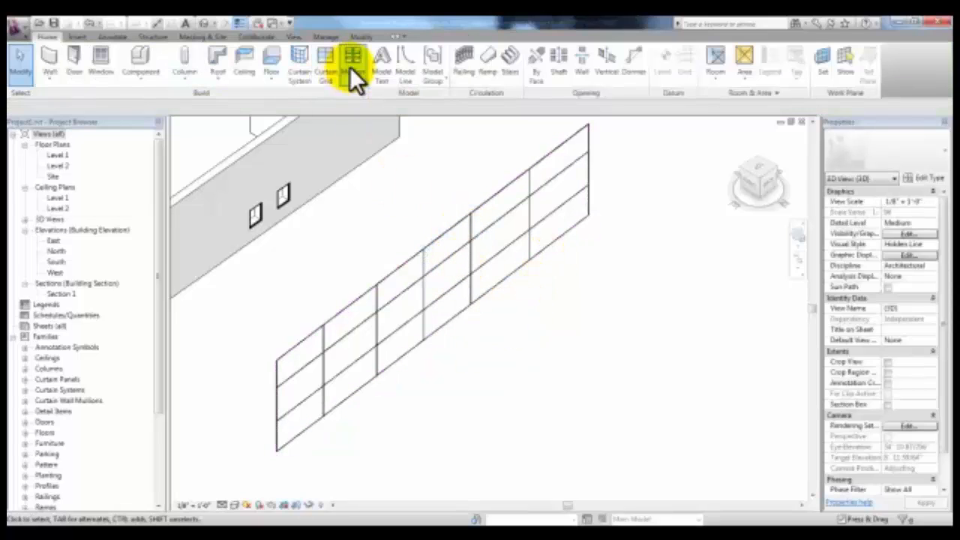
Step: Place mullions on the curtain grid lines and select one horizontal mullion segment
click(353, 60)
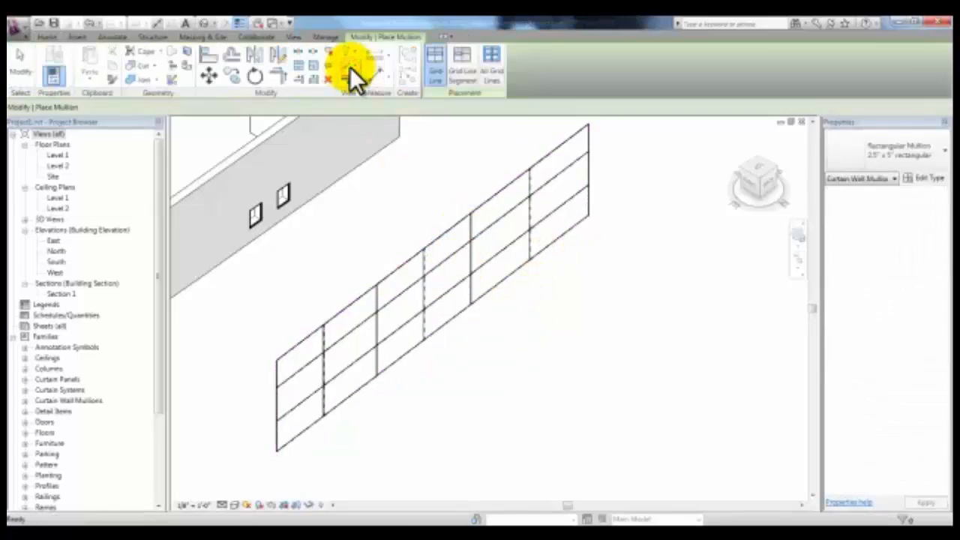
click(442, 297)
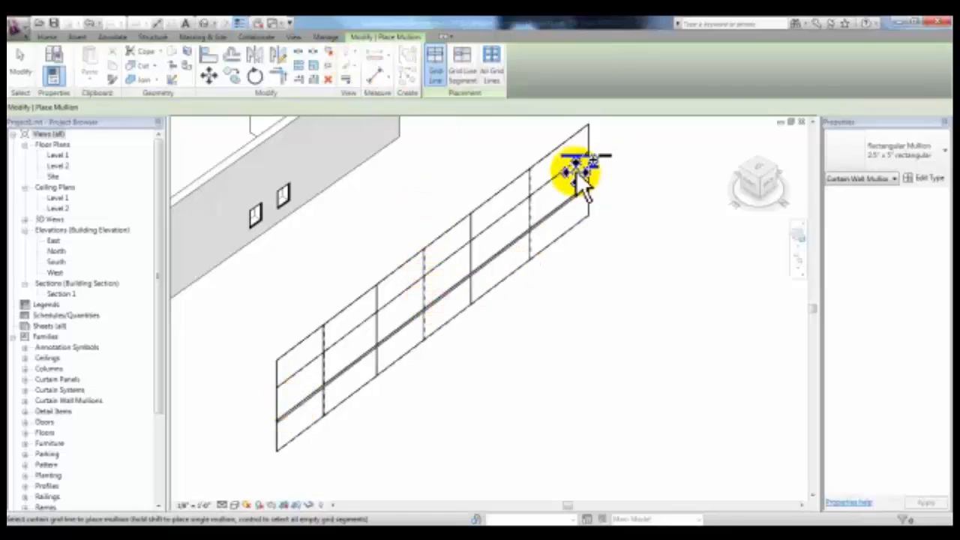
mouse_move(463, 54)
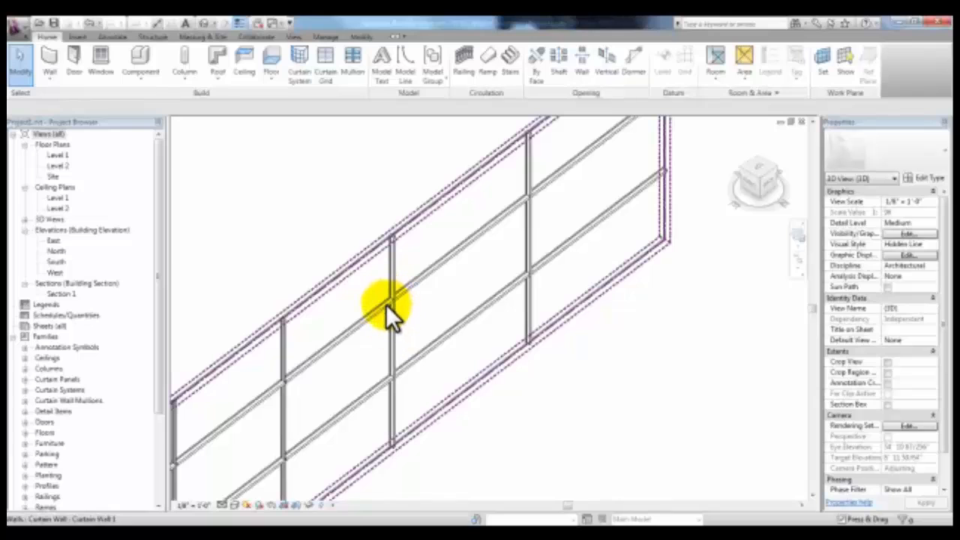
click(390, 308)
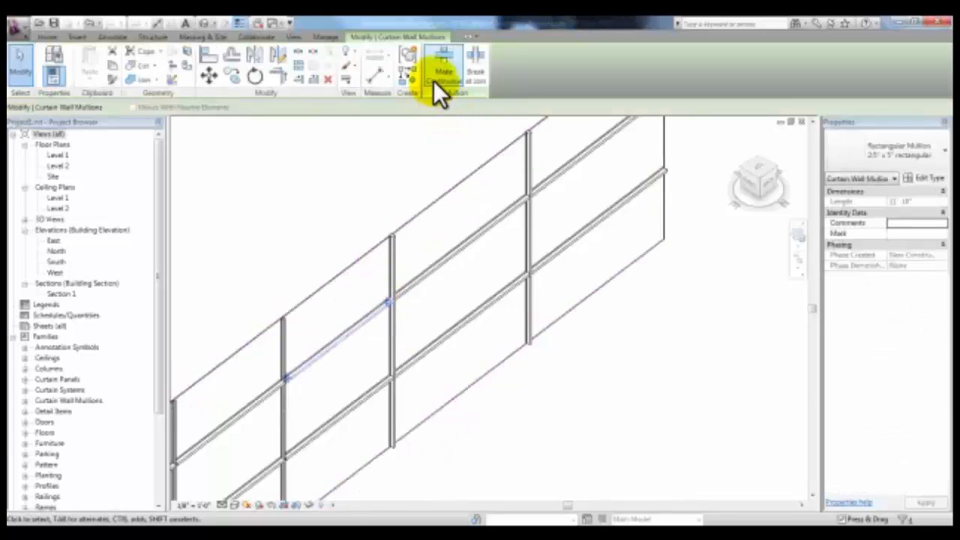
mouse_move(476, 67)
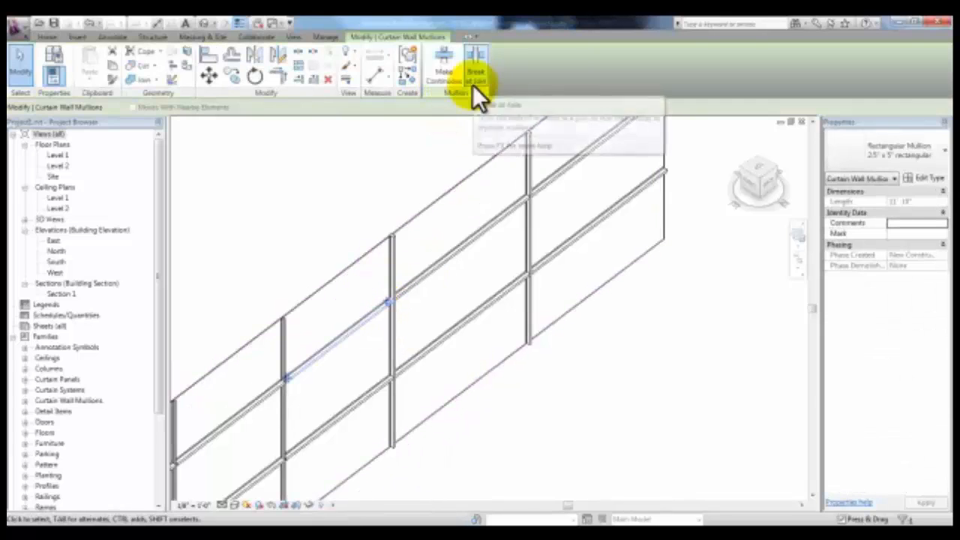
mouse_move(444, 72)
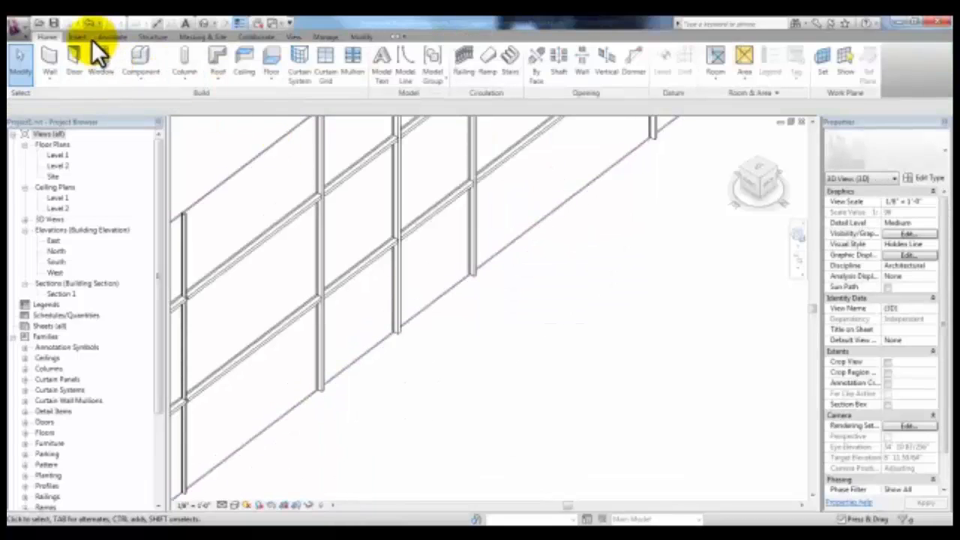
Step: Open Load Family and browse into the Imperial Library's Doors folder
click(77, 37)
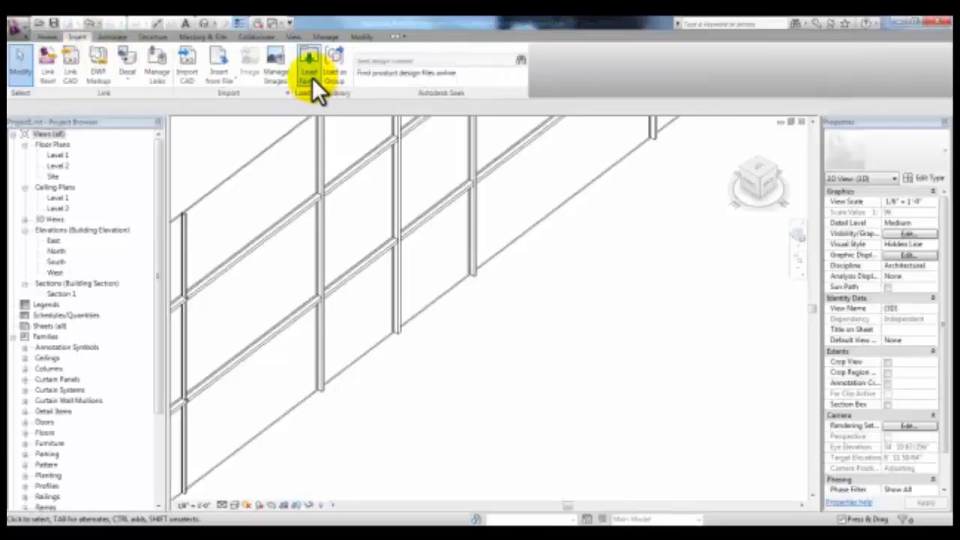
click(308, 67)
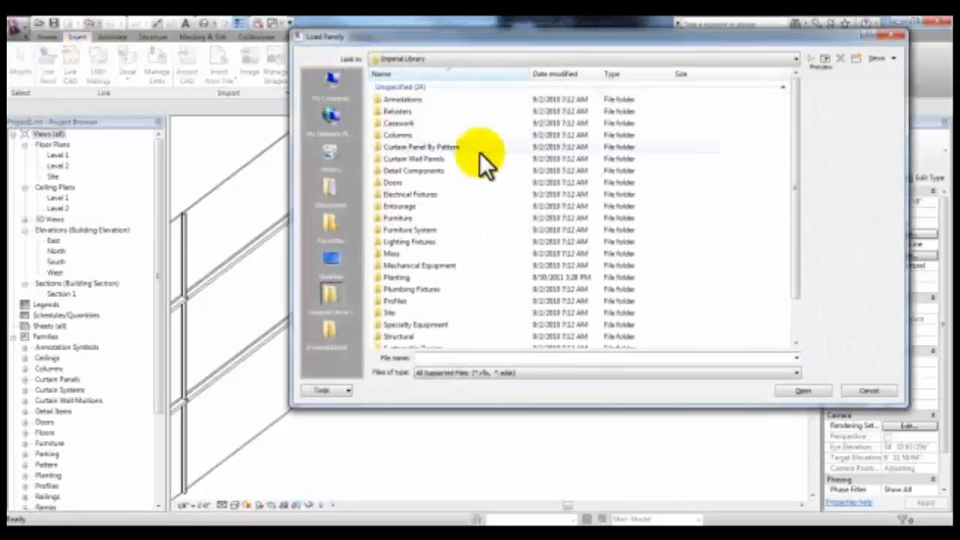
mouse_move(487, 274)
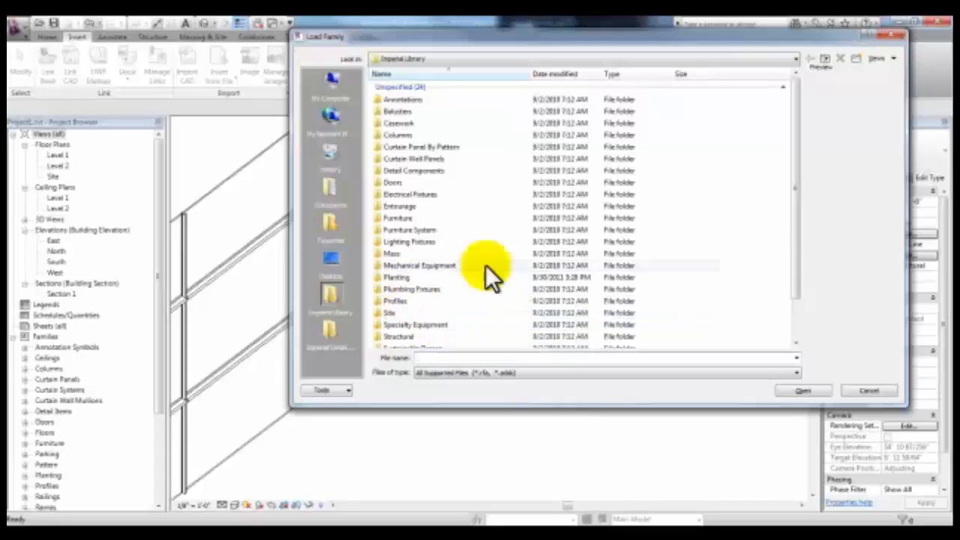
click(394, 182)
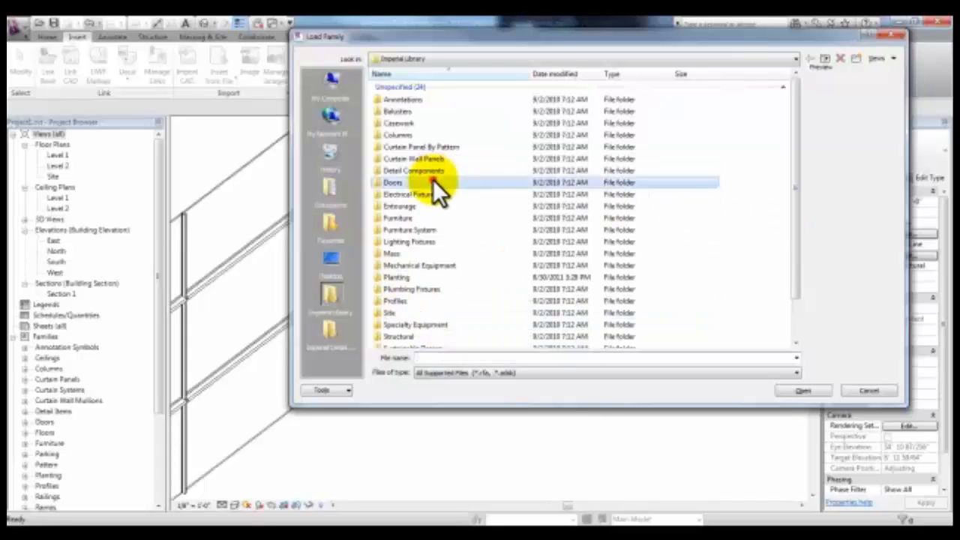
double_click(393, 182)
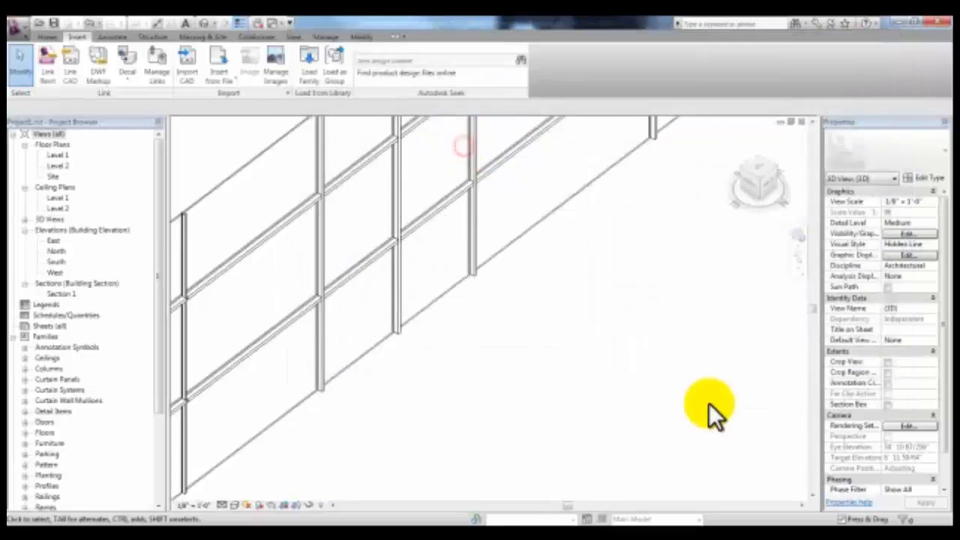
mouse_move(476, 330)
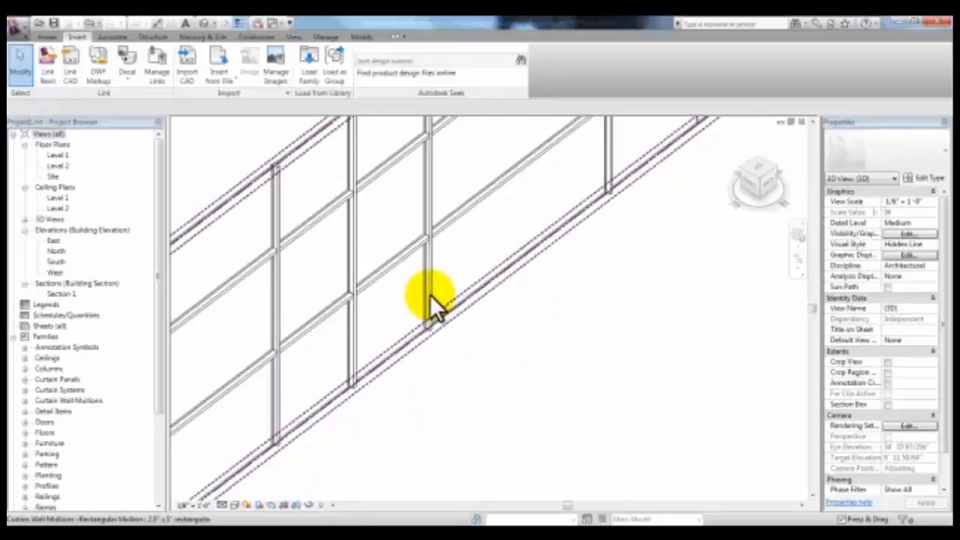
Step: Select around the lower middle panel and filter out Curtain Wall Mullions, keeping only the panel
click(431, 300)
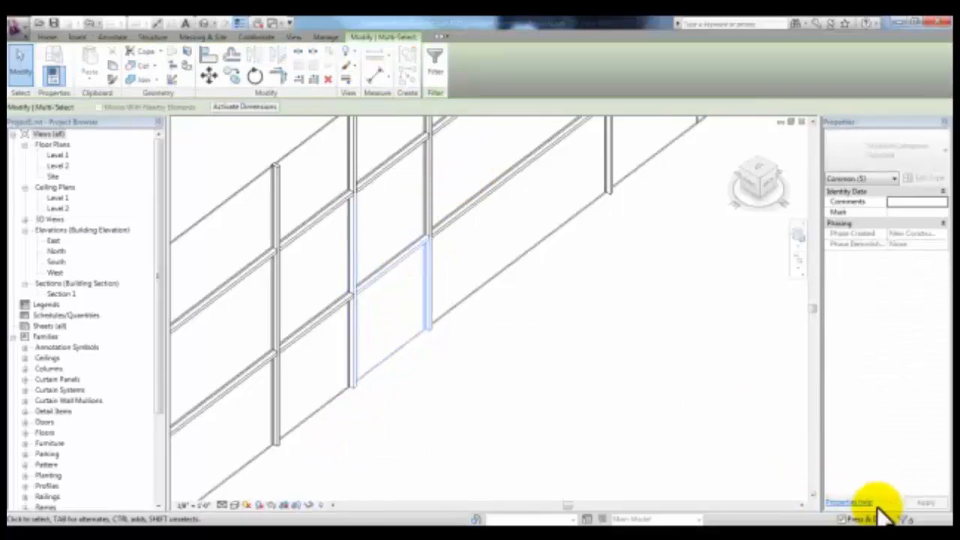
click(435, 68)
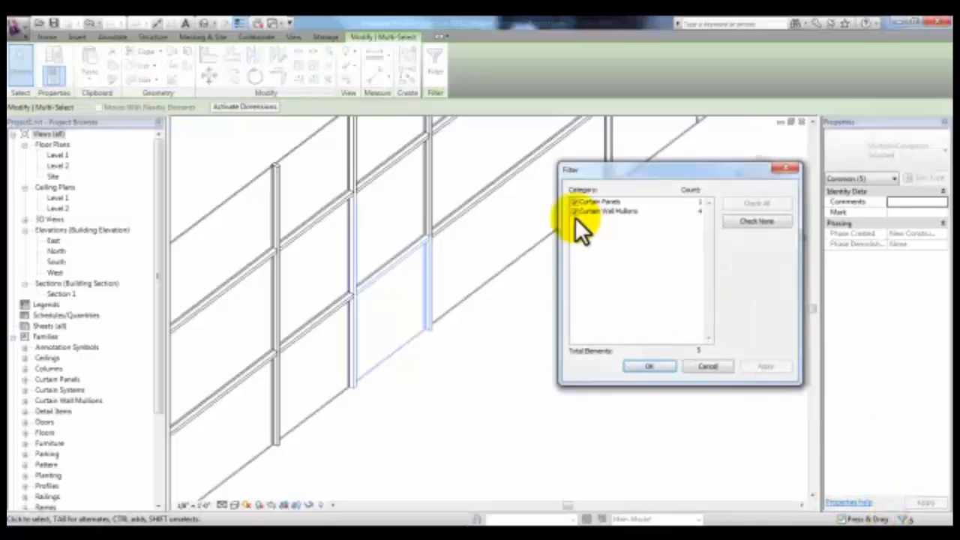
click(608, 210)
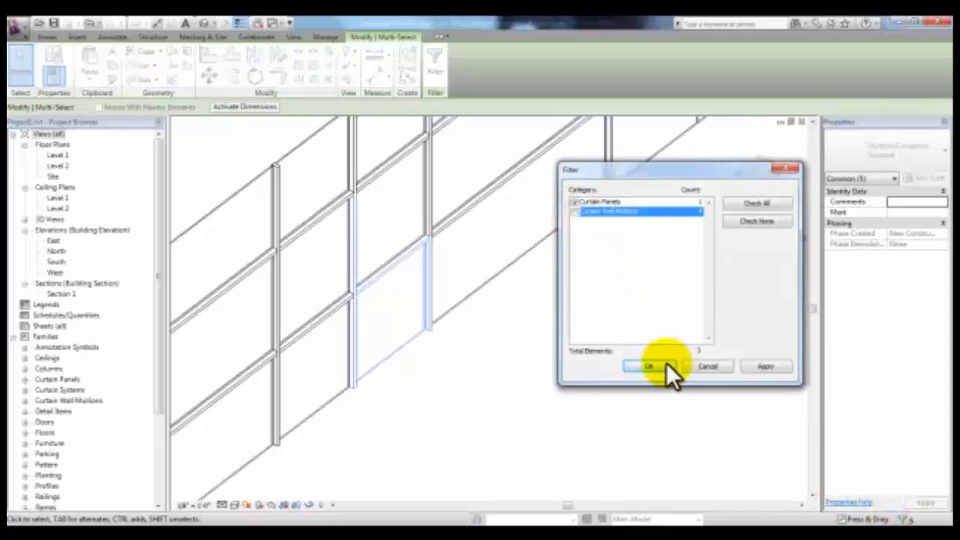
click(649, 367)
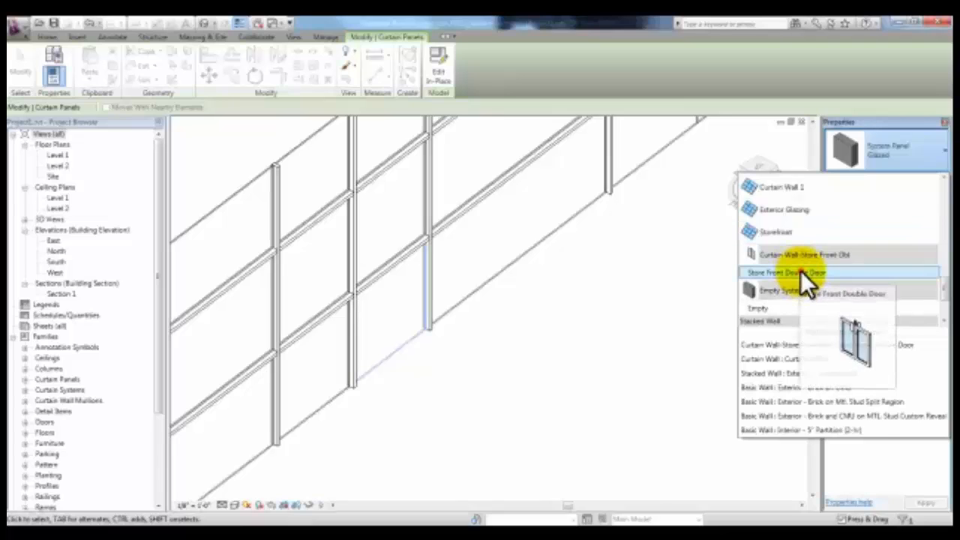
Step: Make the lower middle panel a Store Front Double Door, then select the glazed panel above
click(784, 271)
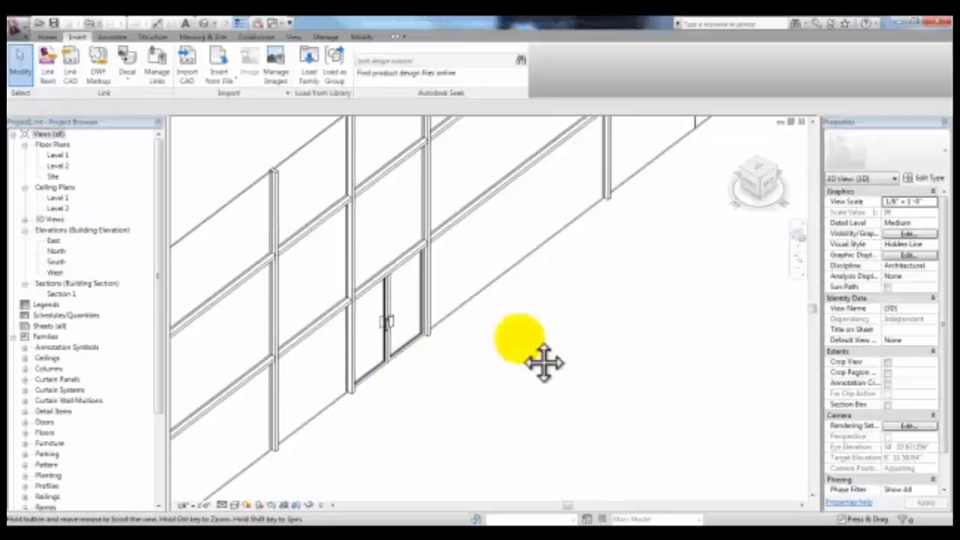
click(517, 337)
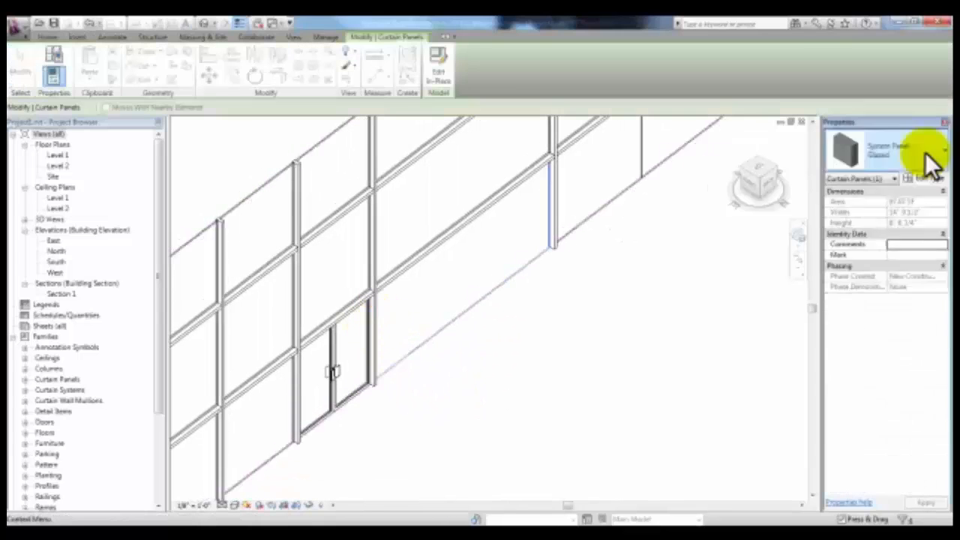
click(896, 178)
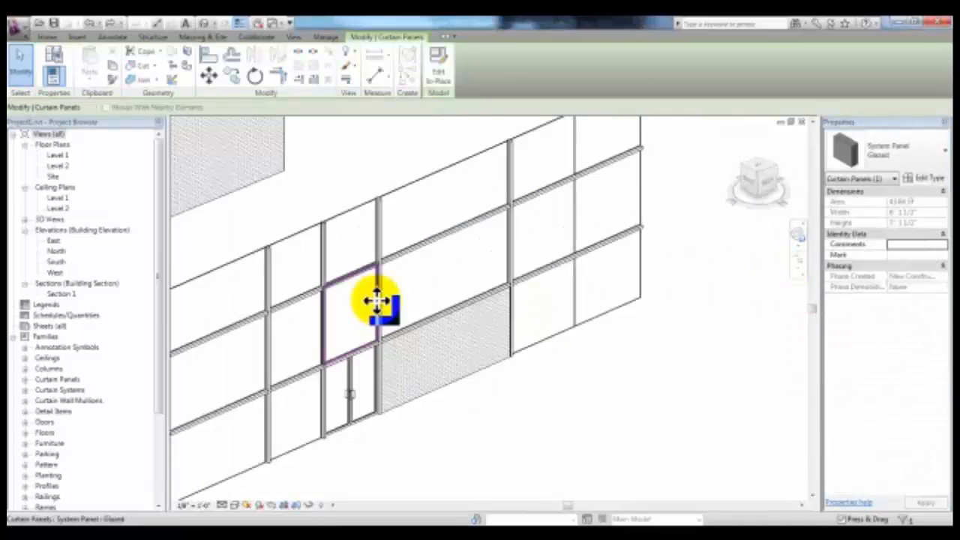
Step: Duplicate the Glass material as 'Glass Custom' and replace its render appearance with green
click(929, 178)
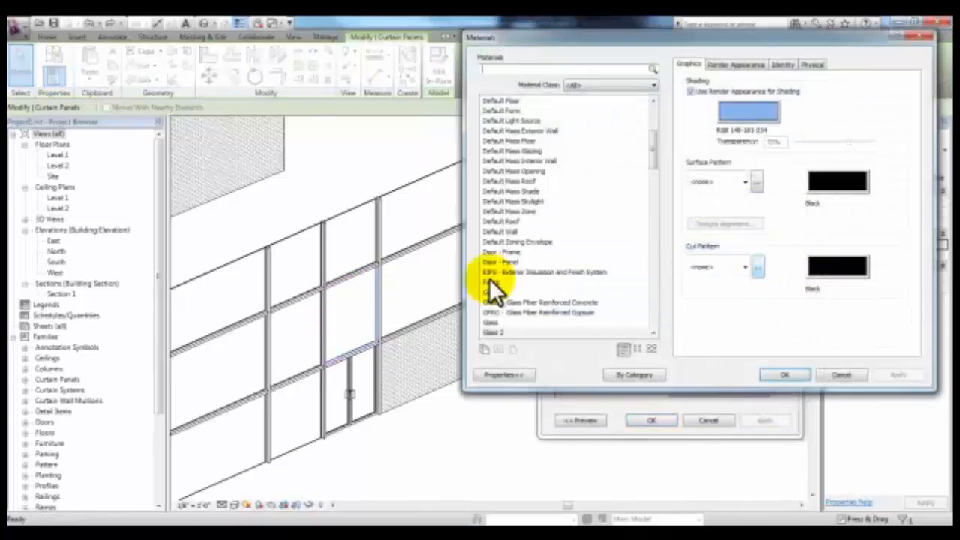
click(491, 322)
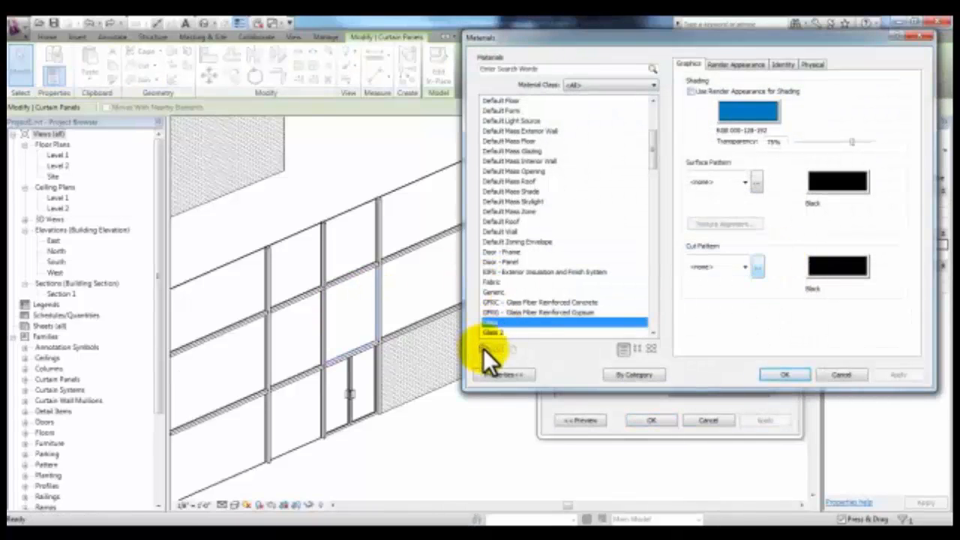
click(483, 348)
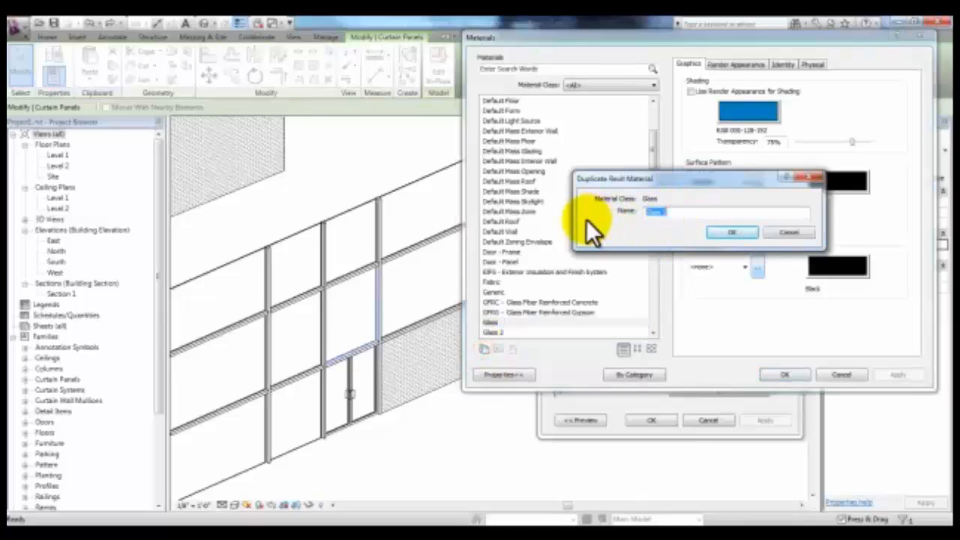
text(G)
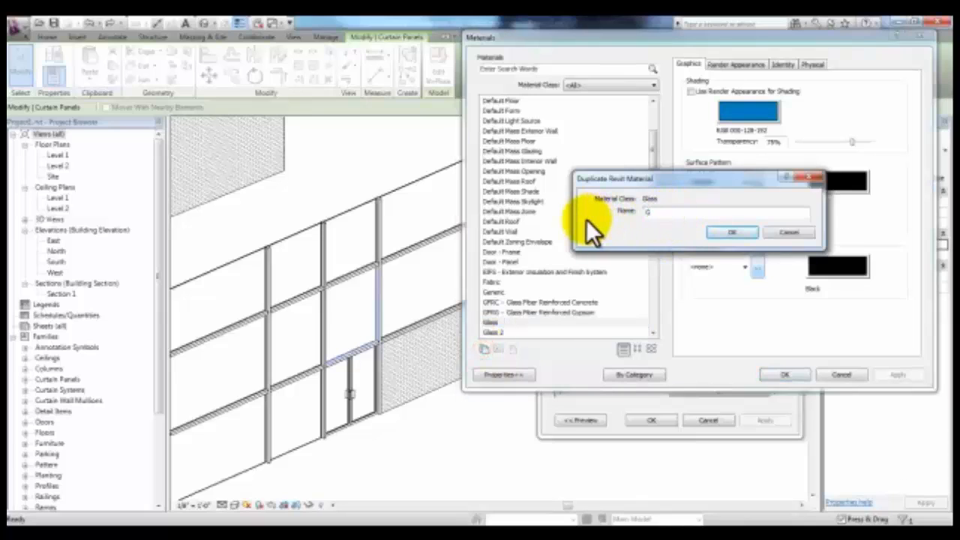
text(lass)
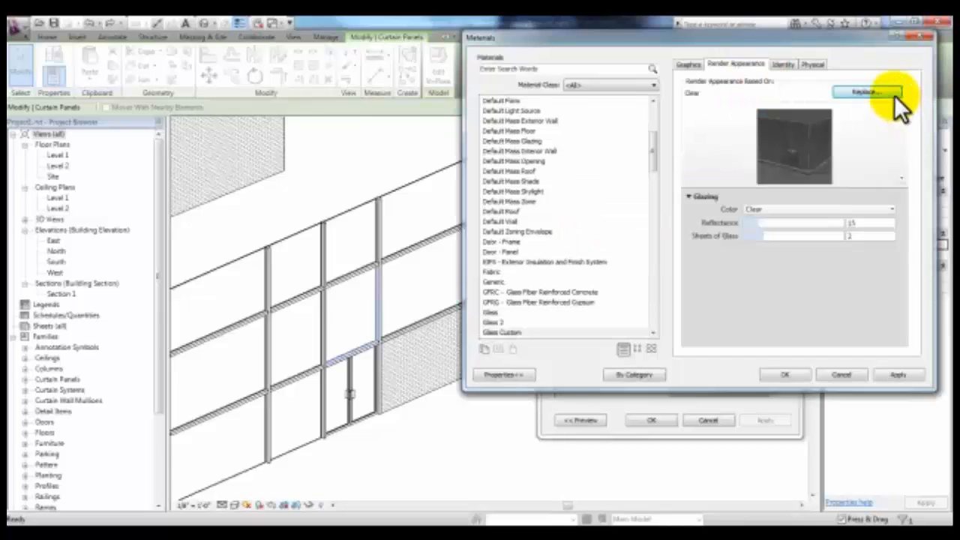
click(866, 92)
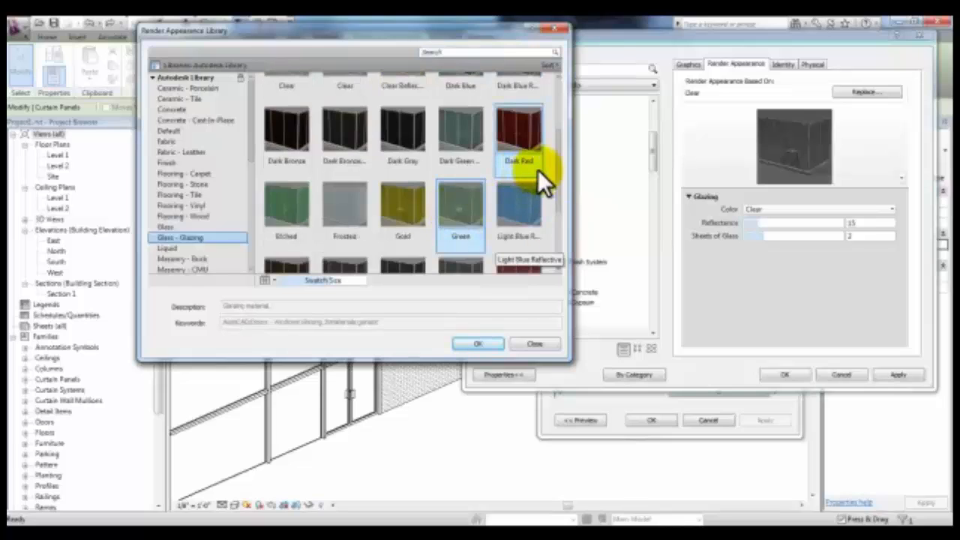
click(478, 343)
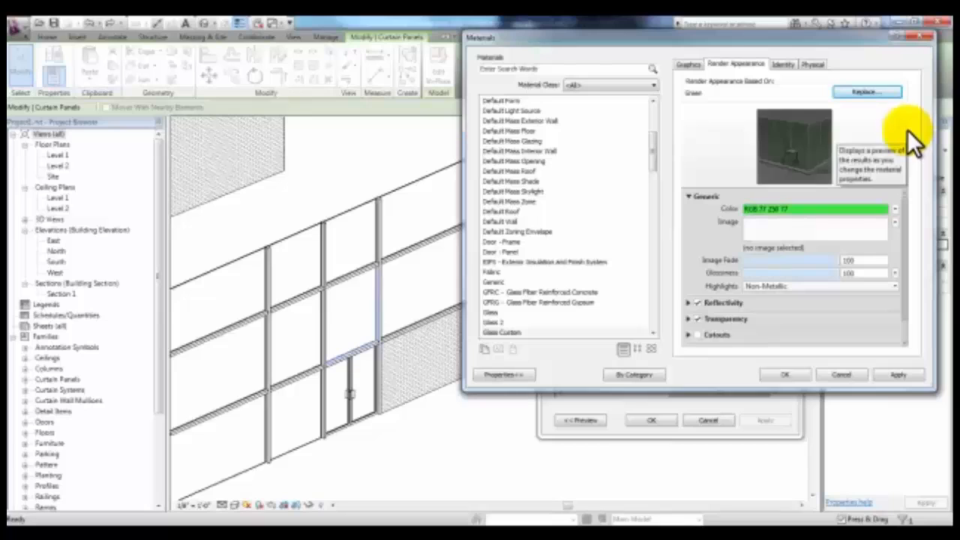
mouse_move(768, 315)
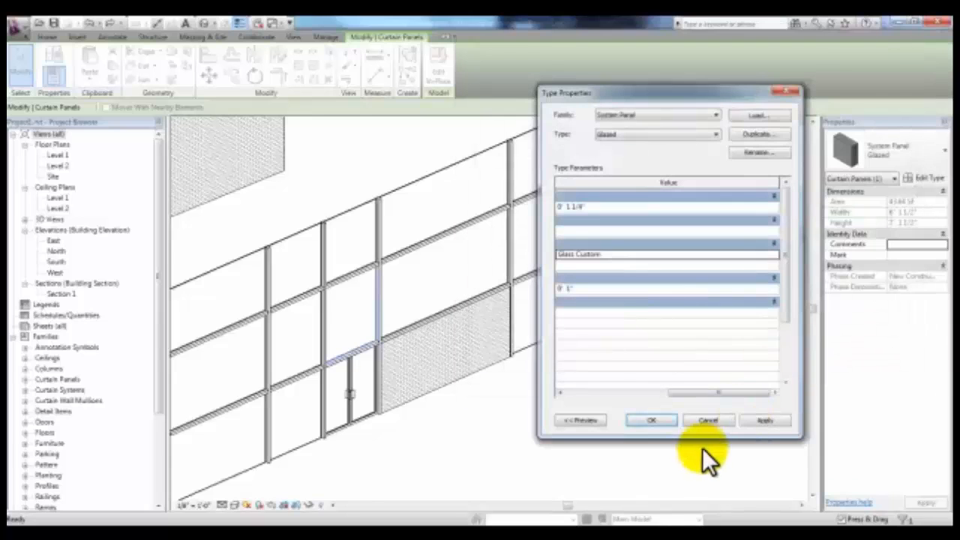
Step: Apply the panel type changes and pick the middle horizontal grid line for segment editing
click(651, 420)
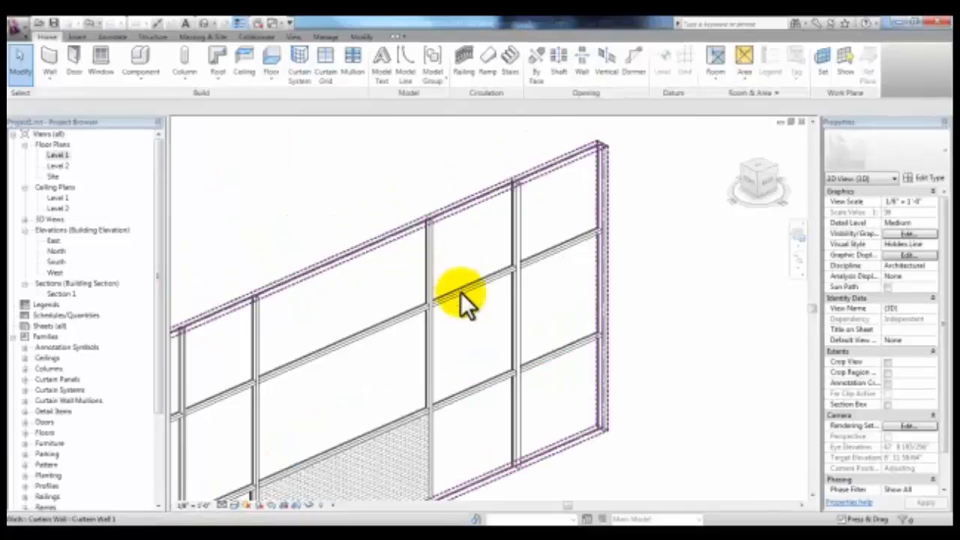
click(465, 293)
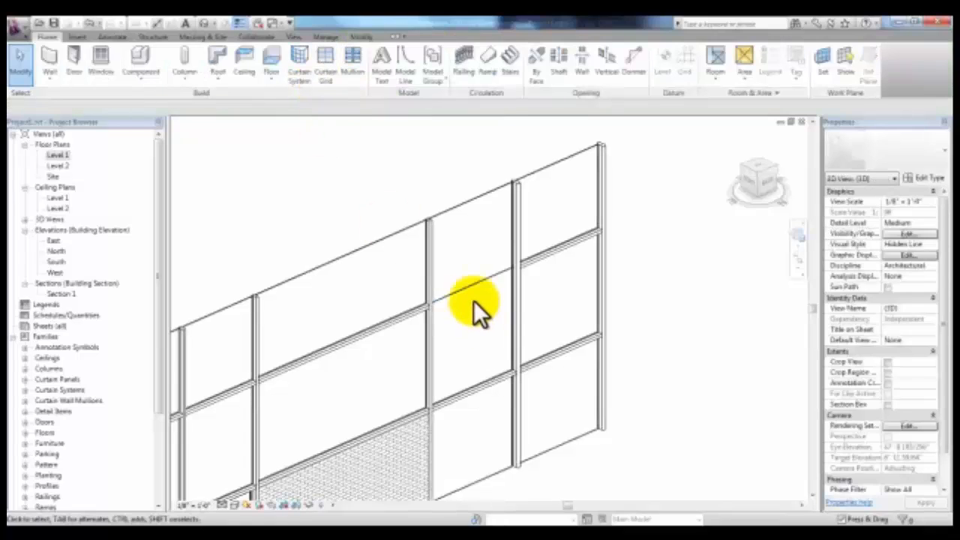
click(480, 304)
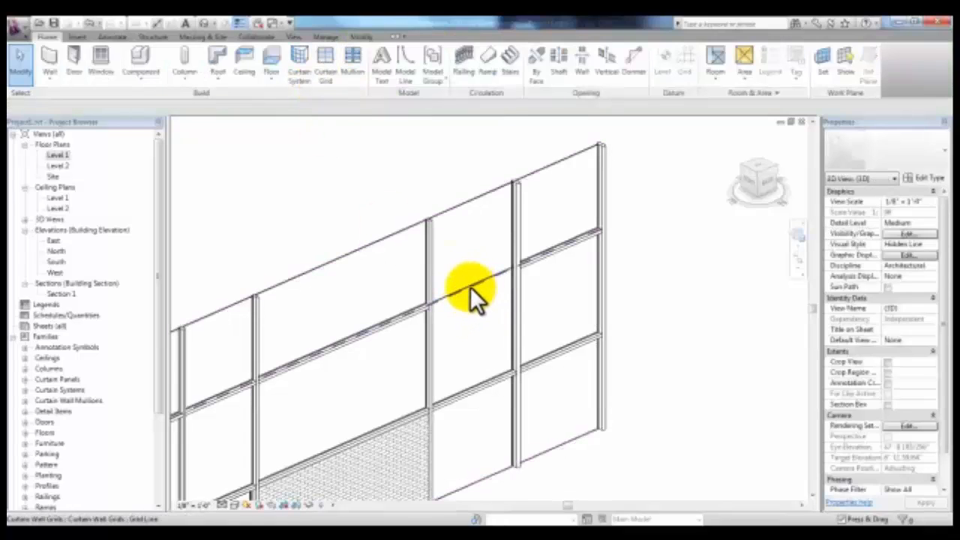
click(480, 292)
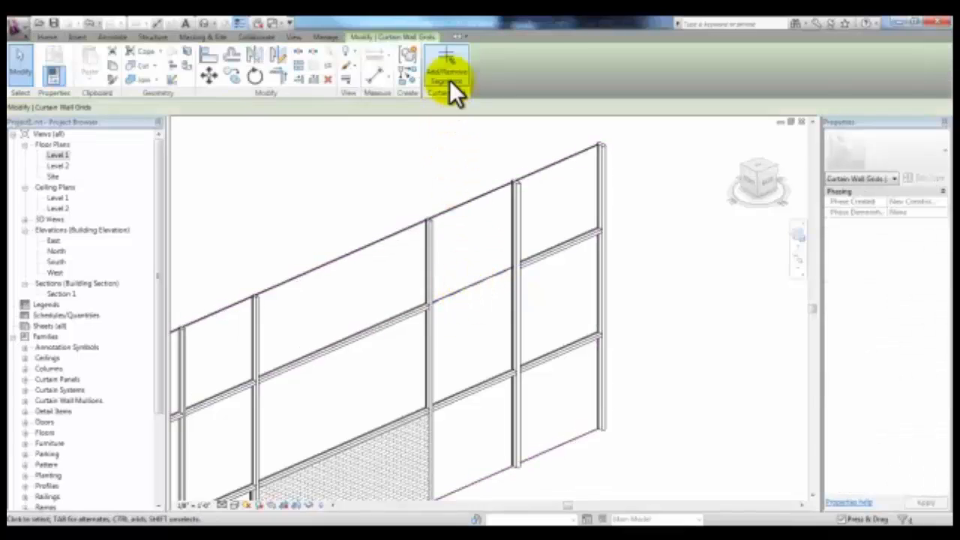
mouse_move(447, 71)
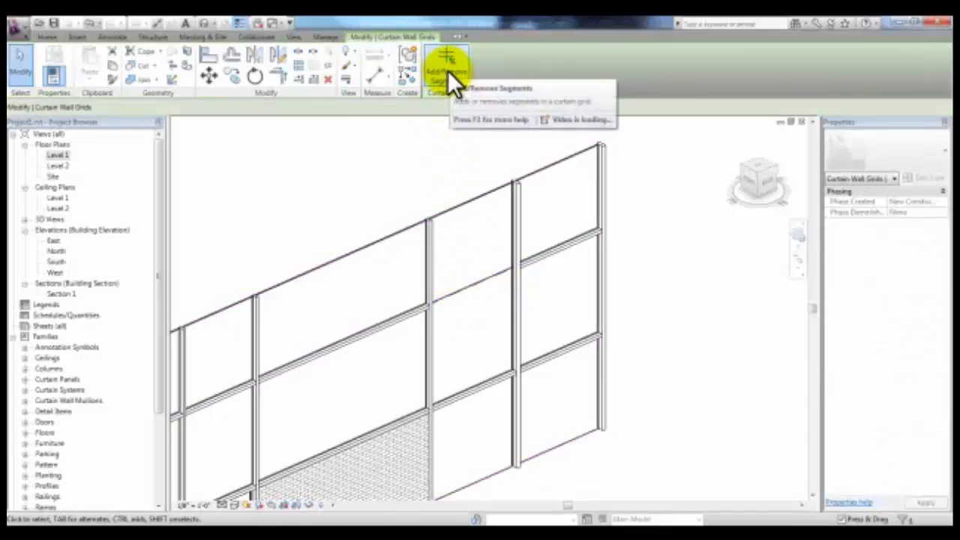
click(447, 63)
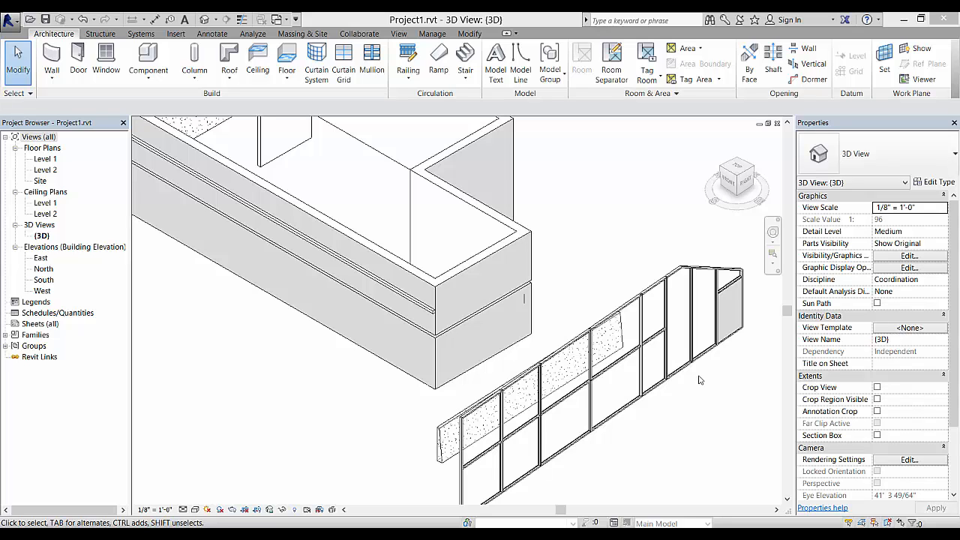
mouse_move(364, 344)
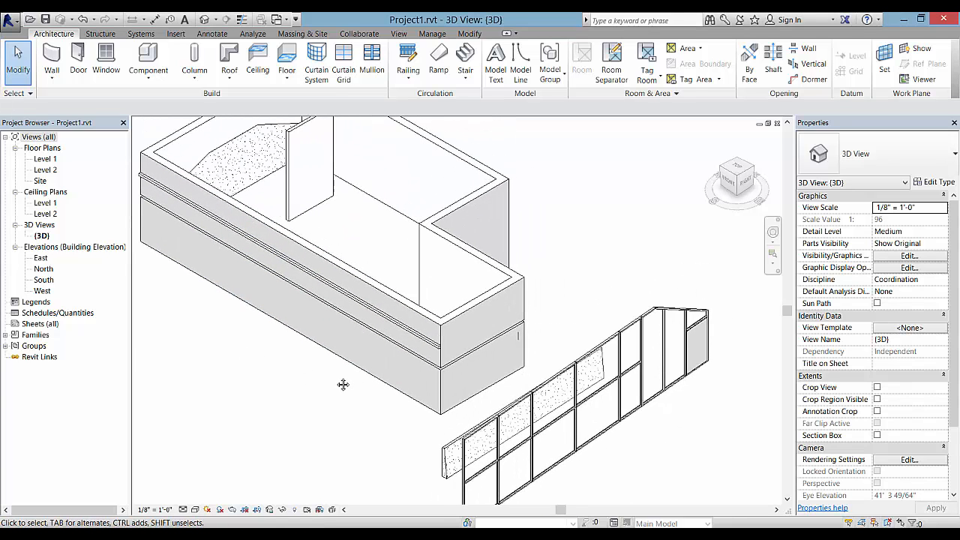
Step: Select the 76-foot, 20-foot-high Exterior - Brick on CMU wall
click(405, 394)
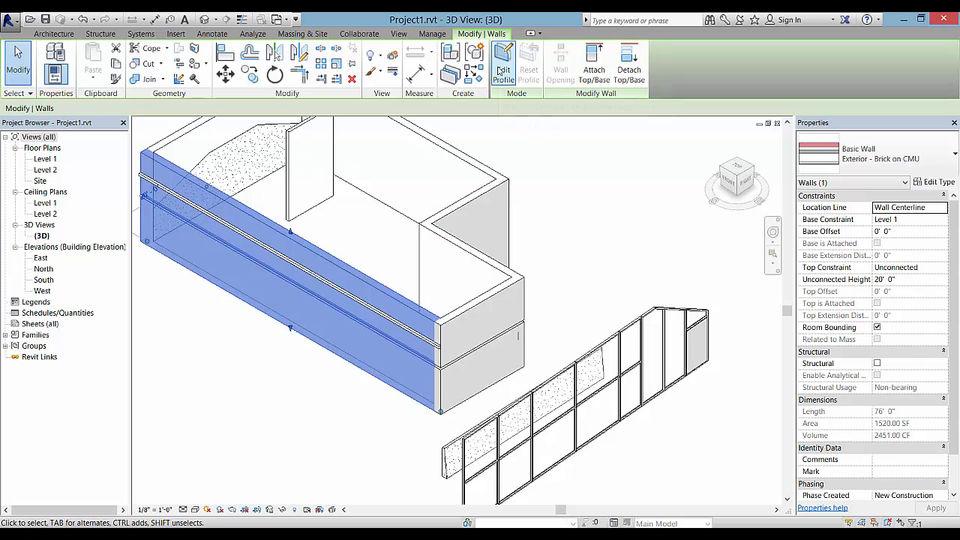
Step: Edit the brick wall's profile to cut an arched notch into its bottom edge
click(502, 56)
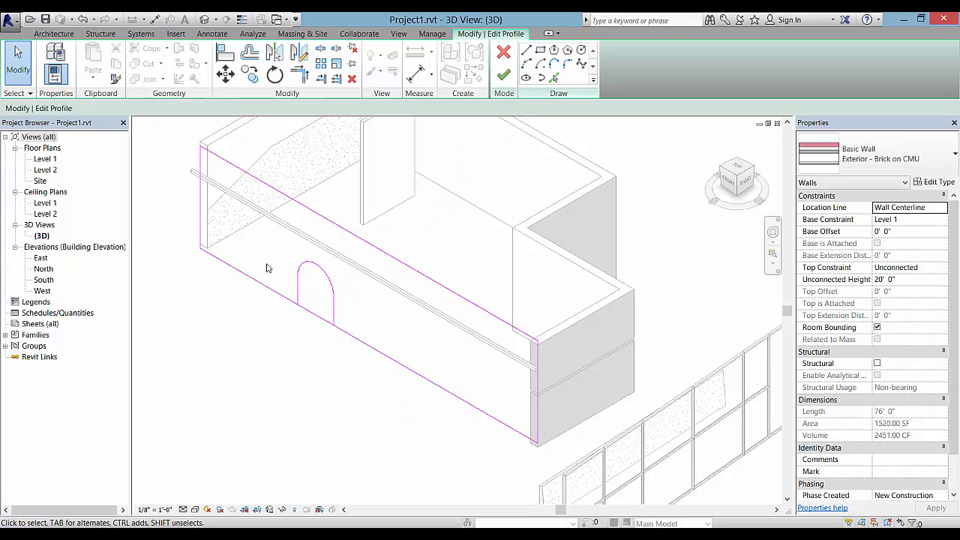
click(323, 321)
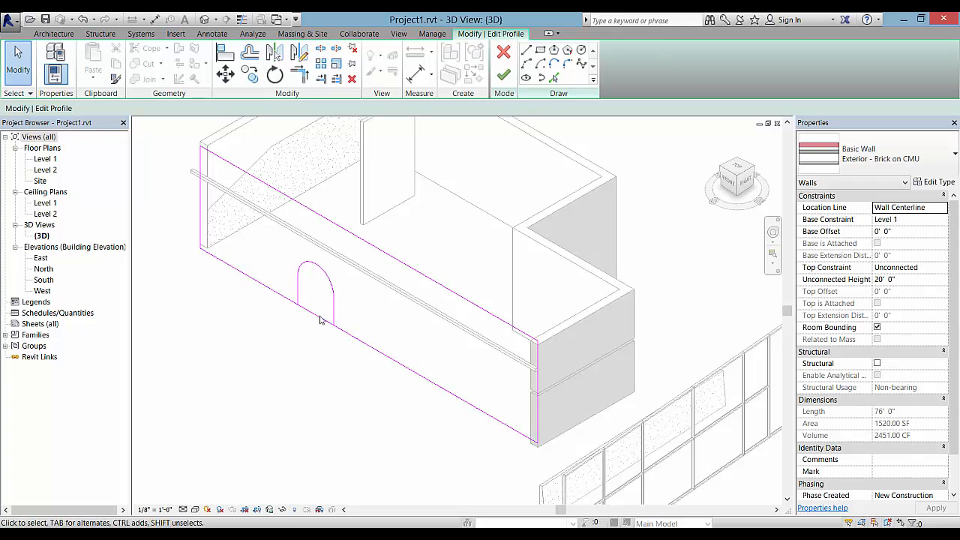
mouse_move(306, 266)
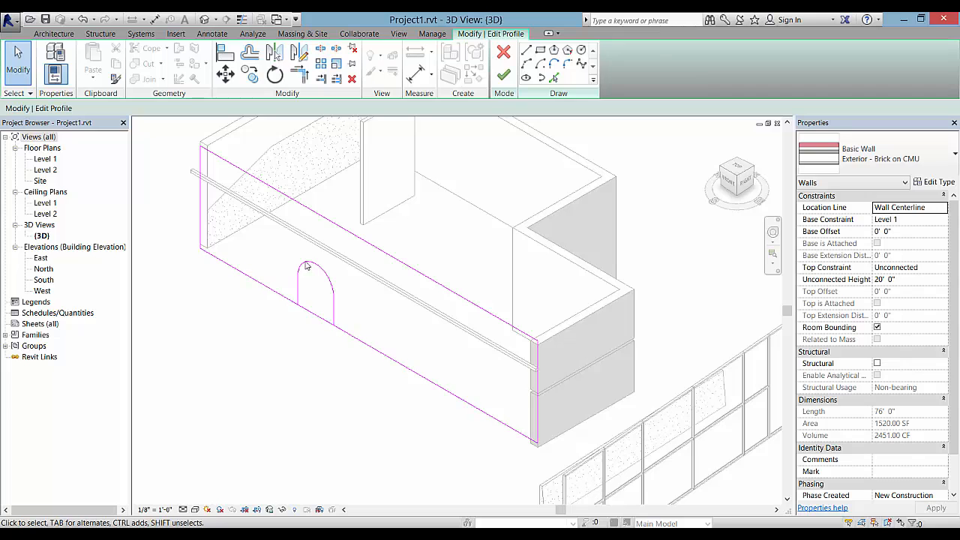
mouse_move(320, 51)
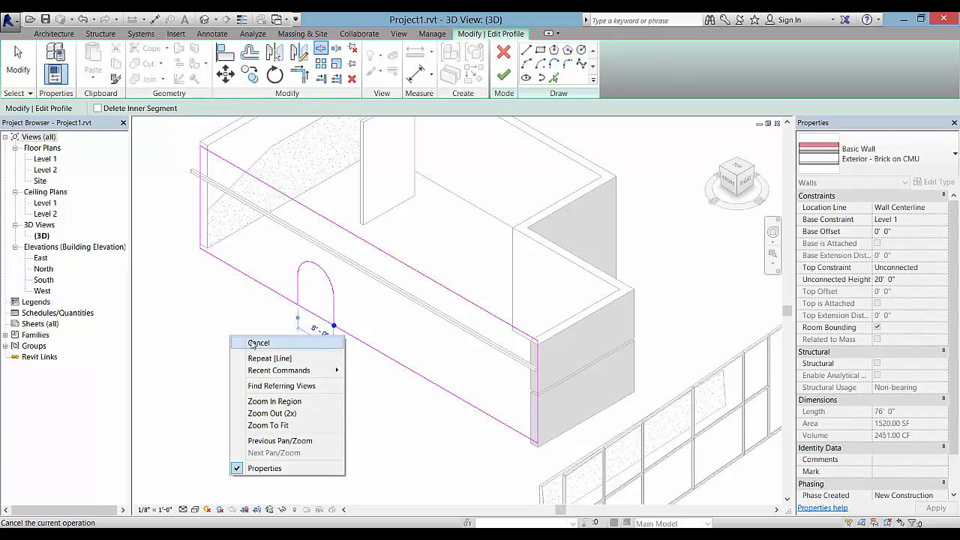
click(259, 343)
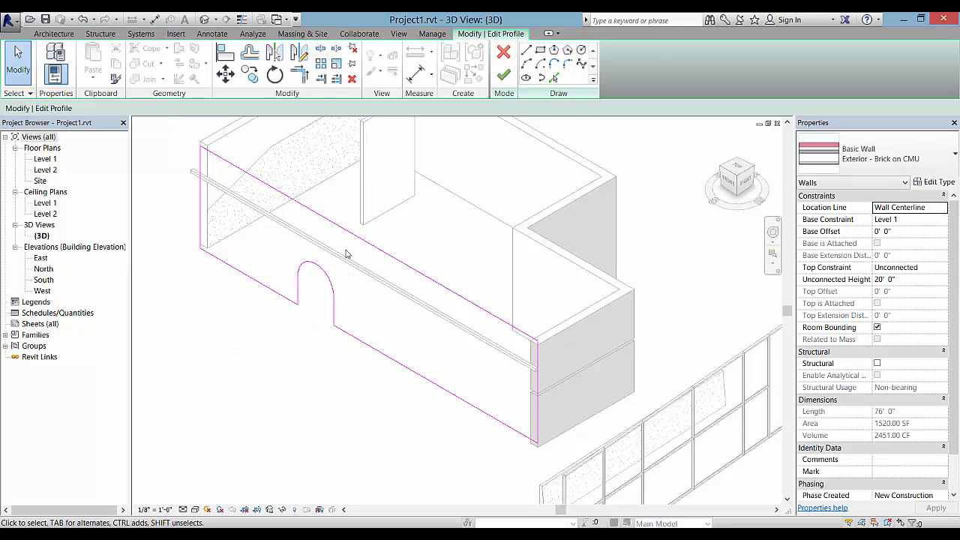
mouse_move(414, 341)
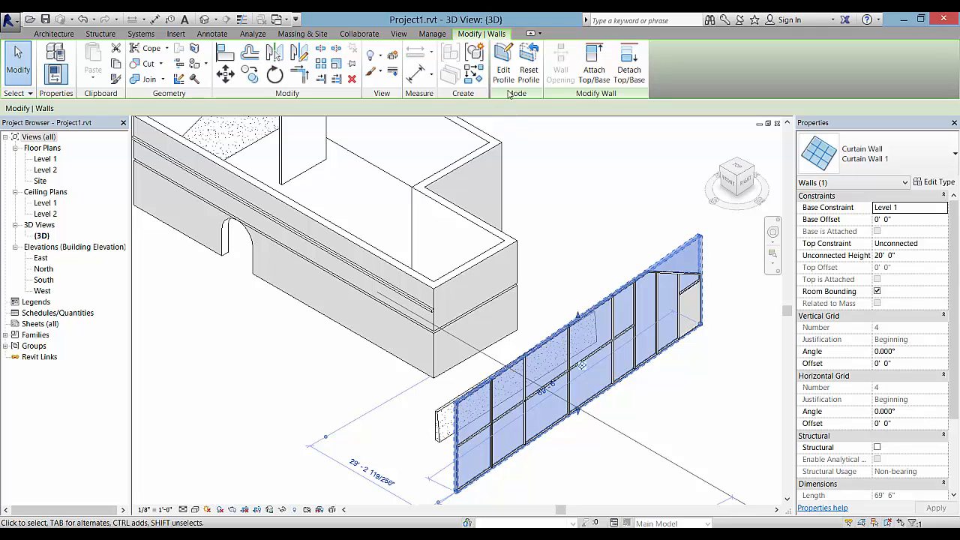
Step: Edit the curtain wall profile, drawing a sloped line across its left end
click(504, 63)
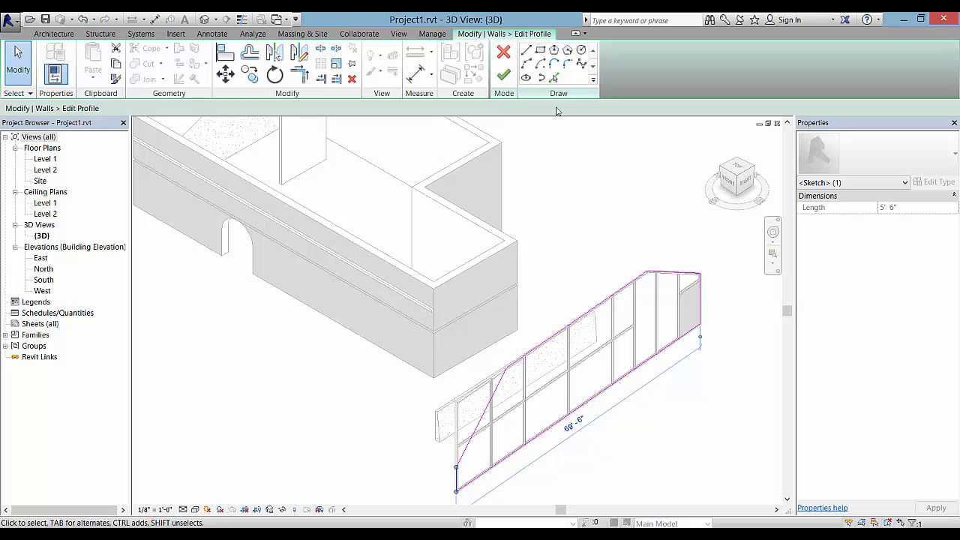
click(503, 75)
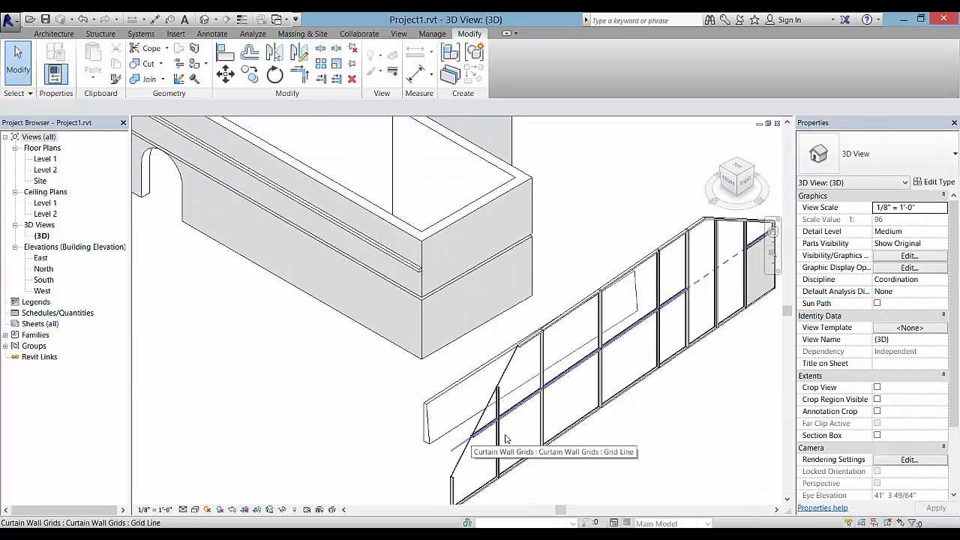
Step: Finish the curtain wall profile so its diagonal end trims the grid and mullions
click(53, 34)
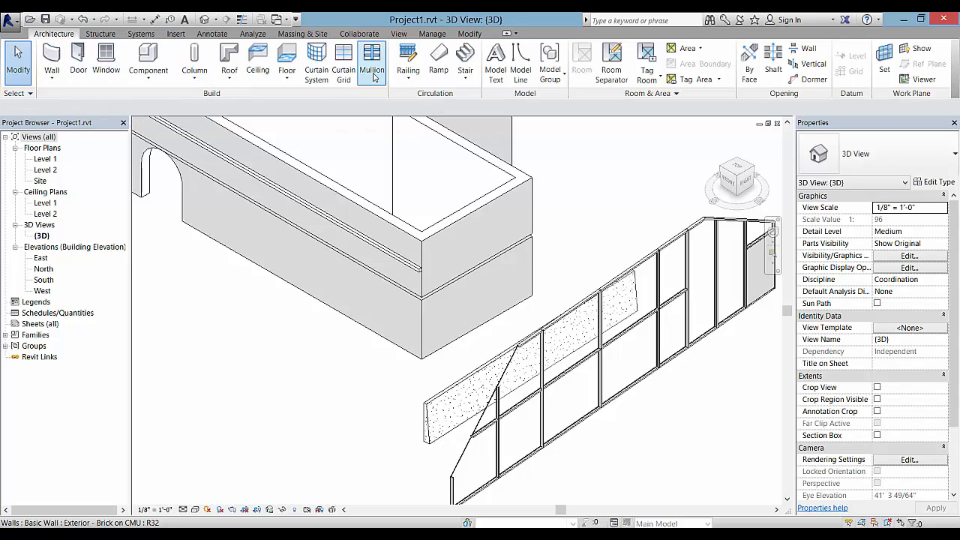
click(372, 62)
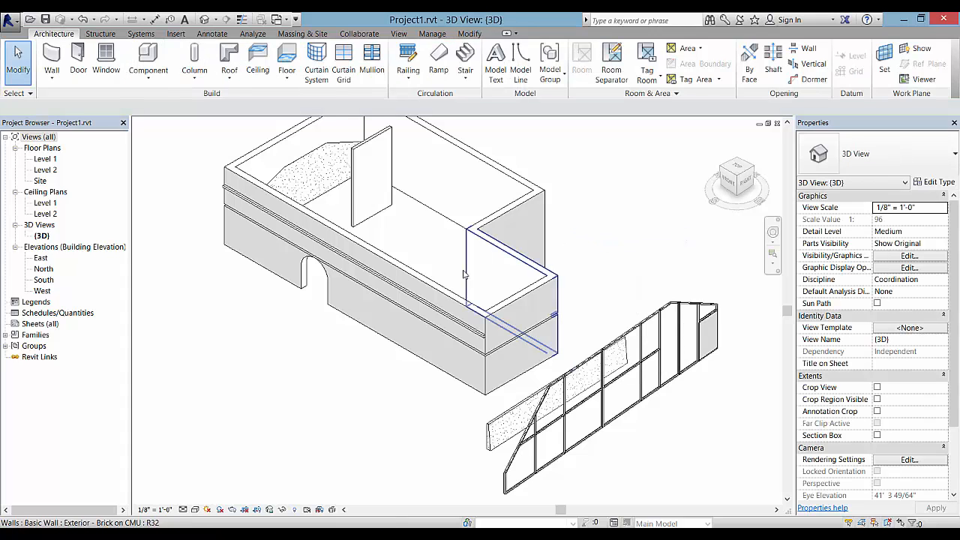
click(517, 315)
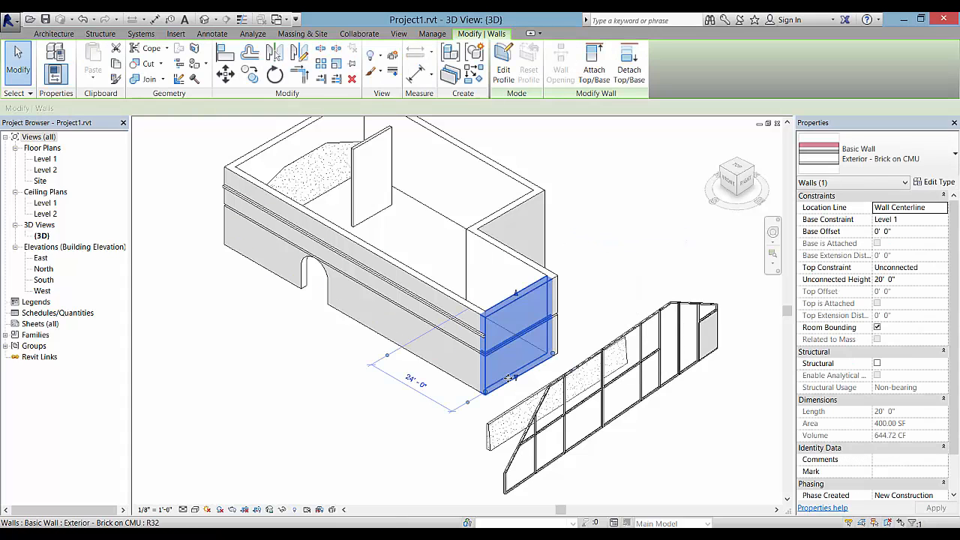
click(502, 67)
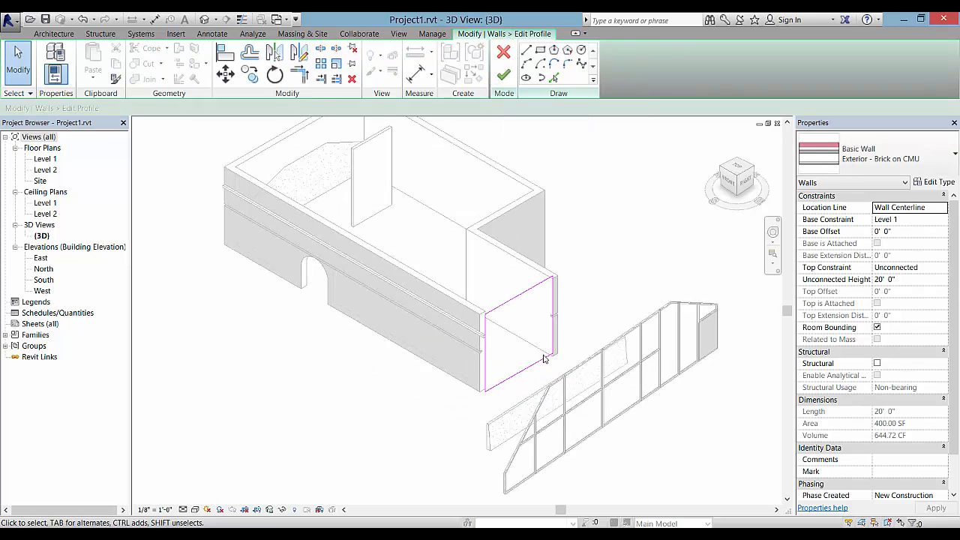
mouse_move(565, 271)
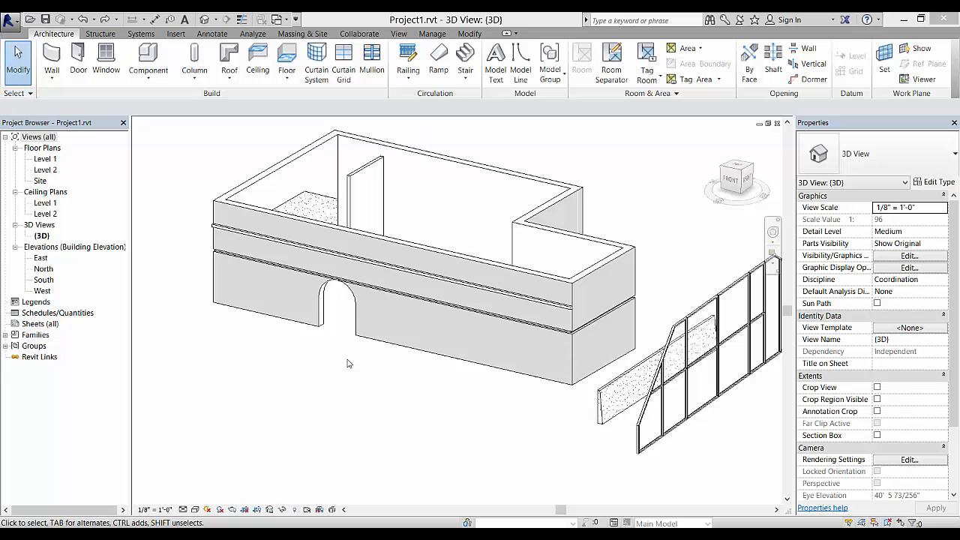
mouse_move(330, 330)
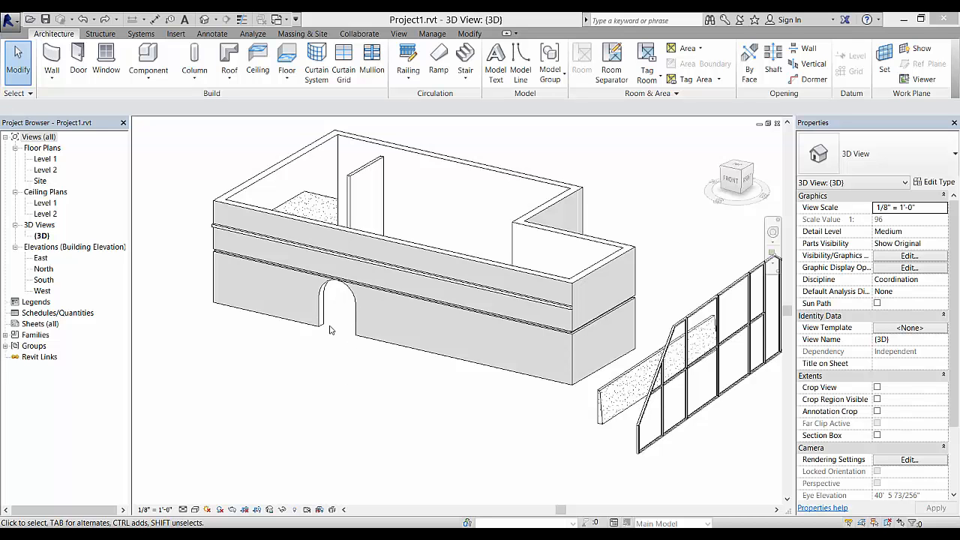
mouse_move(360, 312)
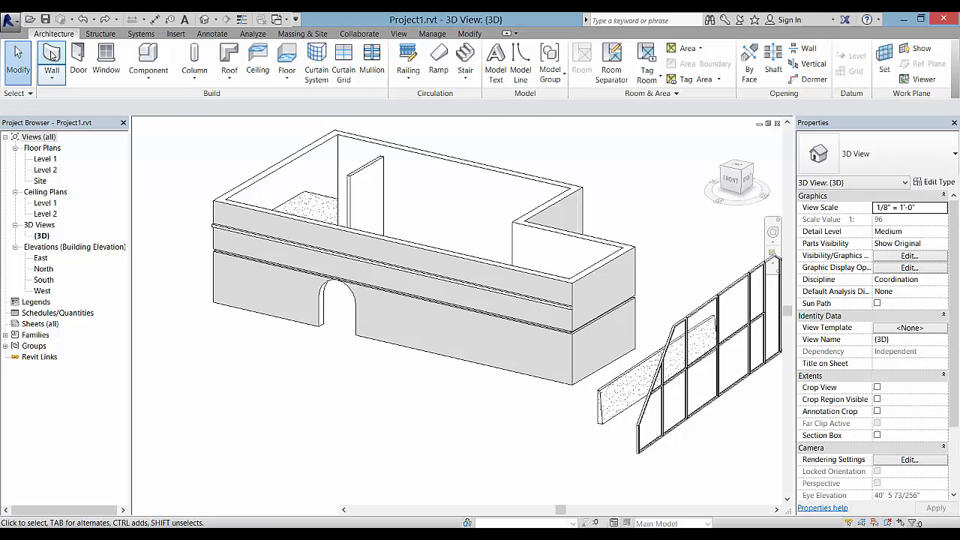
Step: Draw an 18'-6" Curtain Wall 1 along the brick wall over the arched opening
click(50, 62)
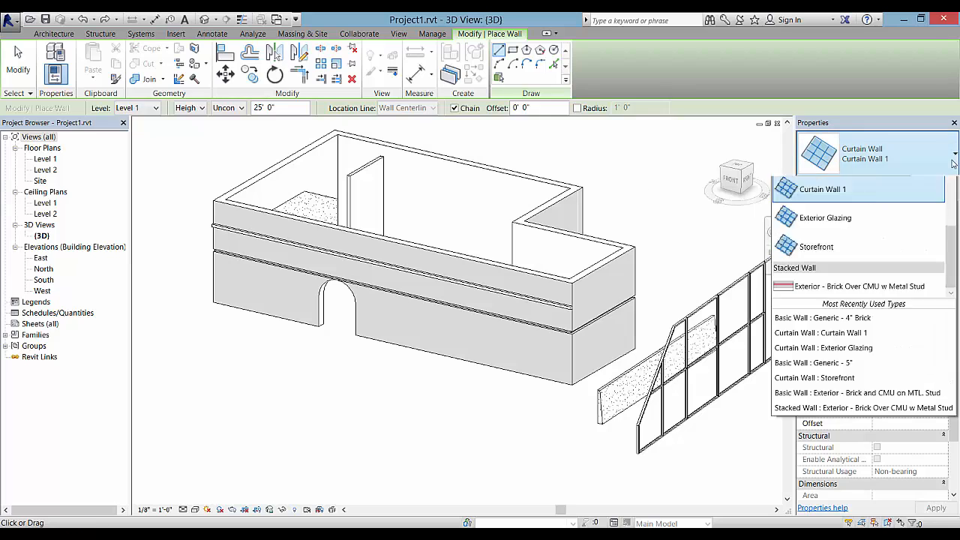
click(823, 189)
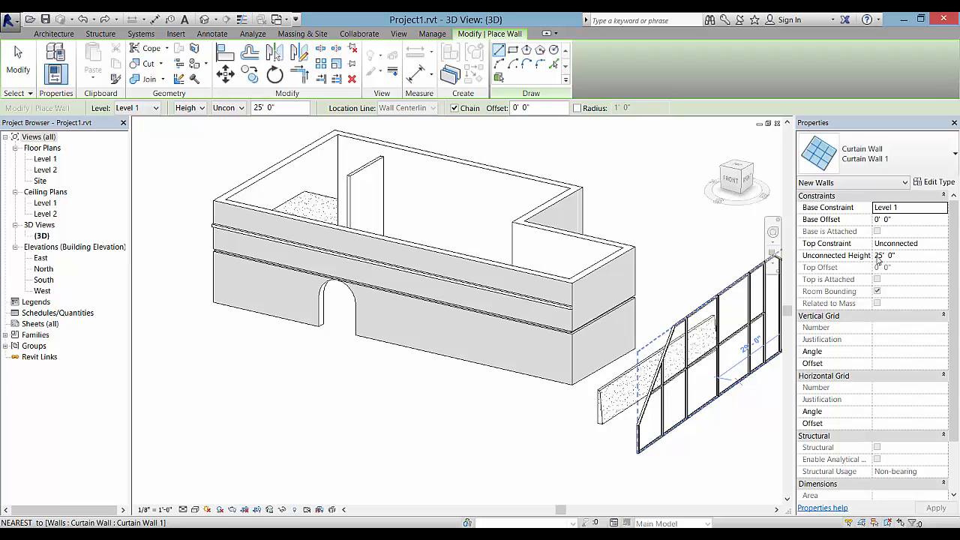
mouse_move(312, 379)
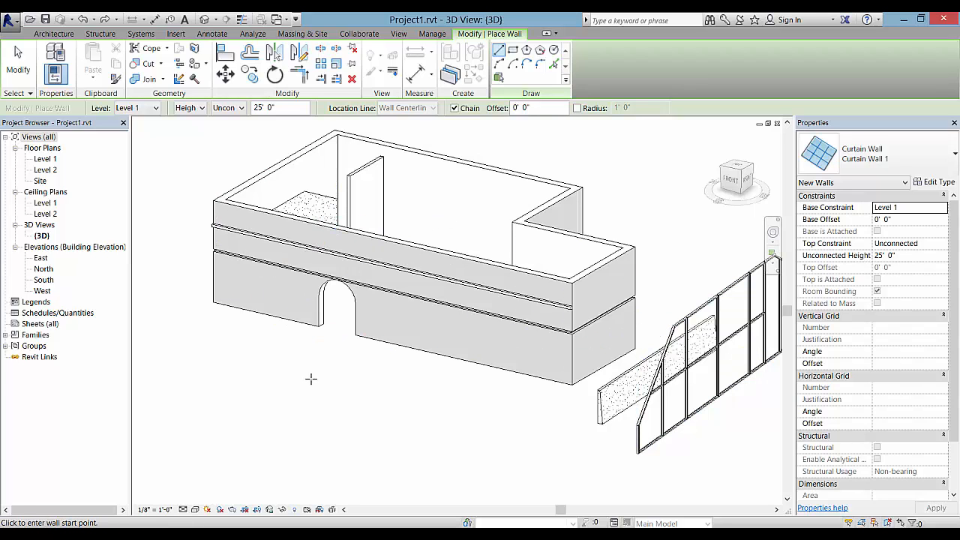
mouse_move(297, 315)
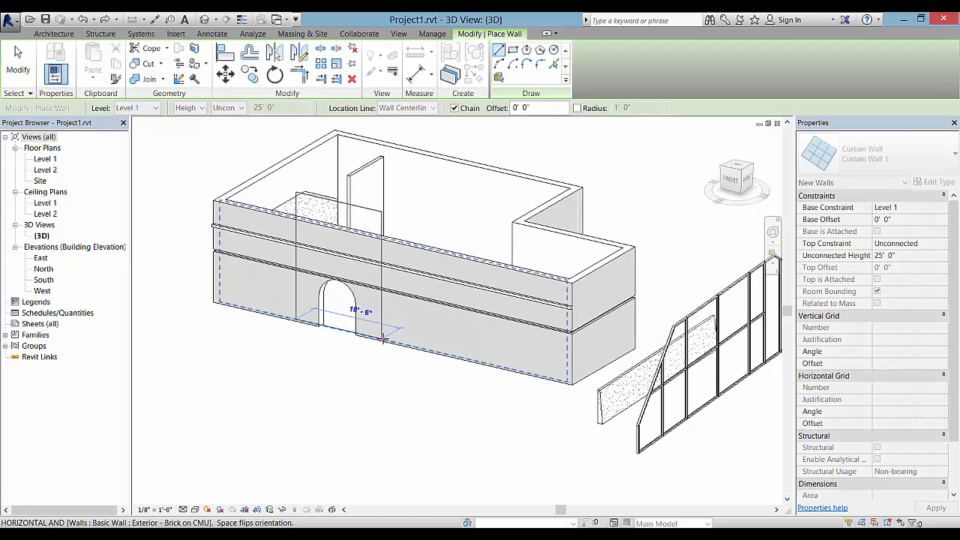
mouse_move(383, 337)
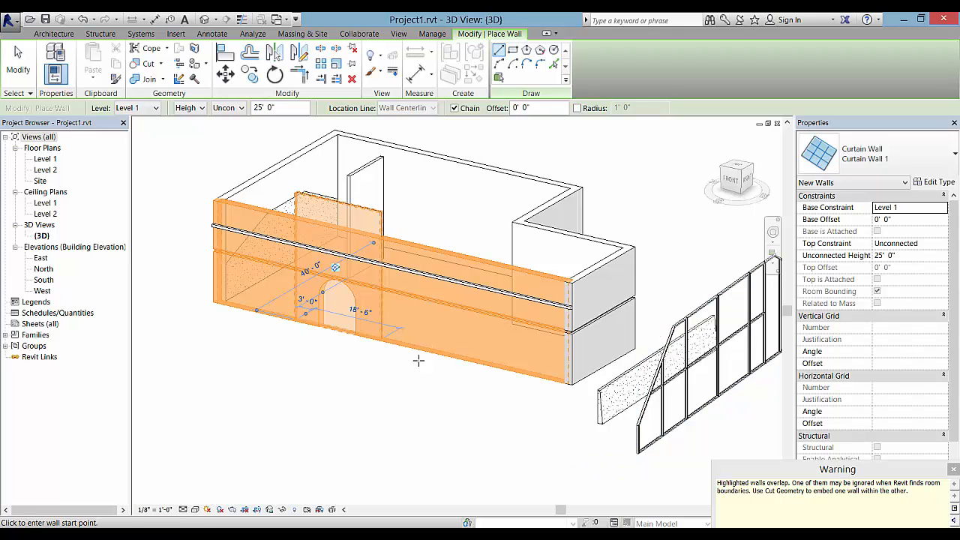
right_click(418, 361)
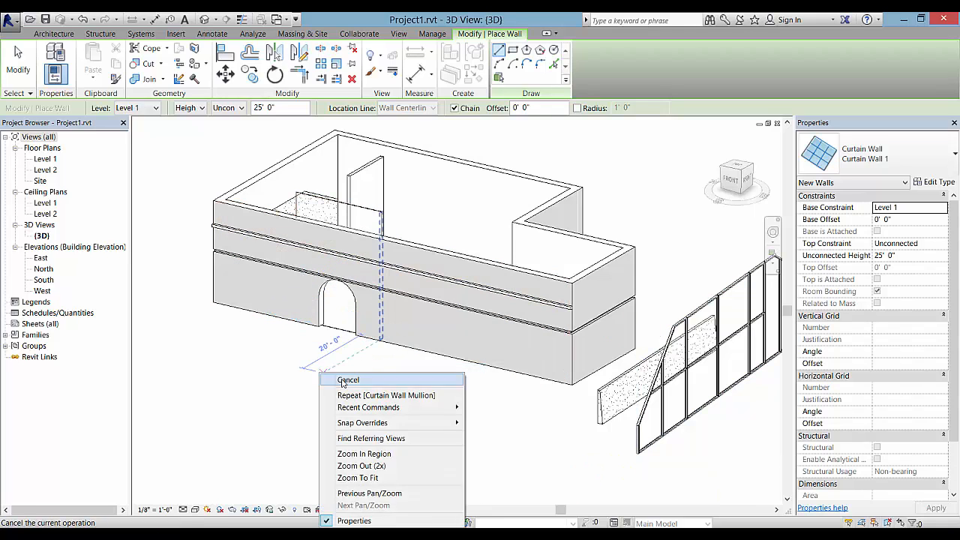
click(348, 379)
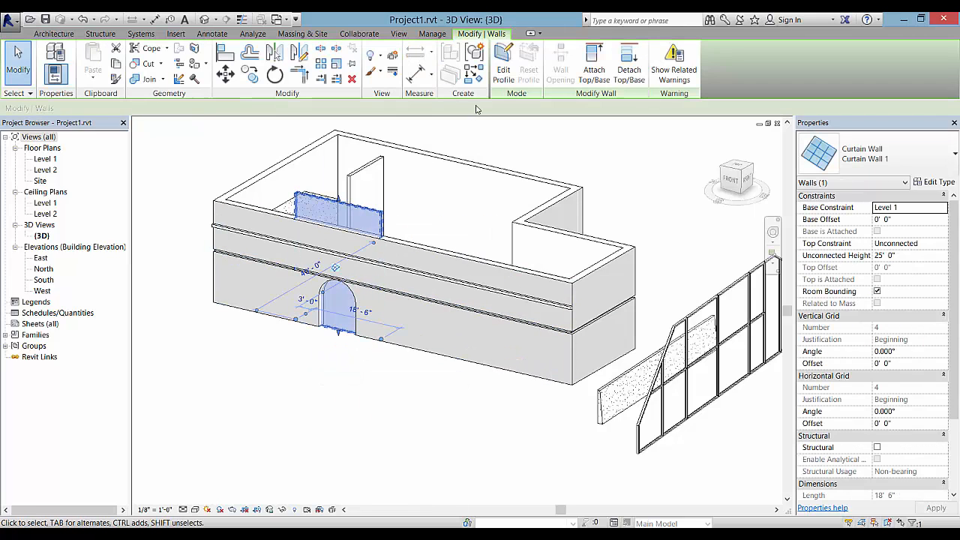
Step: Reshape the curtain wall profile by picking the arch edges and deleting the straight bottom line
click(503, 63)
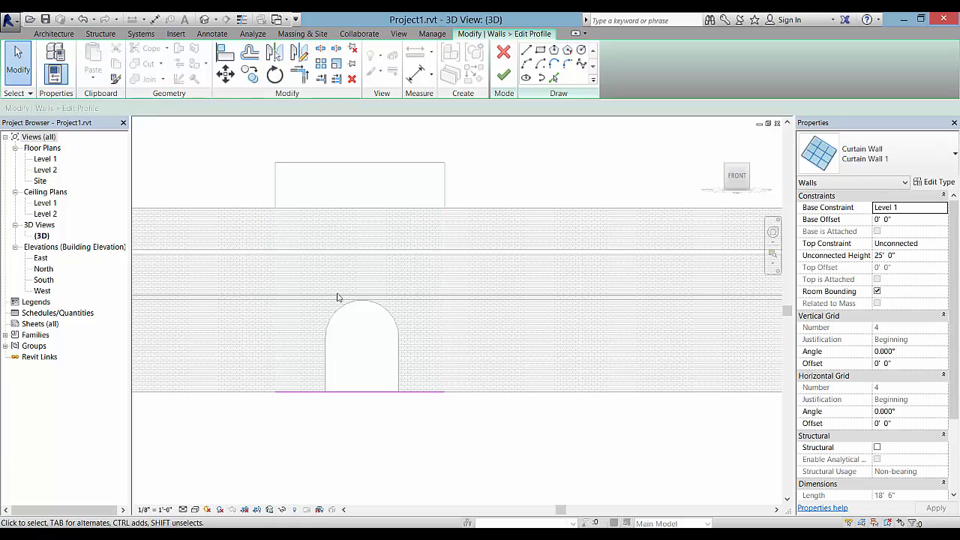
mouse_move(505, 162)
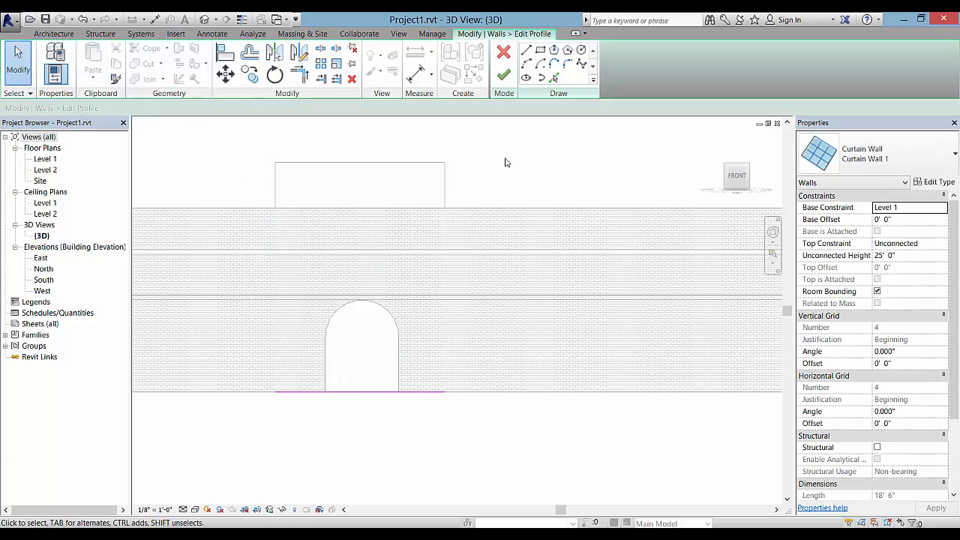
mouse_move(555, 77)
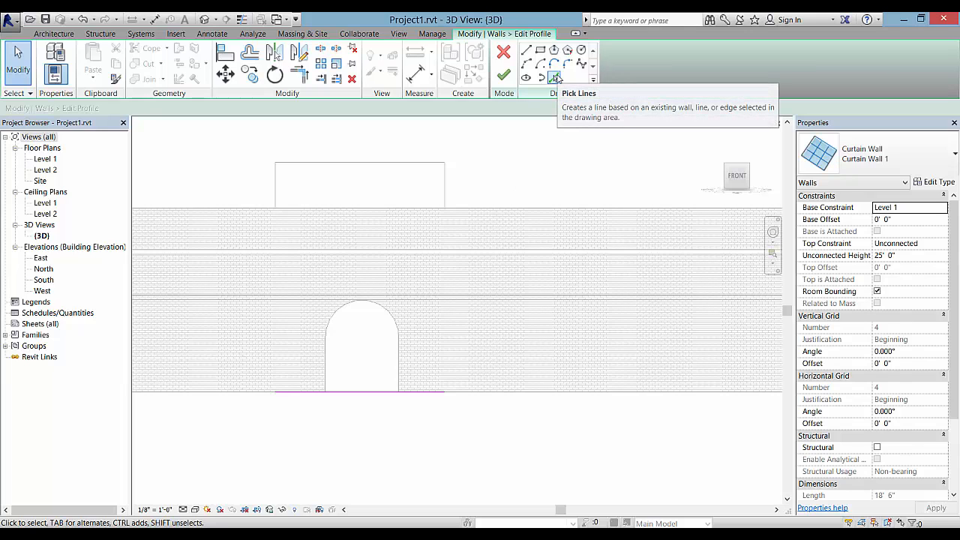
mouse_move(556, 77)
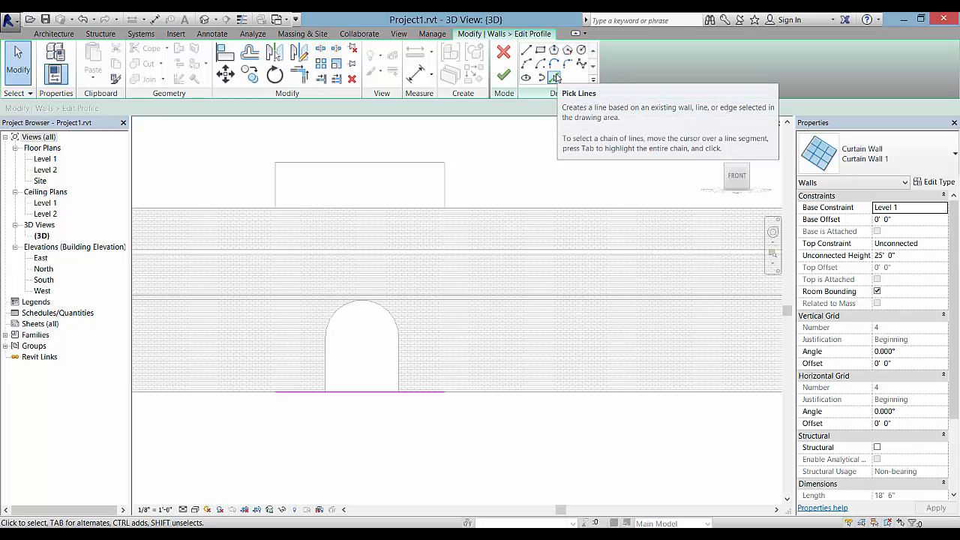
click(554, 78)
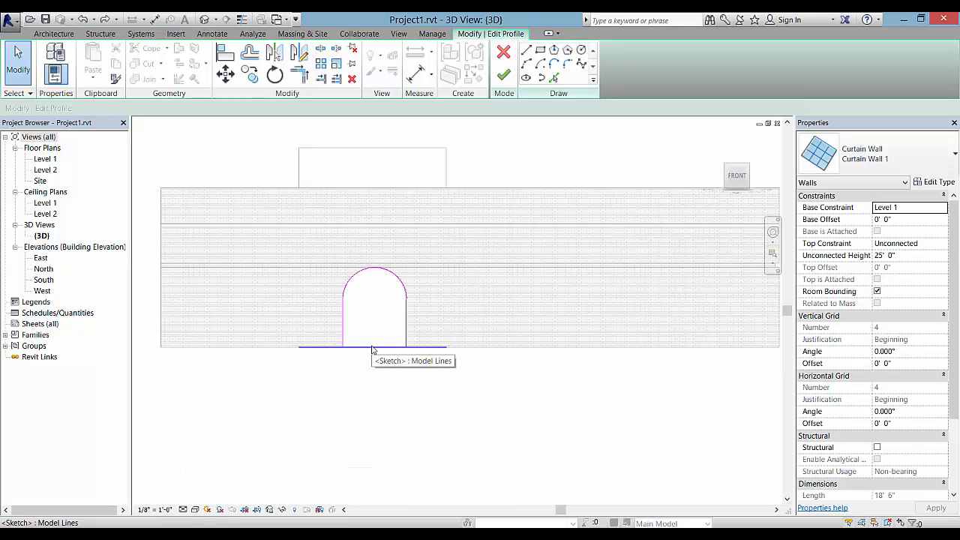
click(373, 347)
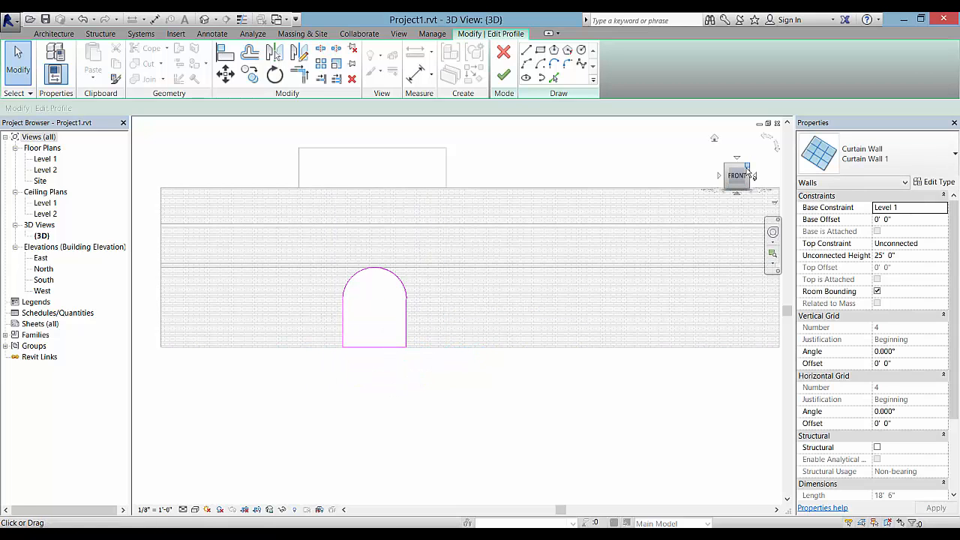
Step: Return to the angled 3D view to check the arched curtain wall sketch
click(737, 176)
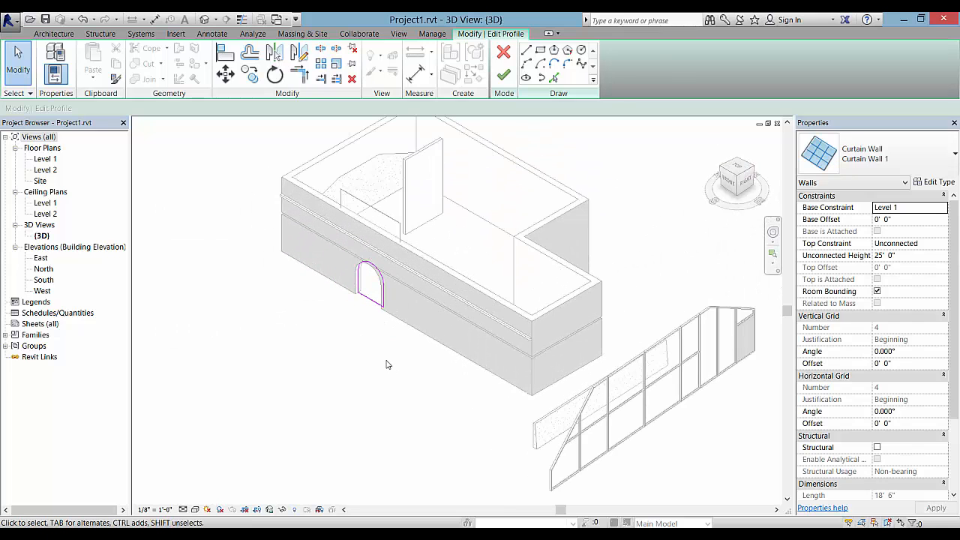
mouse_move(381, 349)
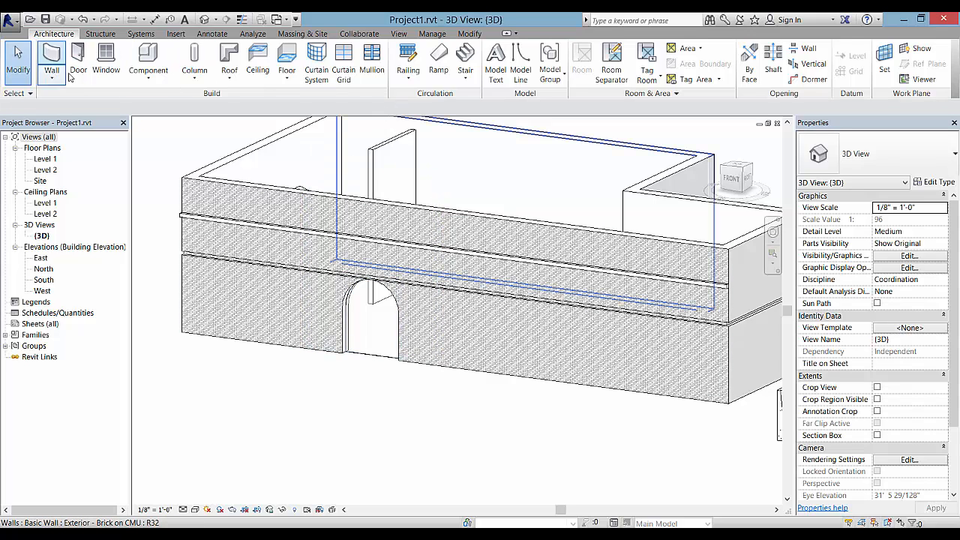
Step: Place mullions on all grid lines of the arched curtain wall, then select the whole wall assembly
click(373, 60)
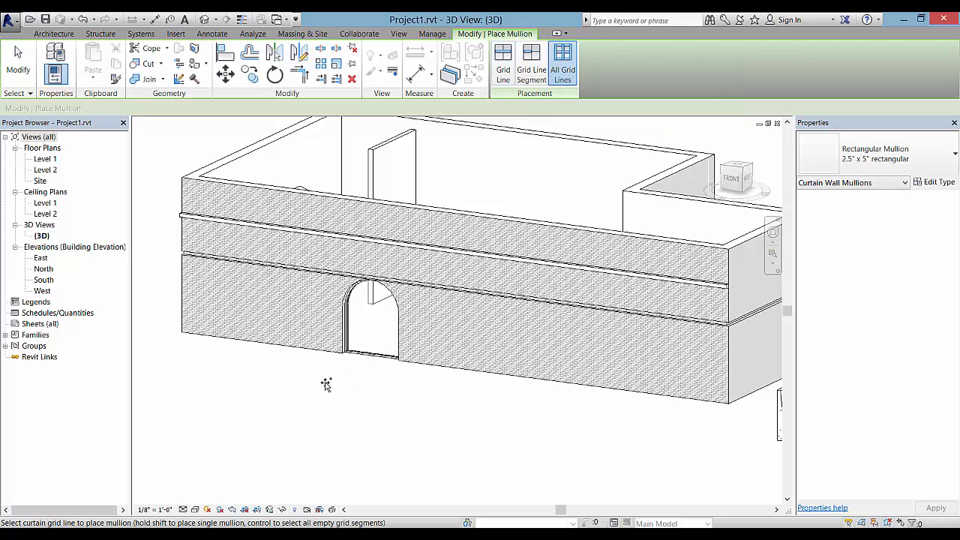
right_click(326, 385)
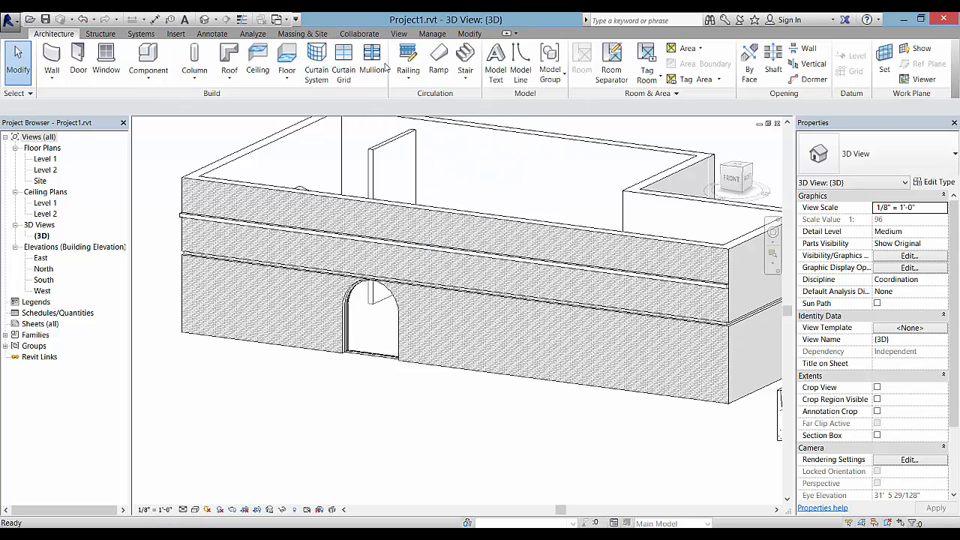
click(344, 56)
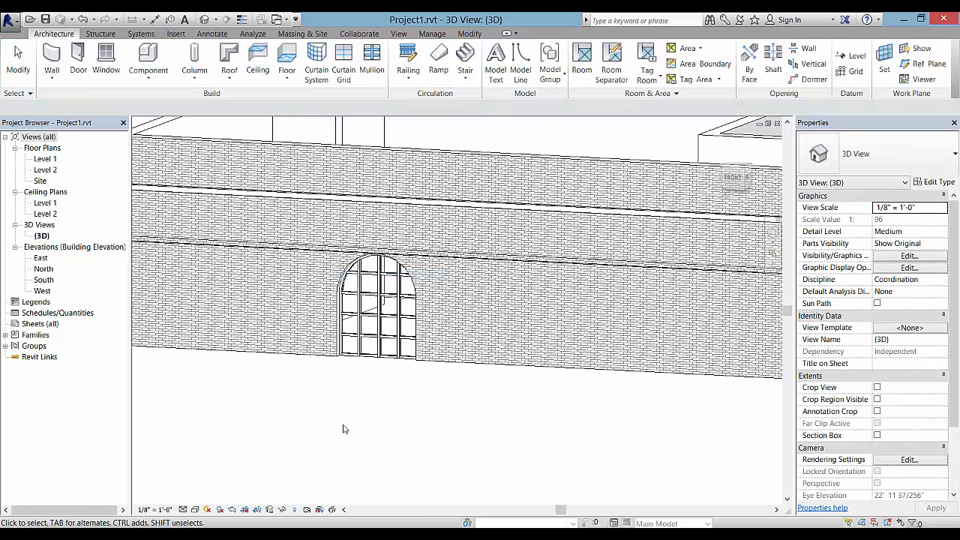
click(386, 342)
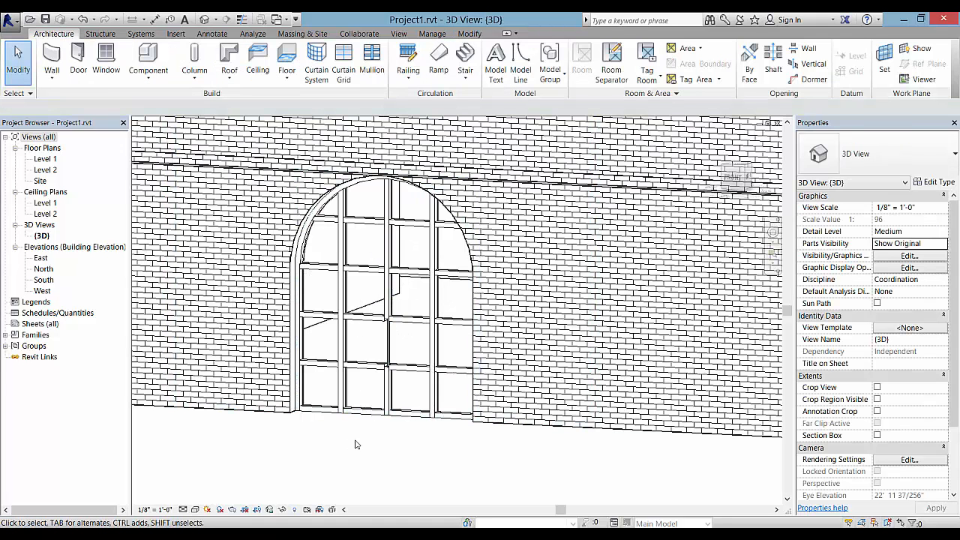
click(383, 300)
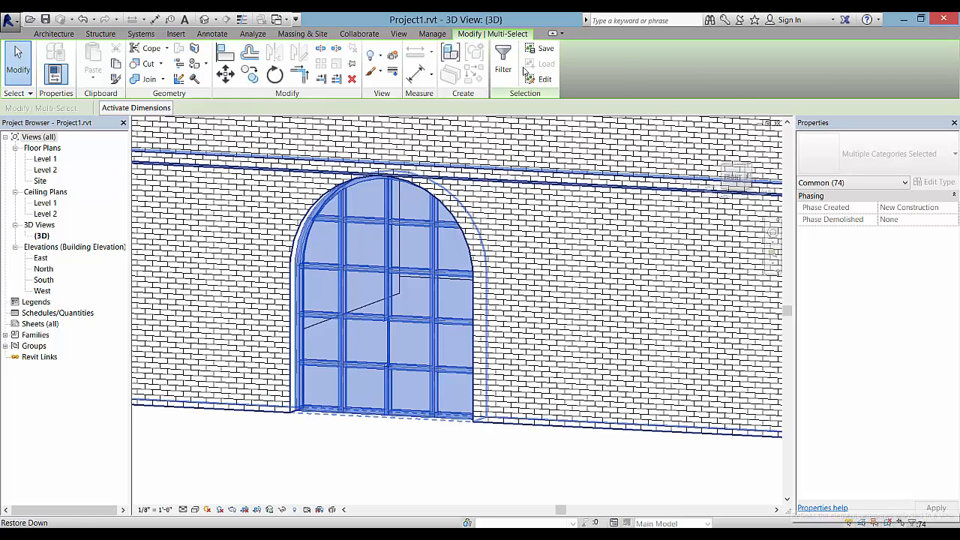
Step: Filter the selection to only the 47 mullions, excluding curtain panels and curtain wall grids
click(503, 60)
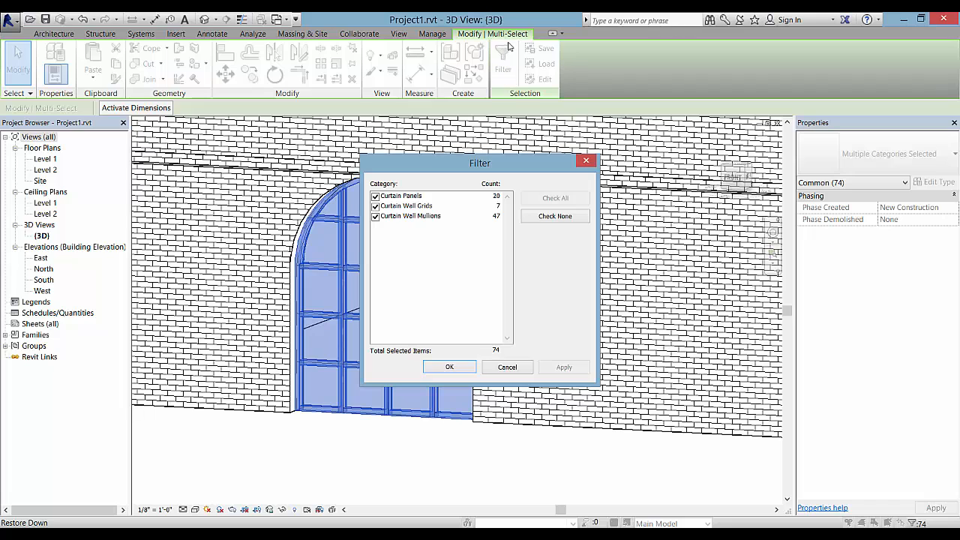
mouse_move(513, 81)
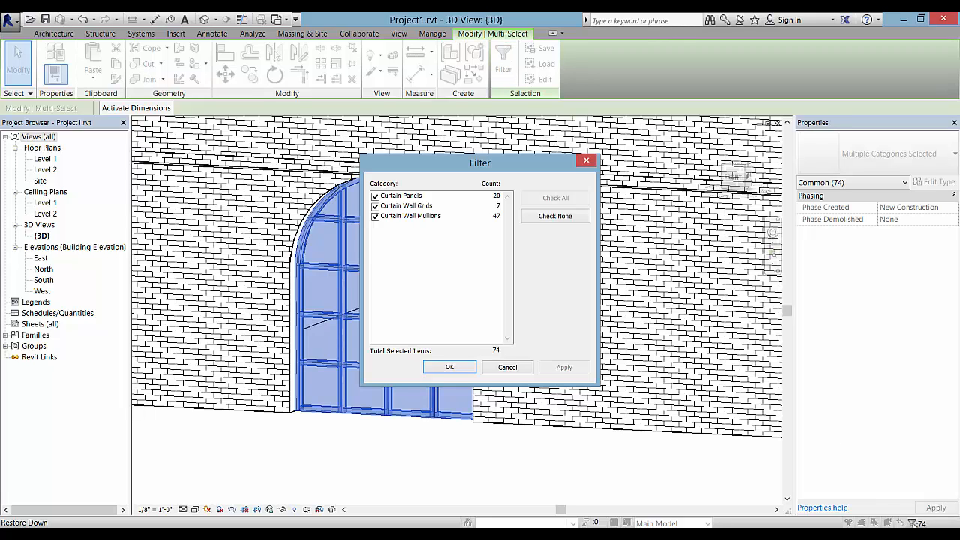
mouse_move(576, 324)
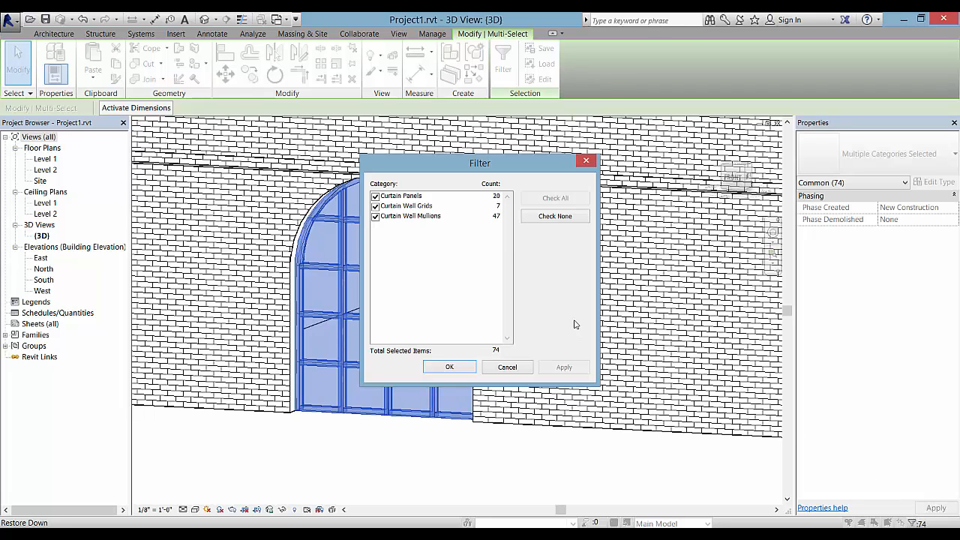
click(376, 206)
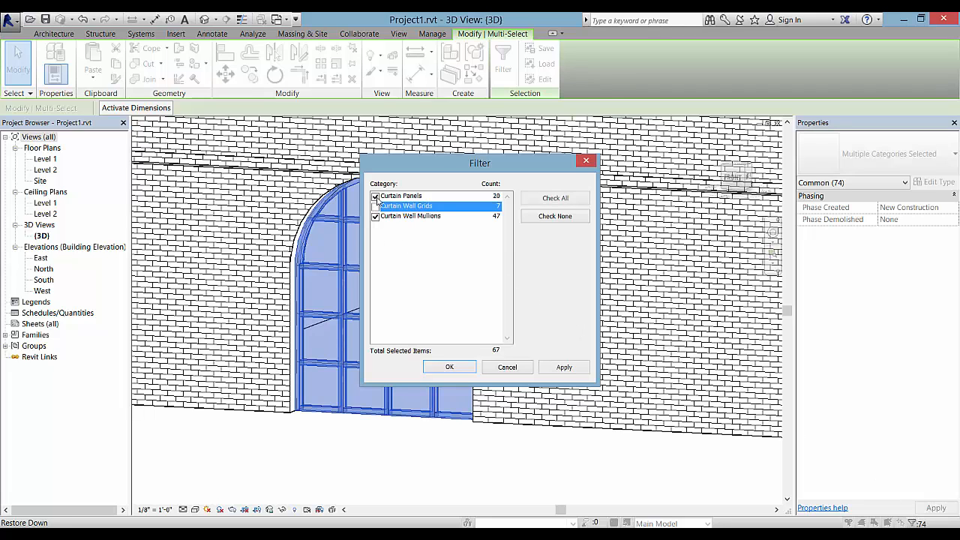
click(375, 205)
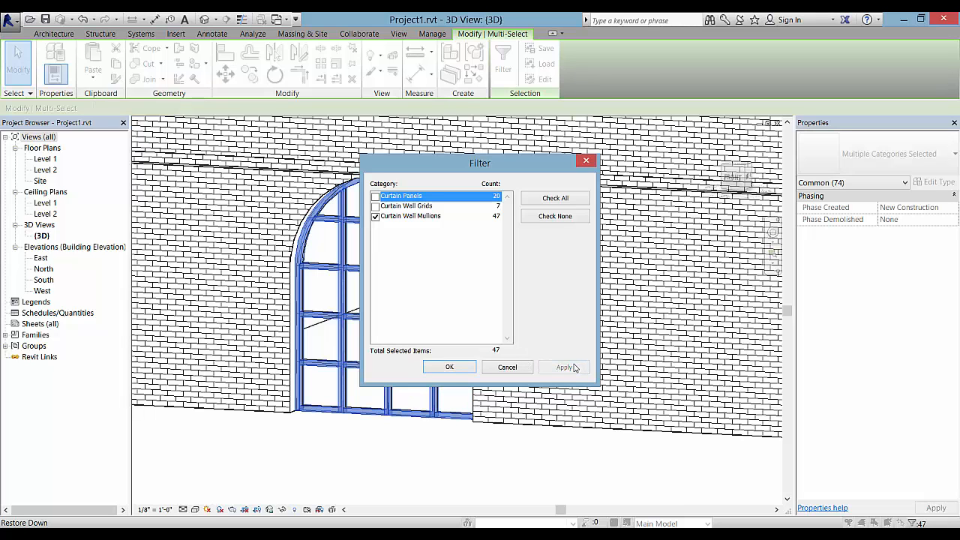
click(449, 367)
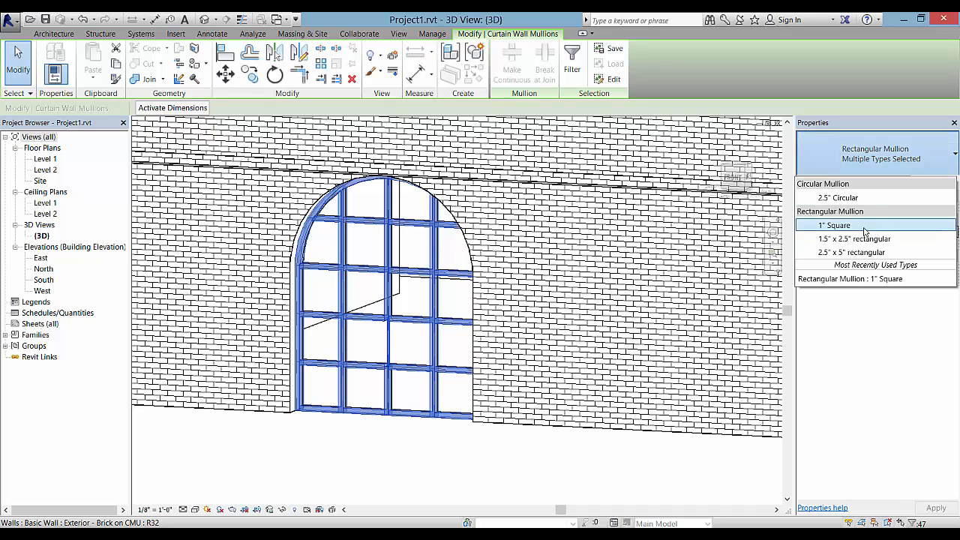
mouse_move(836, 225)
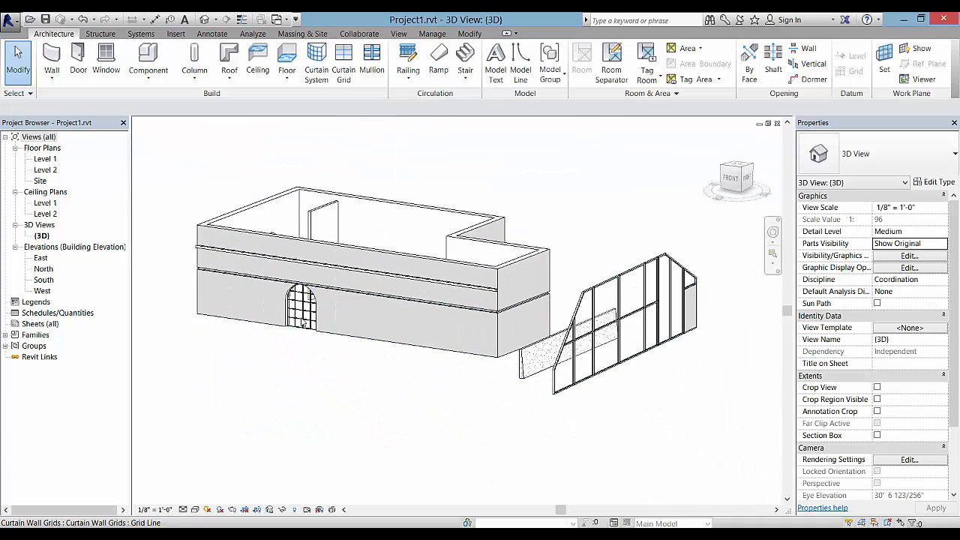
Step: Change the mullions to Rectangular Mullion 1" Square and view the building from higher
click(300, 315)
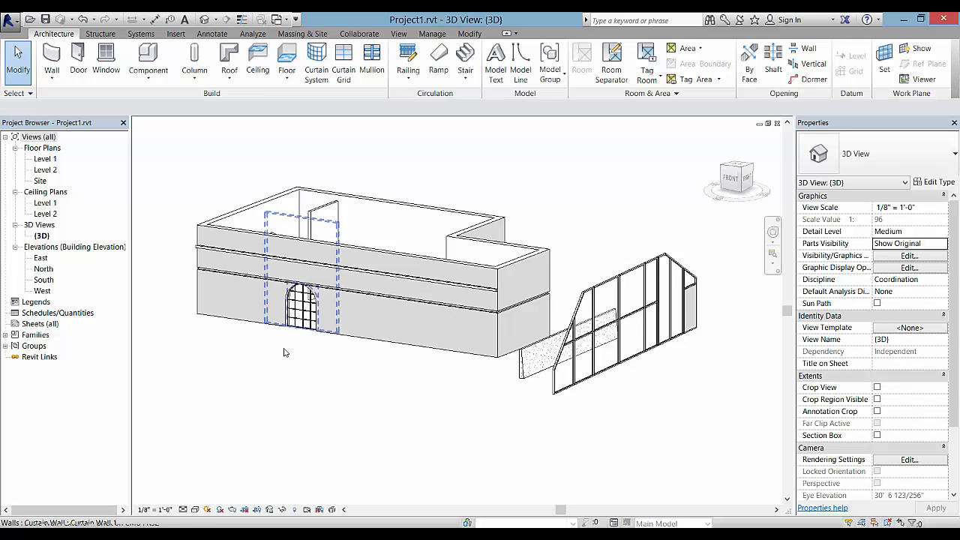
click(293, 364)
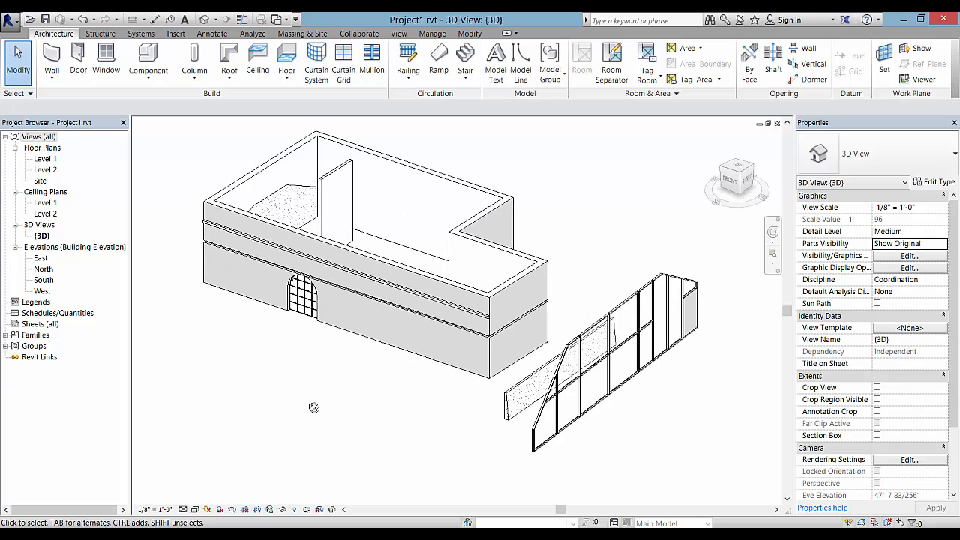
mouse_move(306, 404)
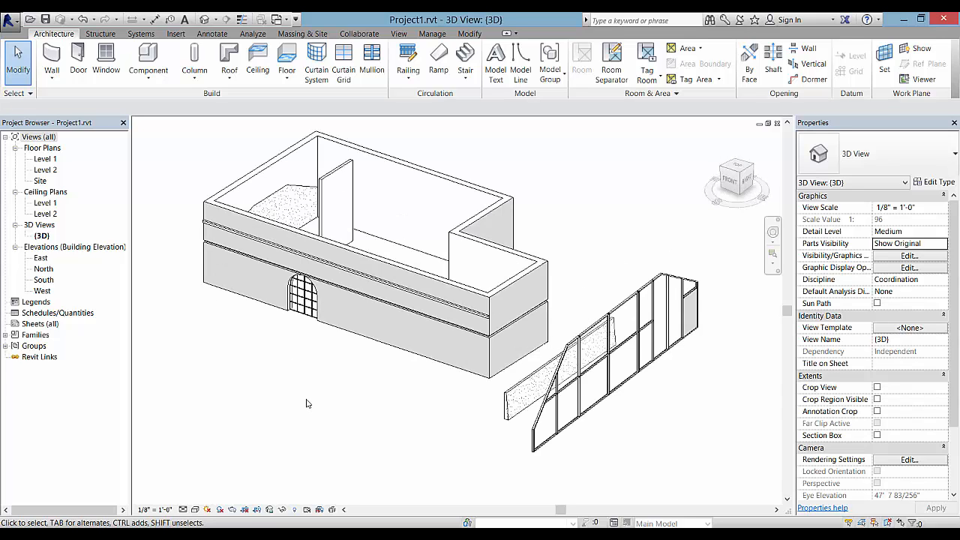